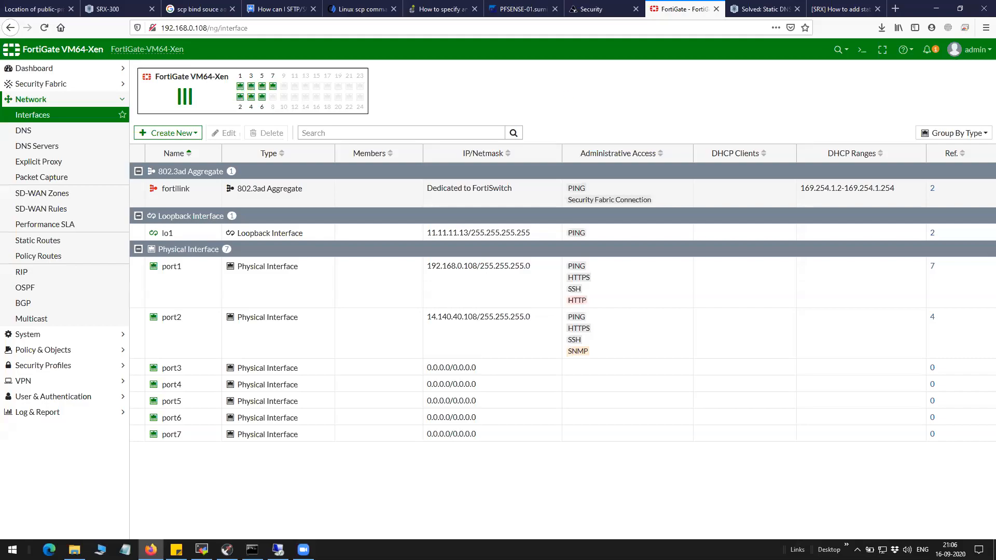
mouse_move(567, 100)
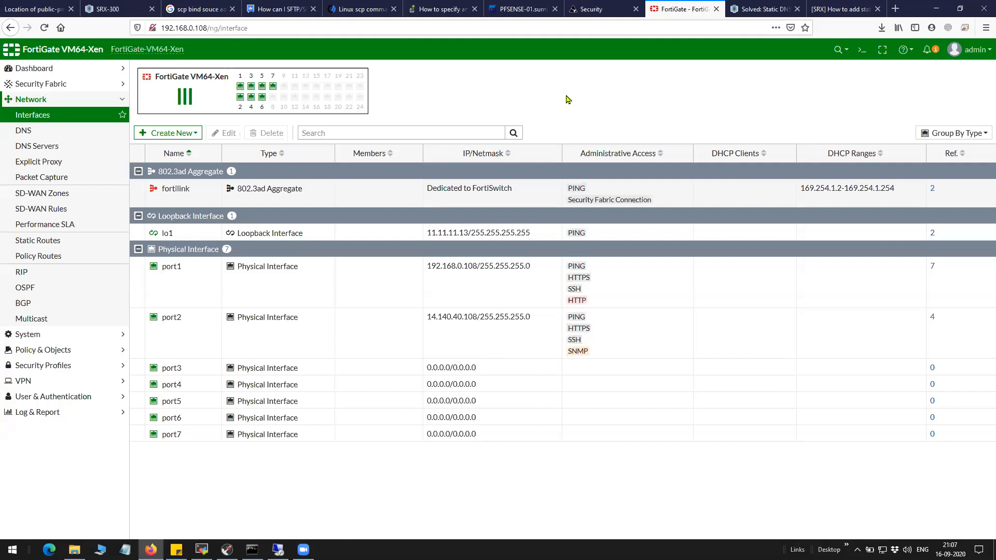
mouse_move(590, 109)
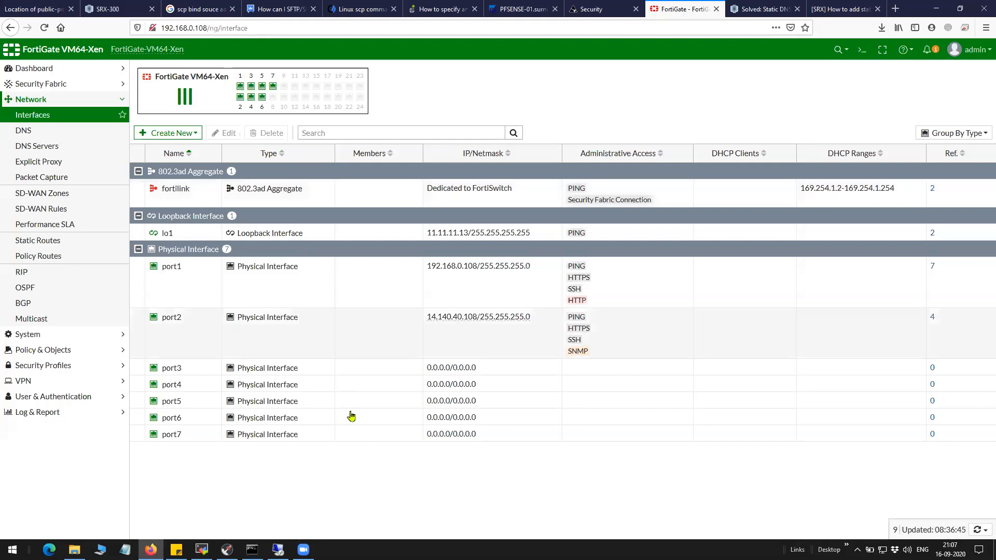
Reach the DNS Servers page under Network in FortiGate after checking the nslookup prompt.
left_click(251, 550)
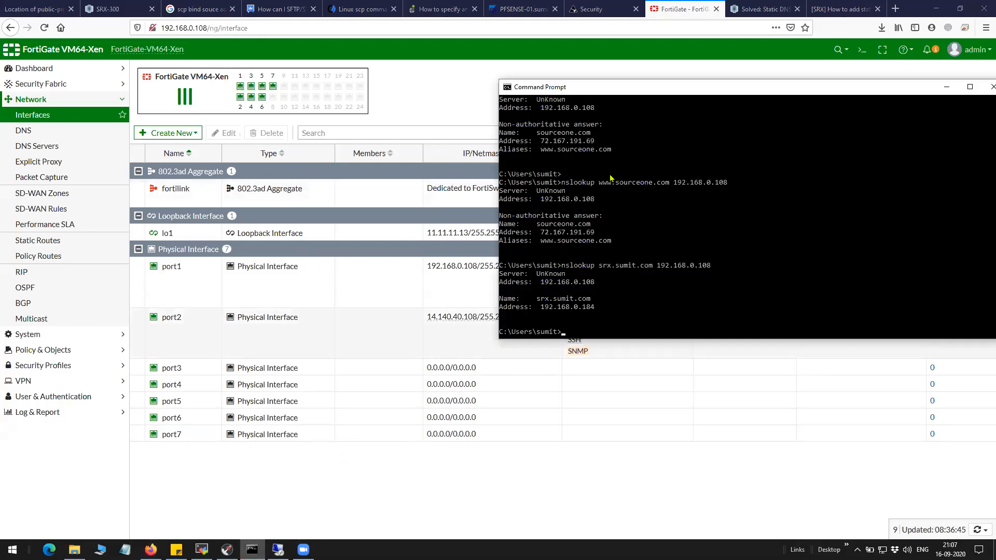
left_click(988, 86)
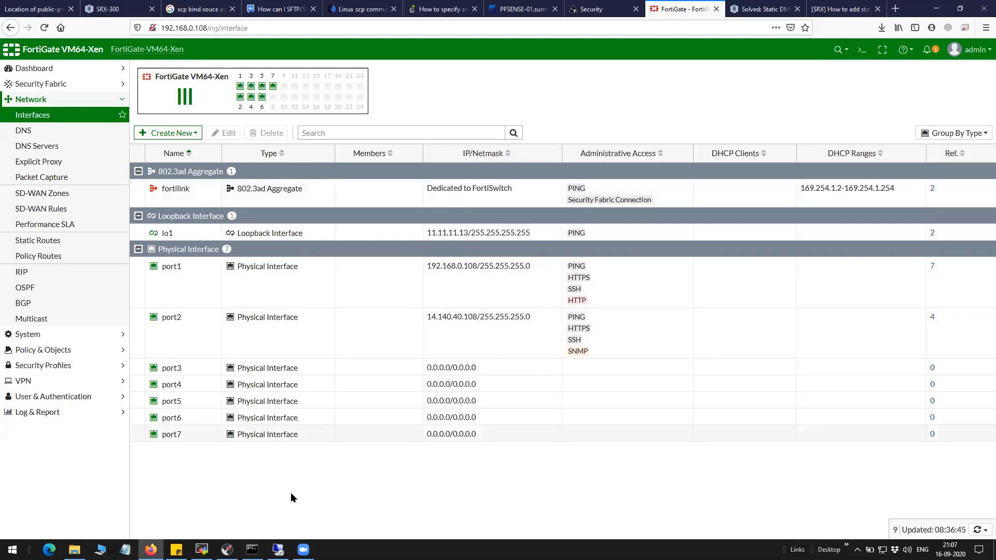
mouse_move(72, 152)
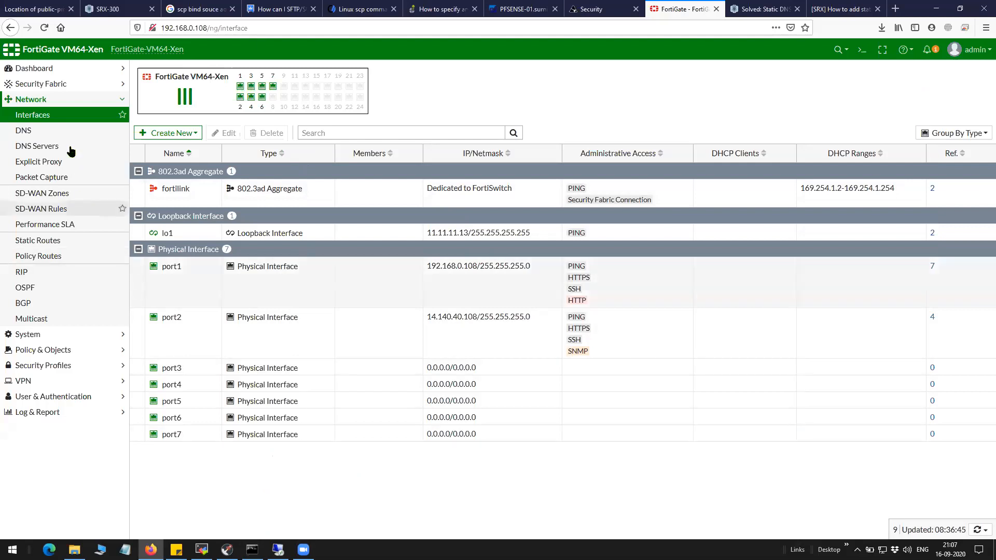
left_click(23, 131)
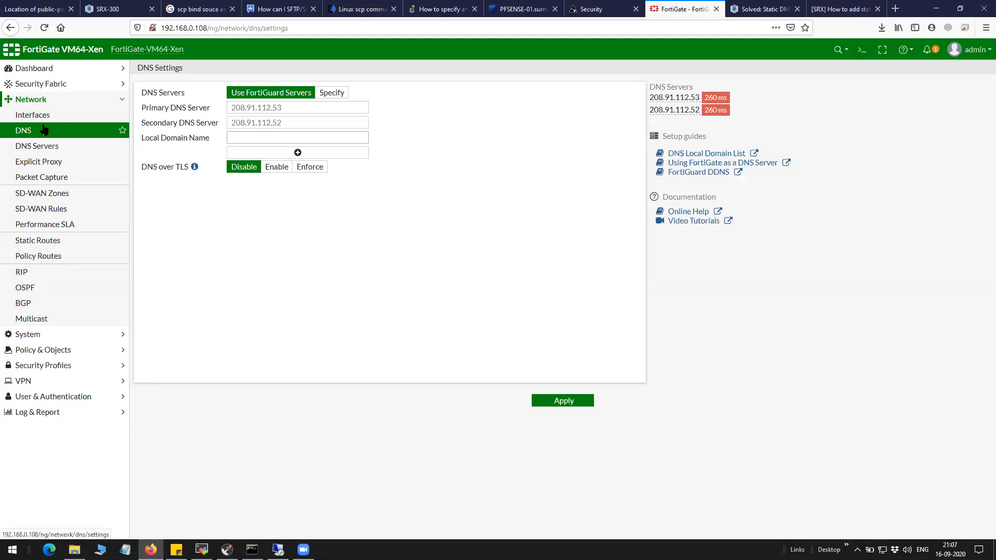
left_click(37, 145)
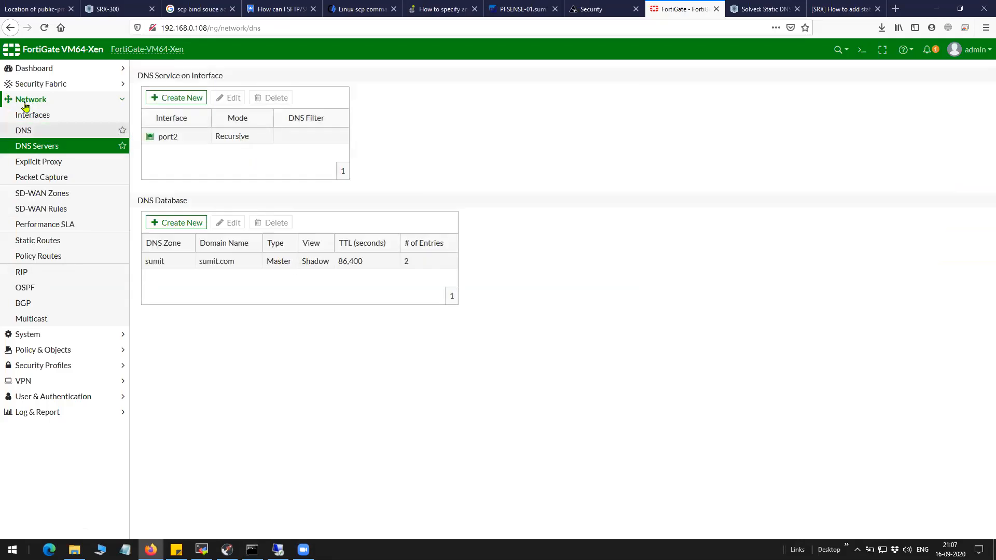
mouse_move(487, 145)
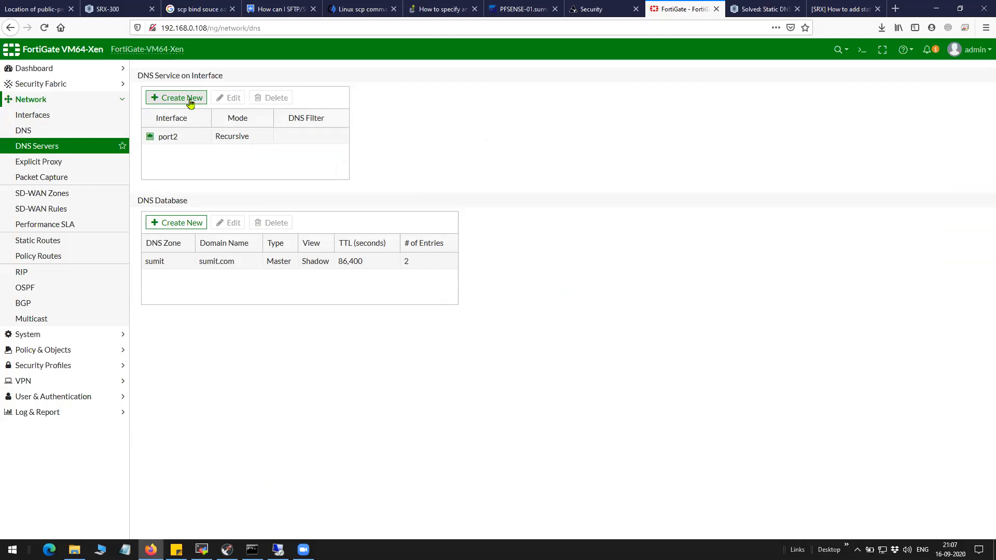
Add a recursive DNS service on port1 so it lists beside port2.
left_click(176, 98)
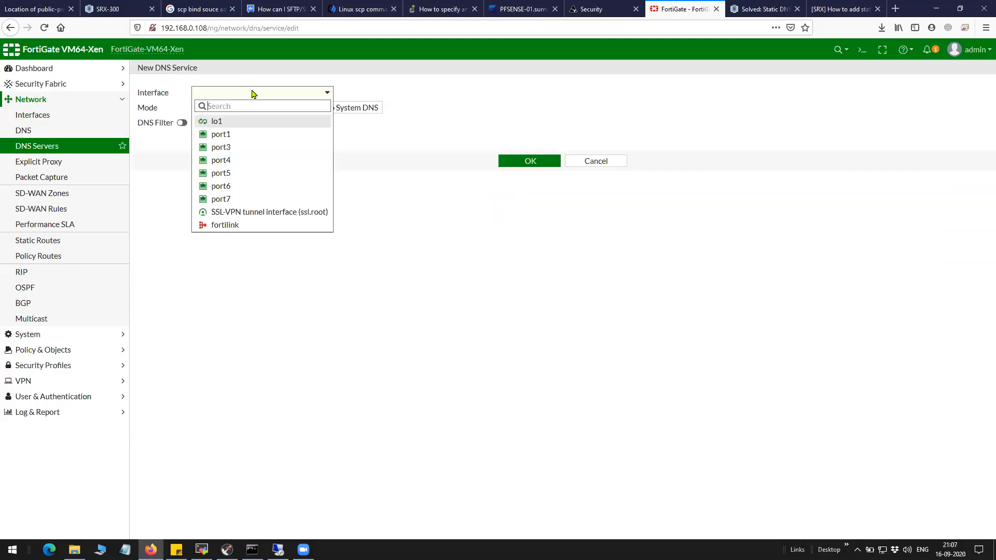
left_click(220, 134)
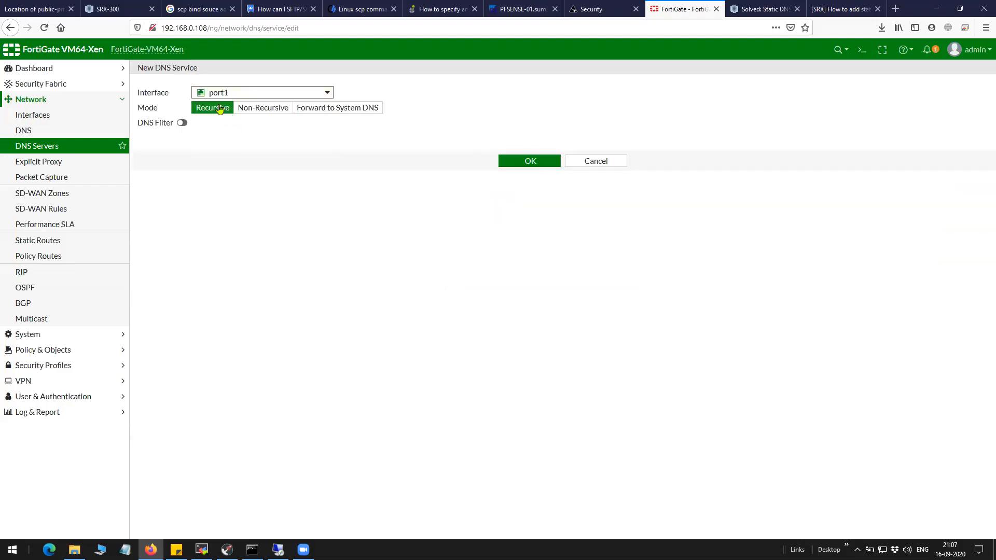
mouse_move(212, 113)
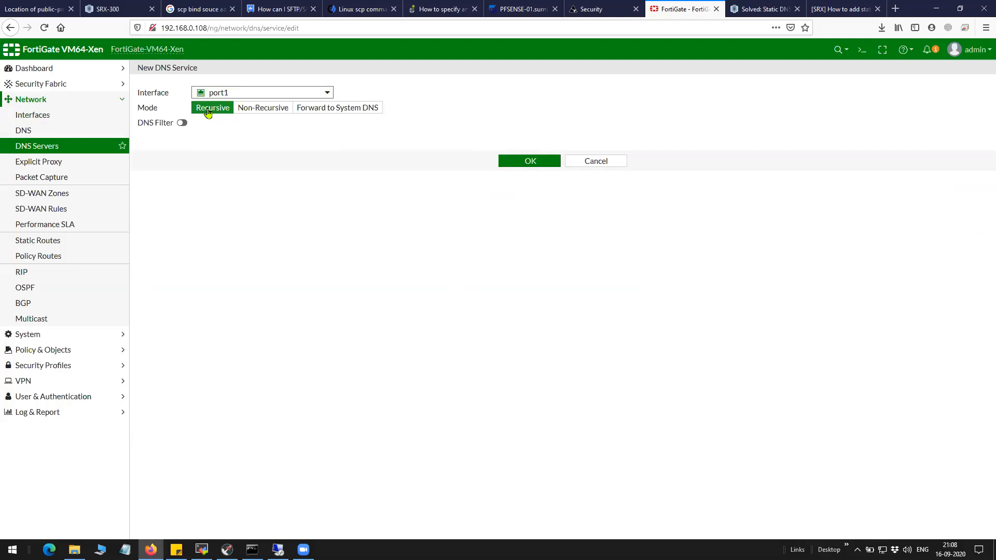
mouse_move(530, 161)
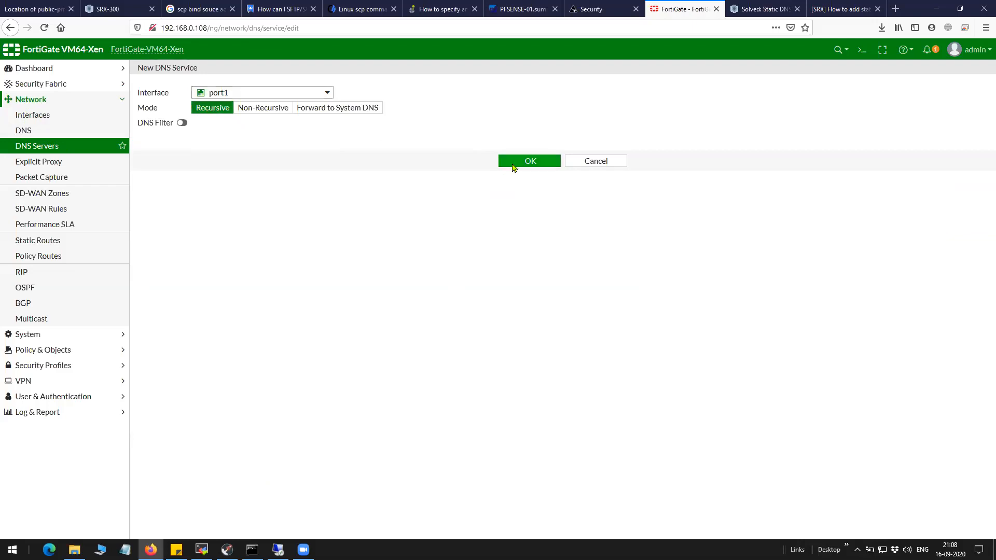
left_click(529, 161)
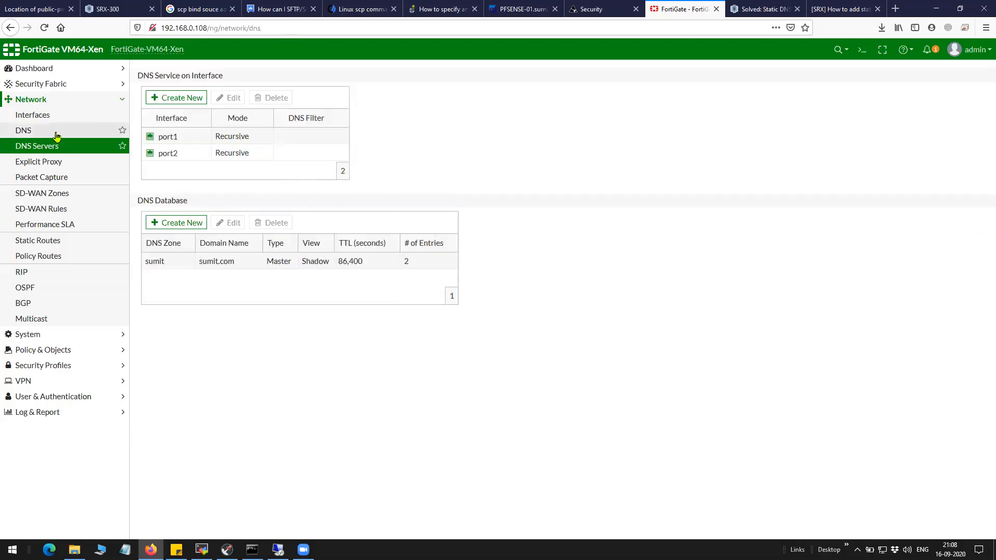
left_click(23, 131)
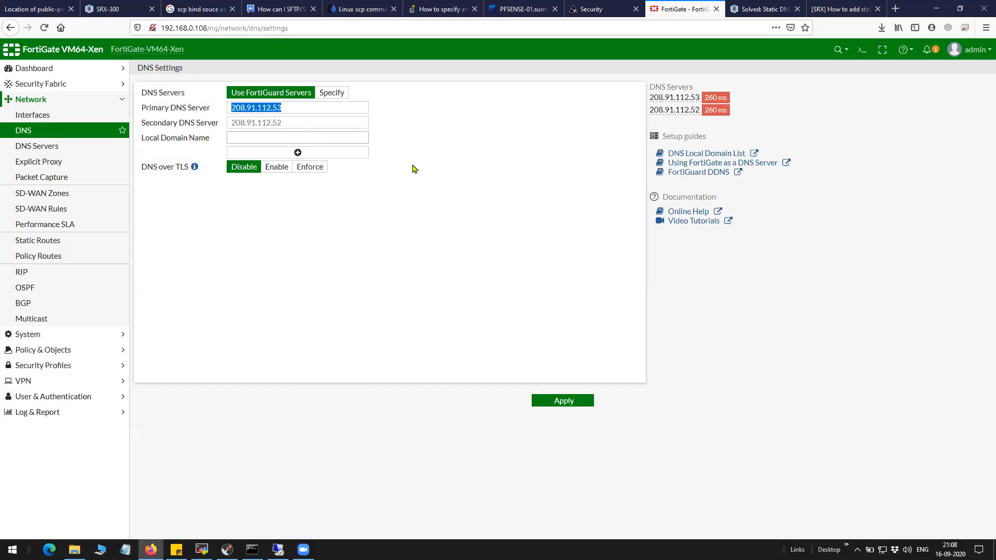
mouse_move(86, 166)
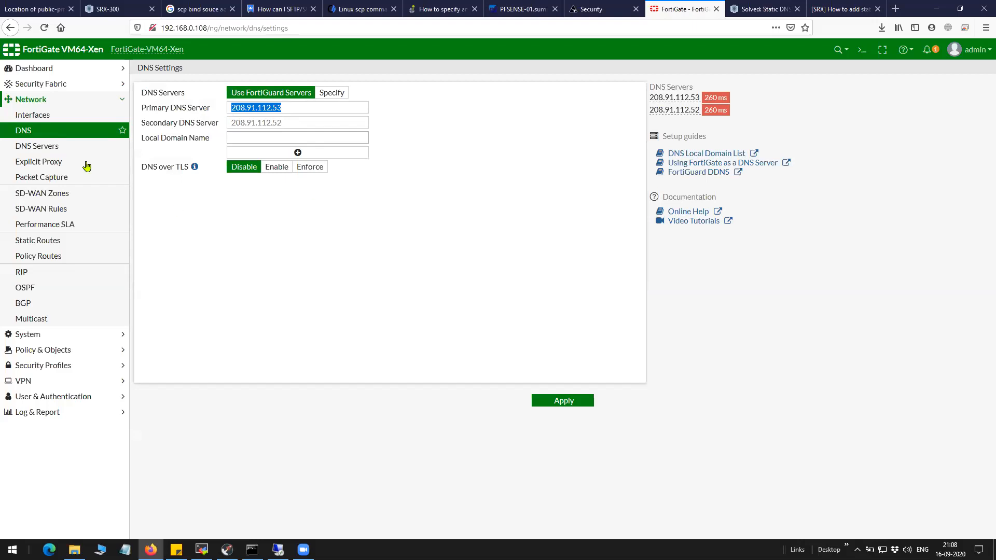
mouse_move(57, 133)
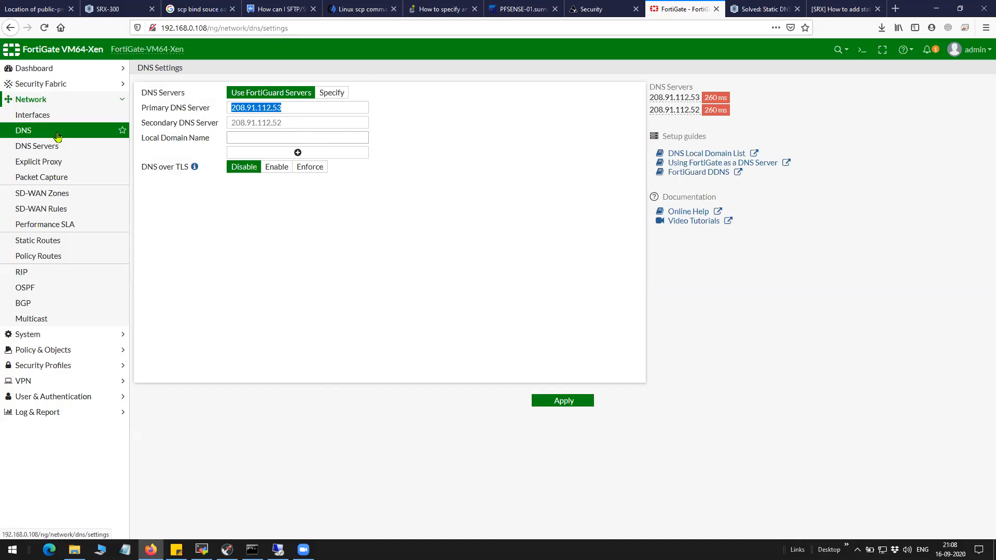
mouse_move(69, 132)
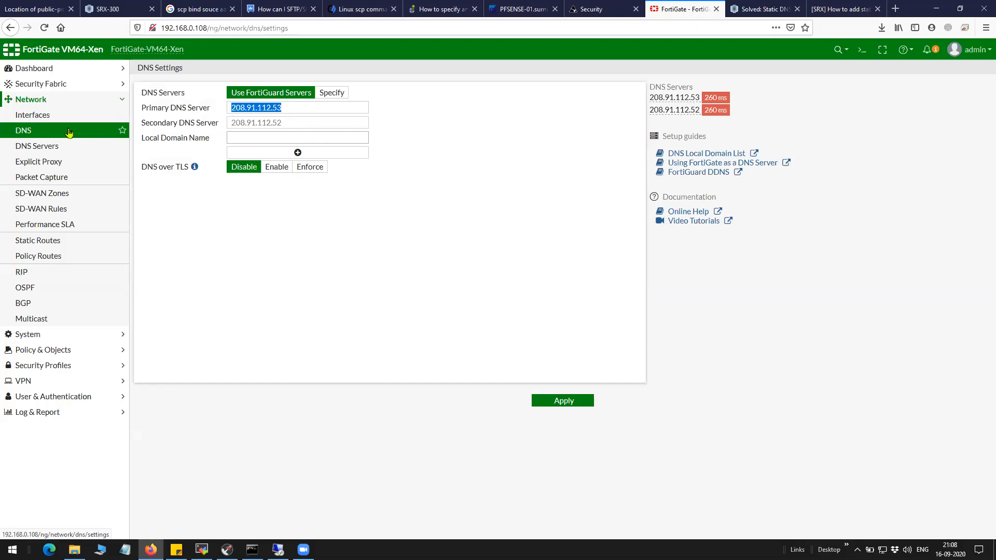
left_click(37, 145)
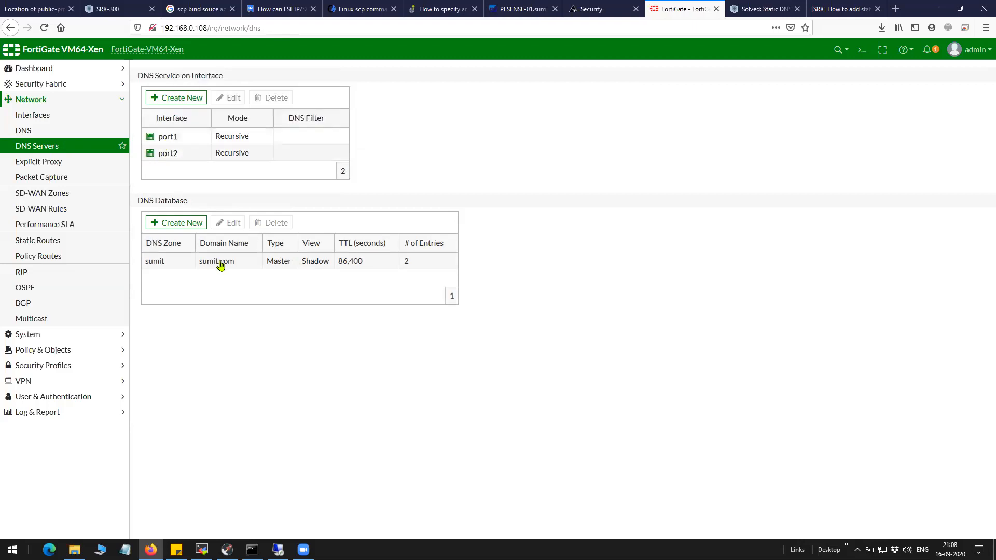
Review the sumit.com zone's domain name and the srx address entry, leaving them unchanged.
left_click(216, 260)
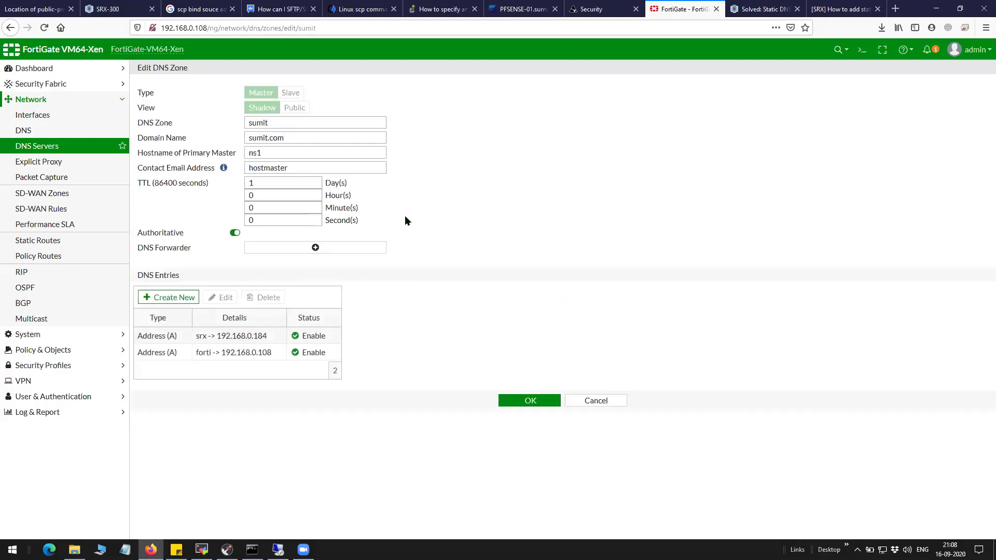
mouse_move(279, 122)
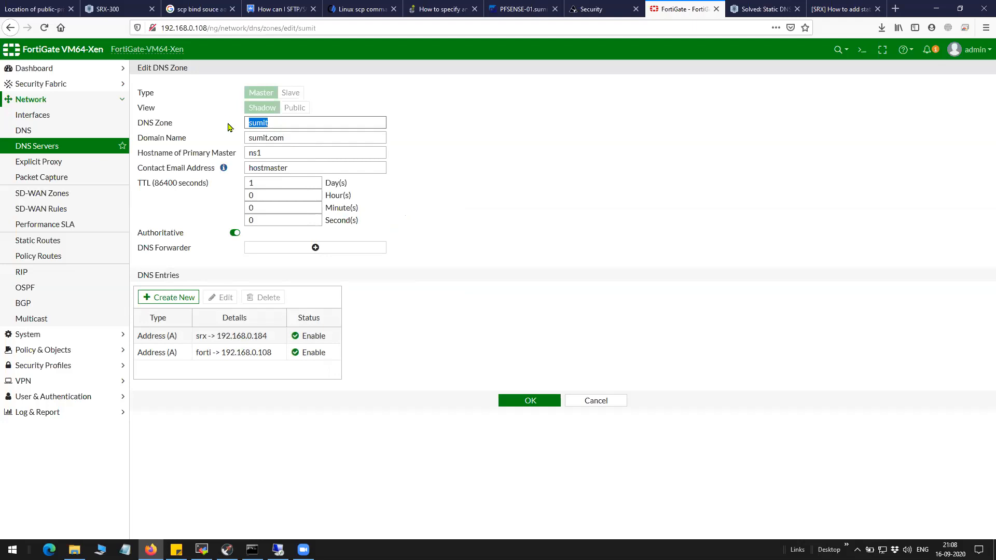
mouse_move(211, 163)
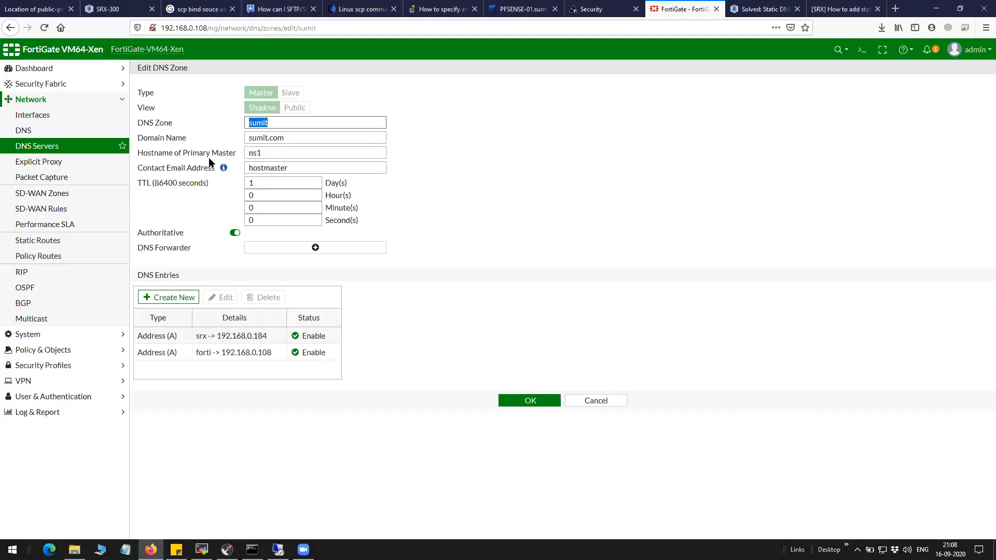
left_click(297, 138)
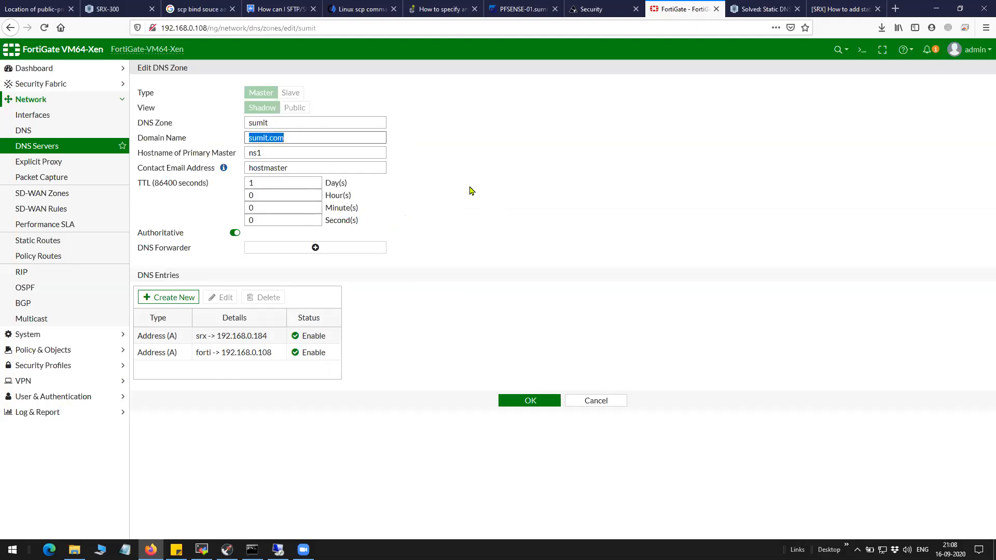
mouse_move(216, 309)
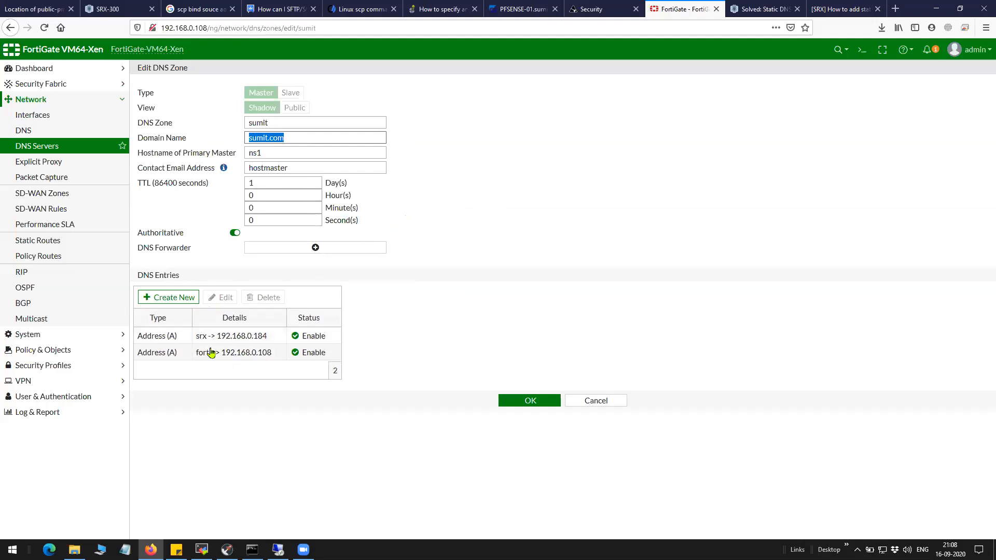
mouse_move(180, 352)
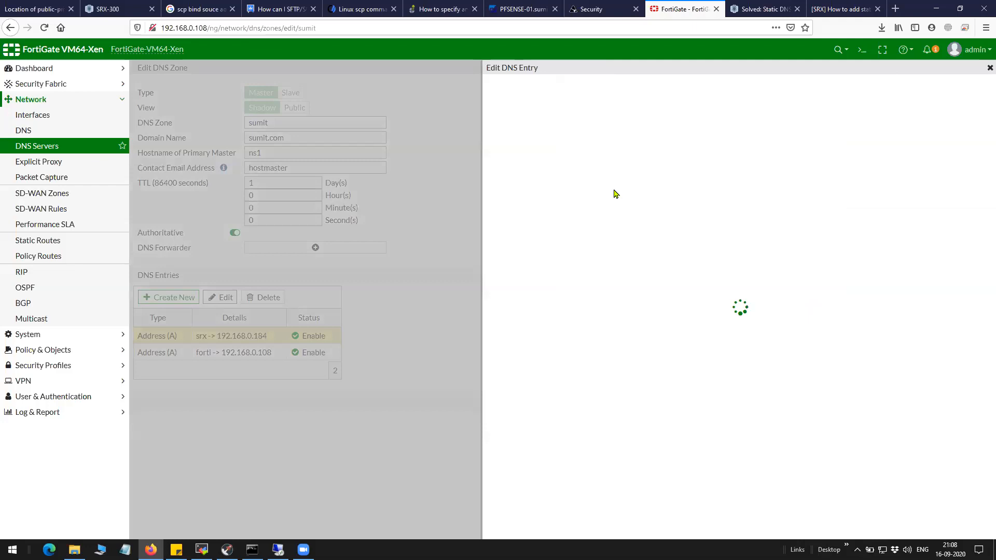
left_click(218, 297)
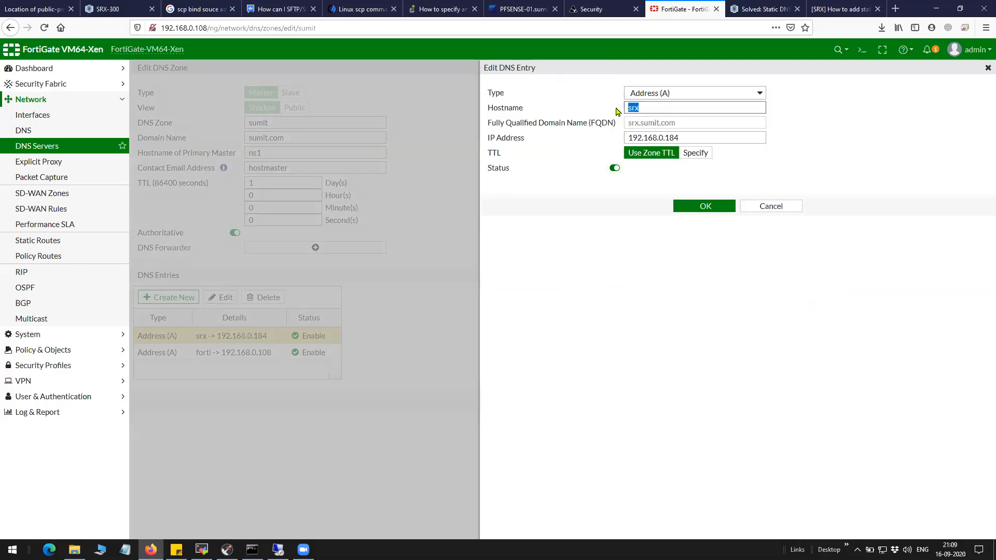
mouse_move(485, 125)
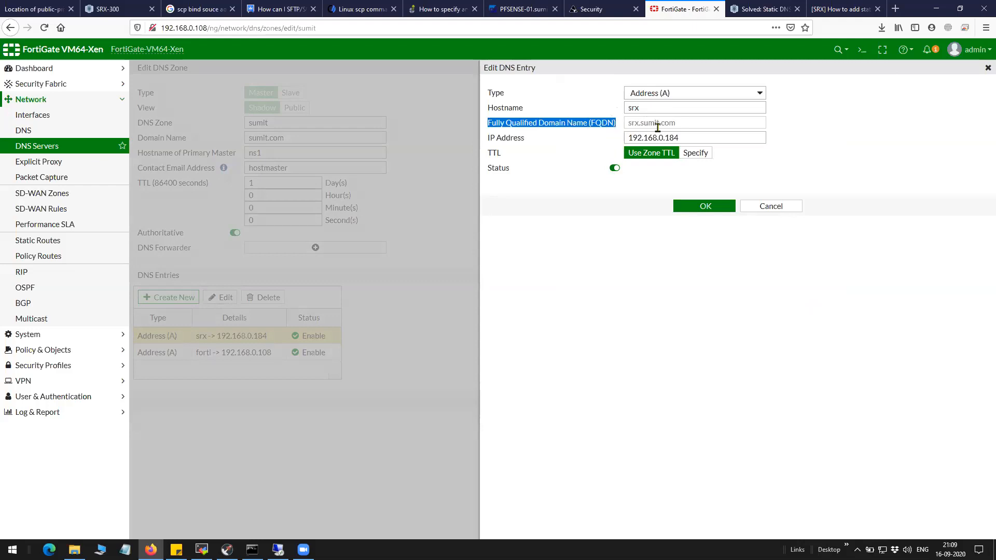
mouse_move(694, 122)
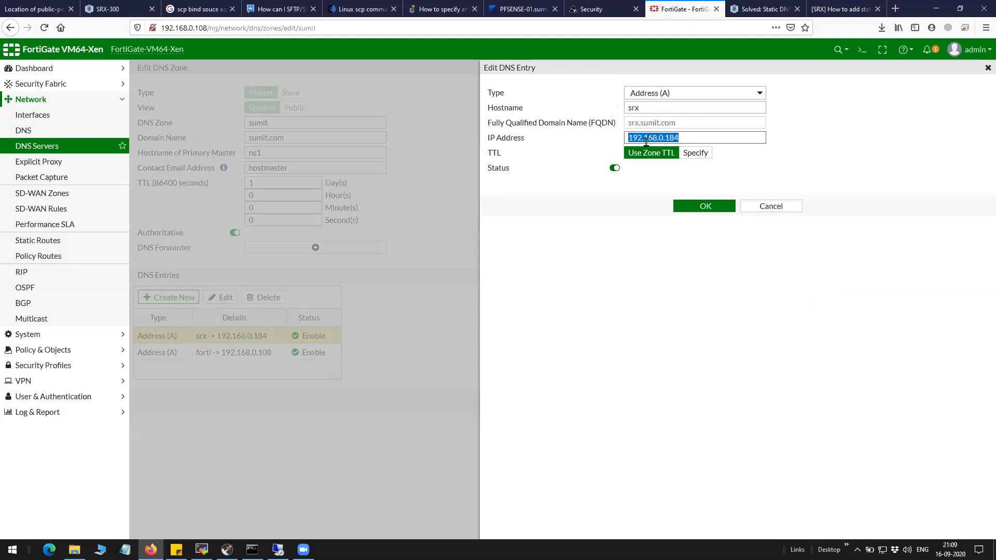
mouse_move(704, 205)
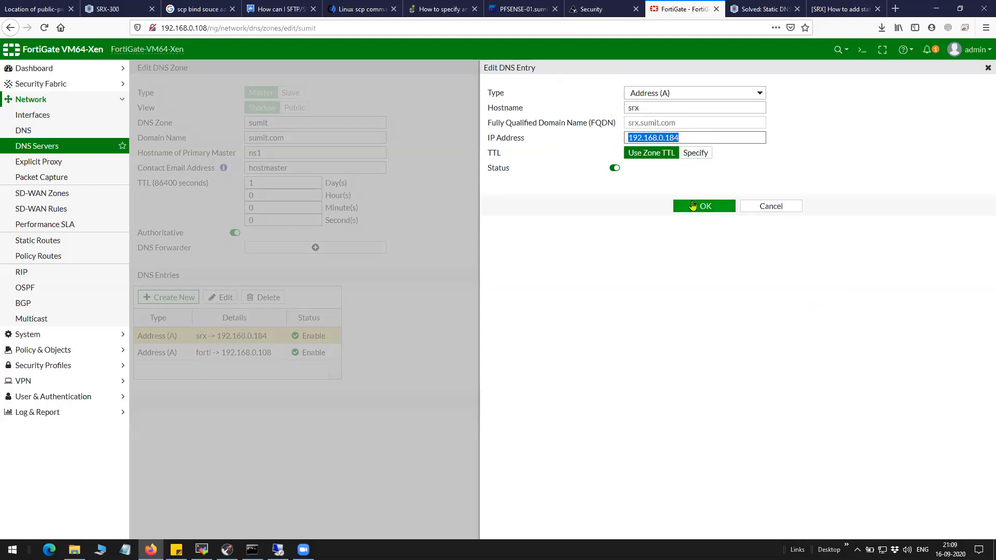
left_click(704, 205)
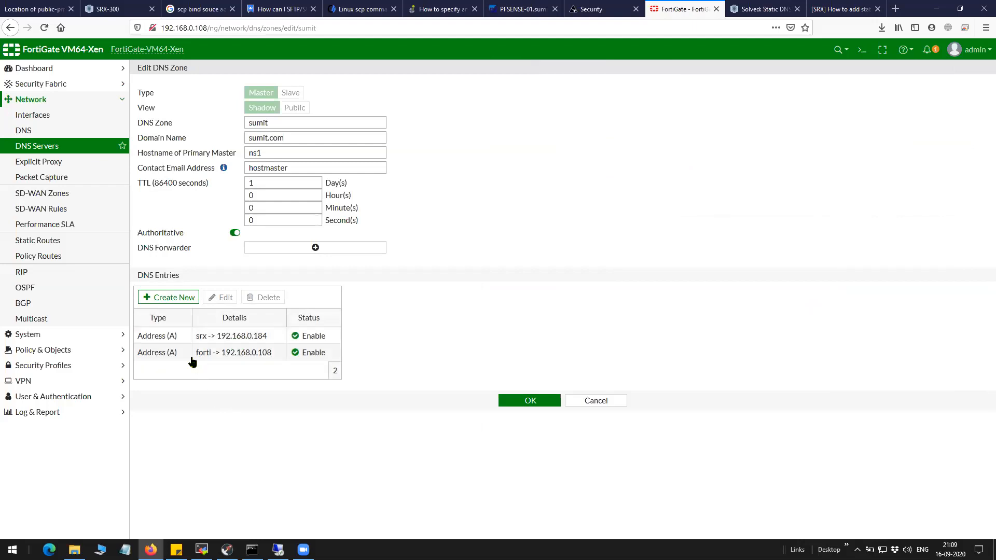
Review the forti entry's IP address 192.168.0.108 and confirm it unchanged.
left_click(234, 352)
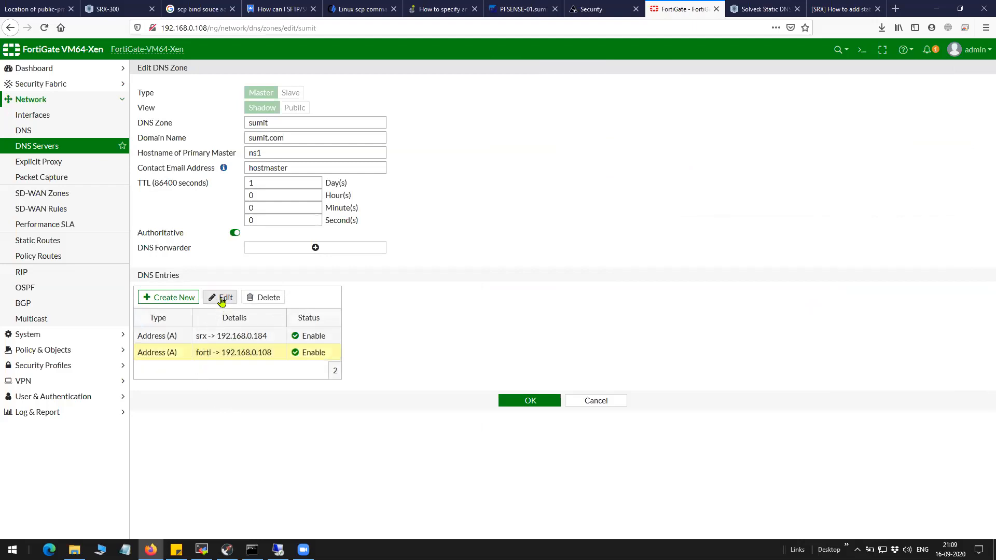
left_click(220, 298)
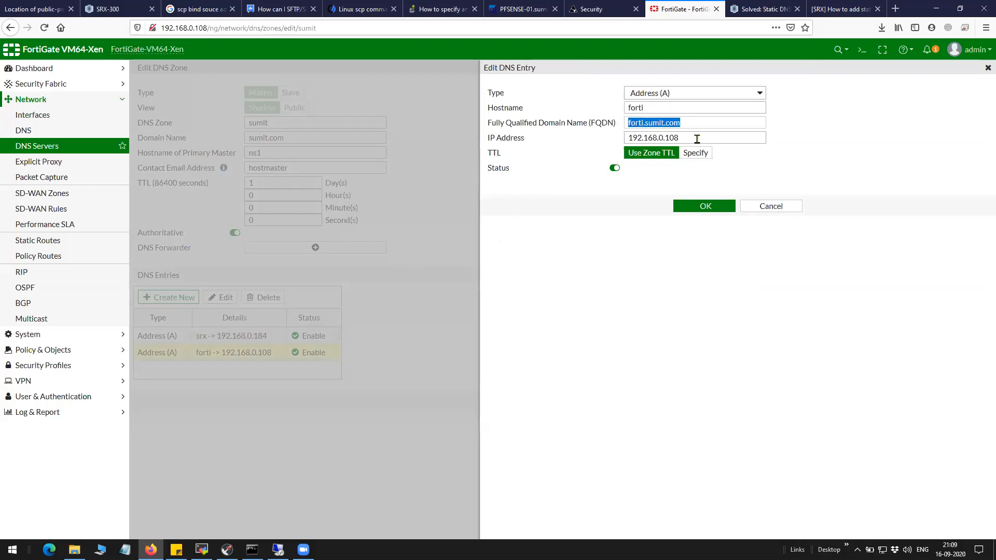
triple_click(694, 137)
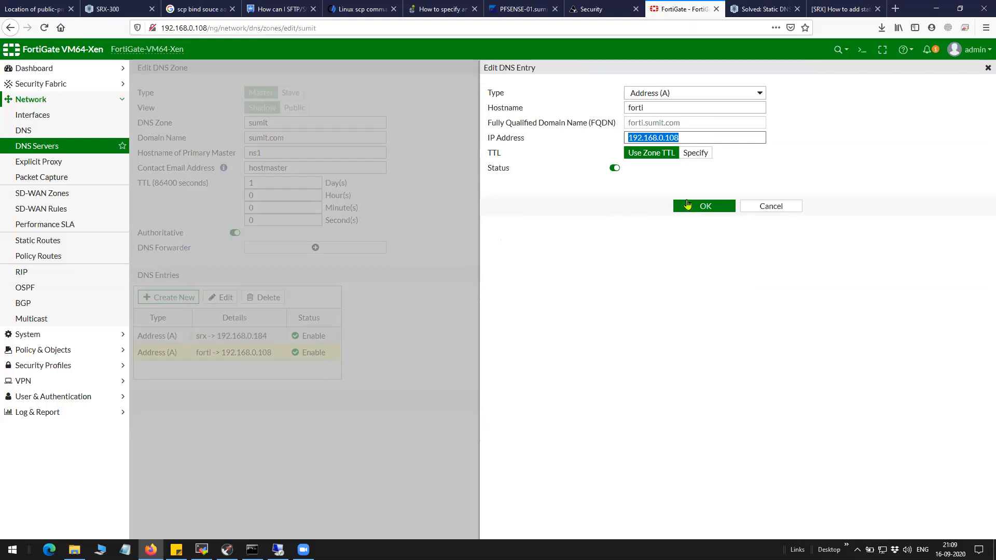
left_click(703, 206)
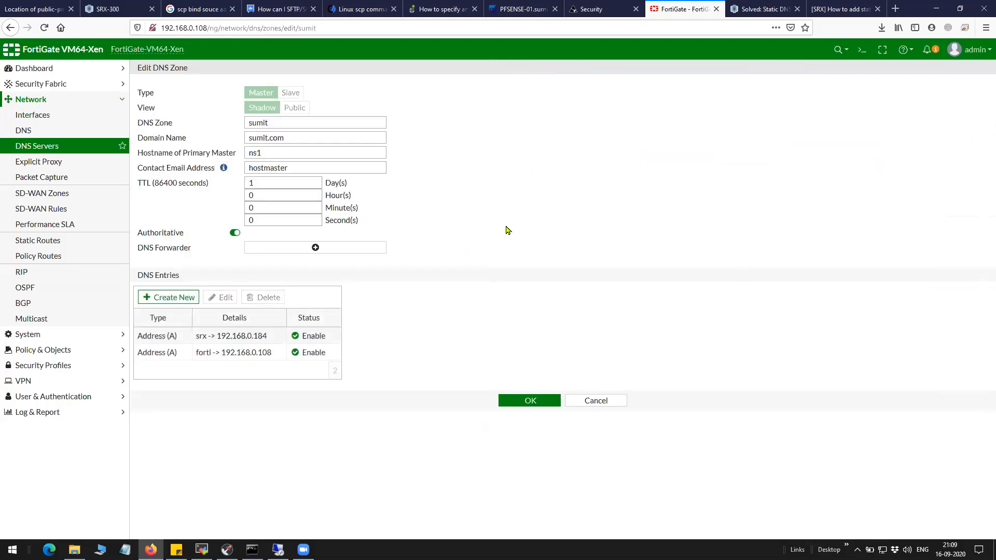
mouse_move(106, 186)
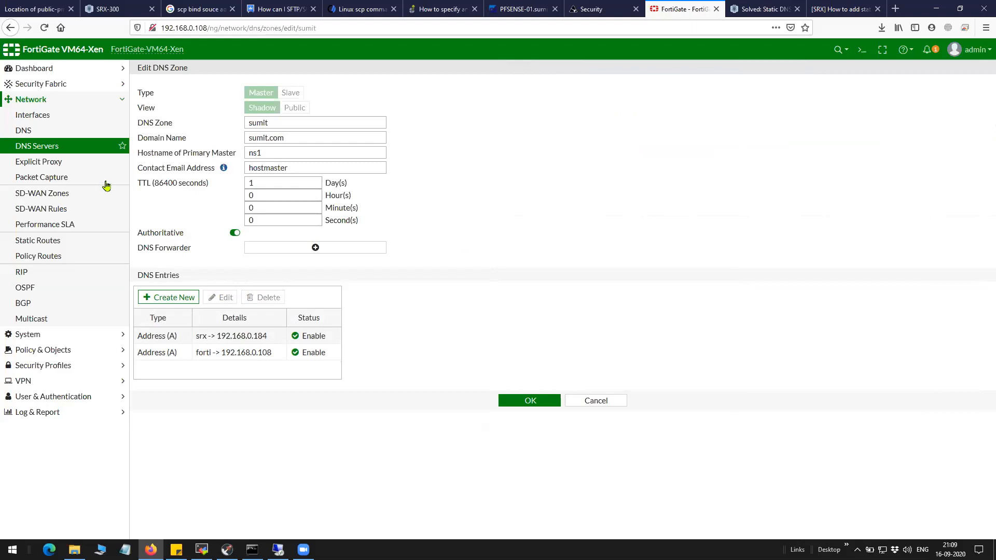
mouse_move(81, 154)
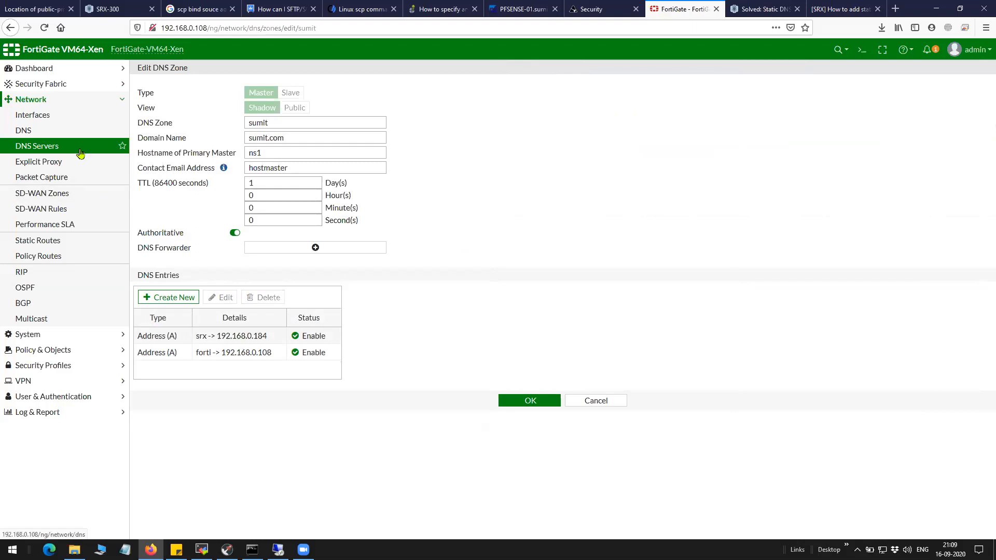
left_click(530, 400)
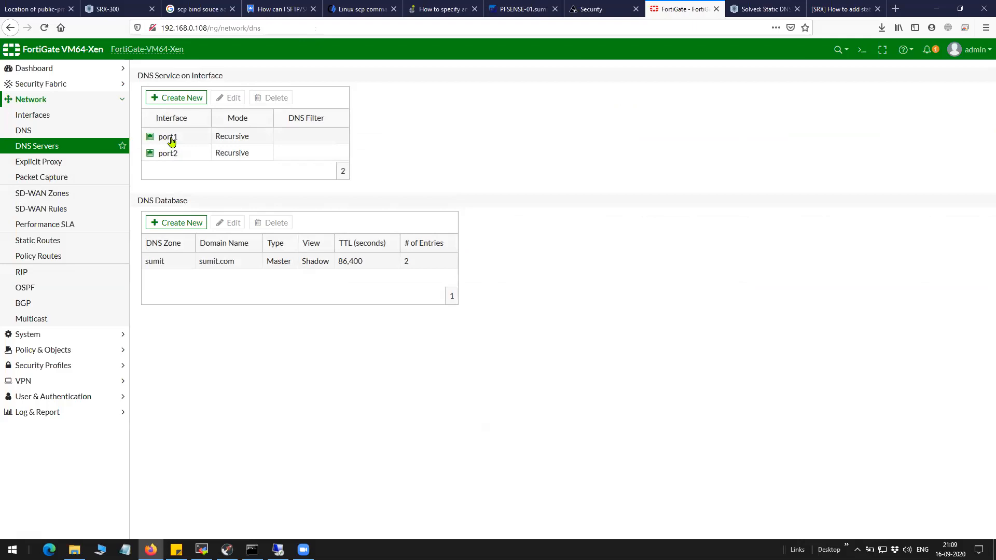
mouse_move(222, 279)
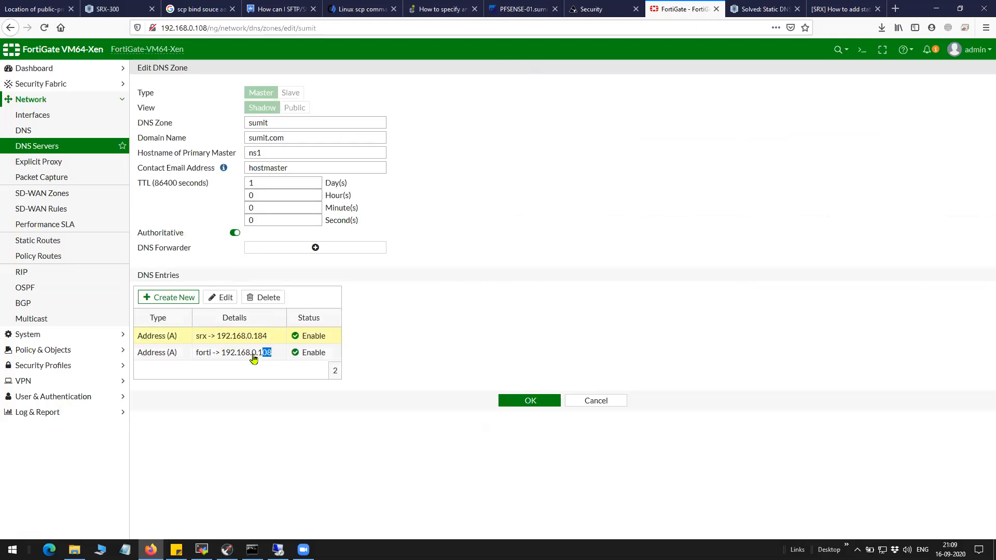
double_click(247, 352)
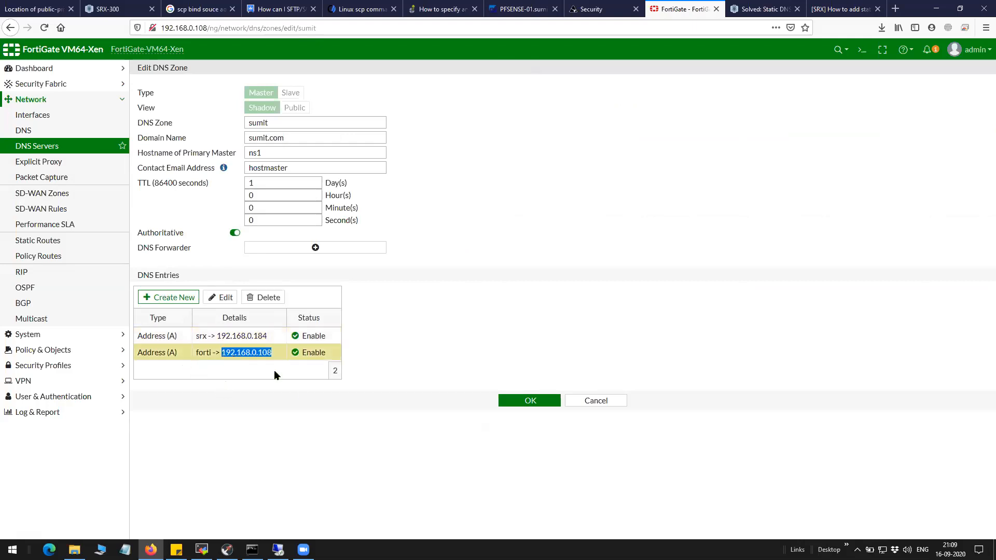
mouse_move(257, 542)
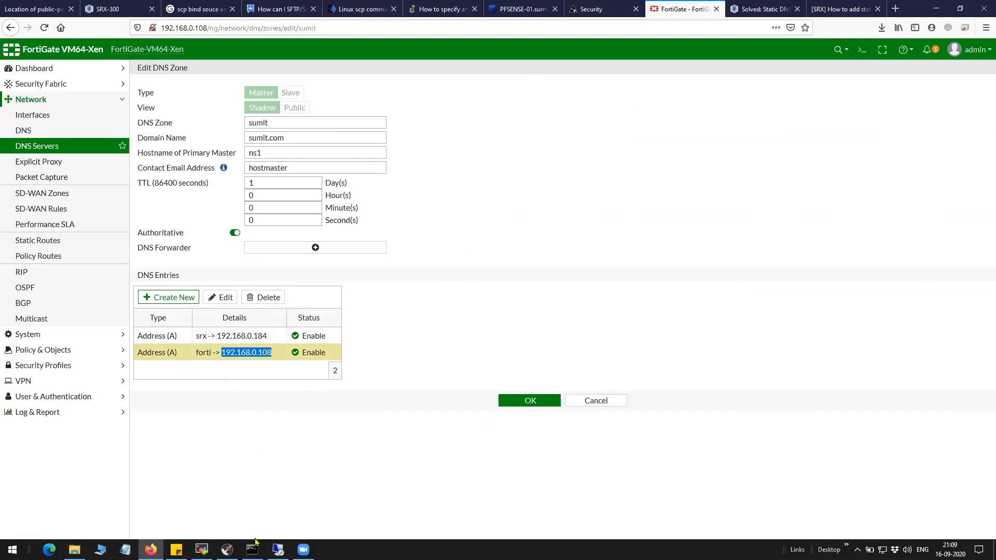
mouse_move(507, 44)
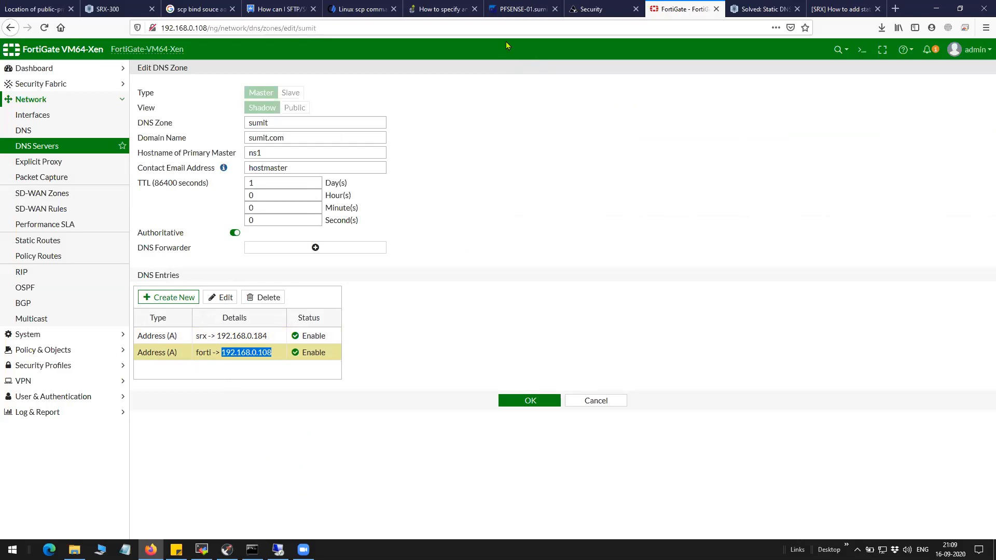
Enter and leave an interactive nslookup session in Command Prompt.
left_click(251, 548)
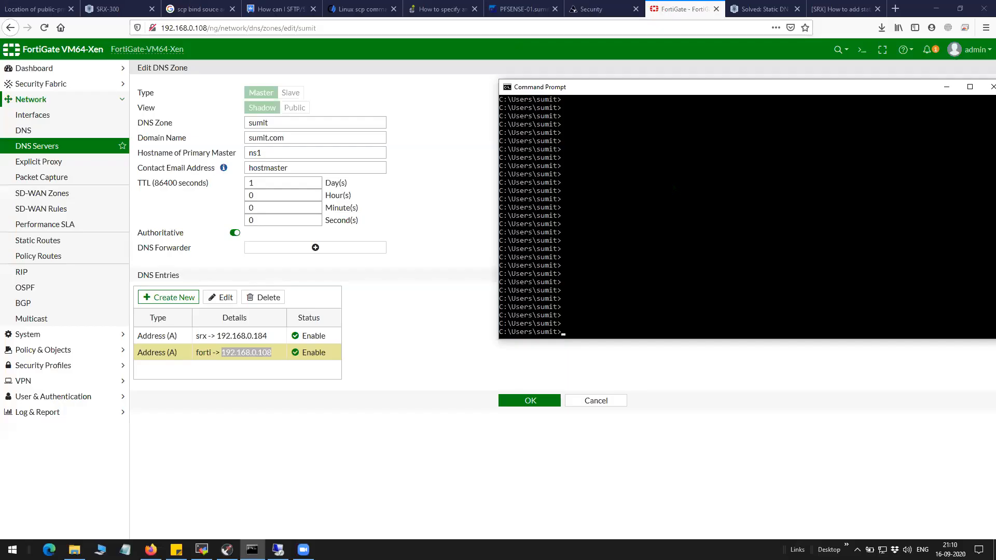
type("nslook")
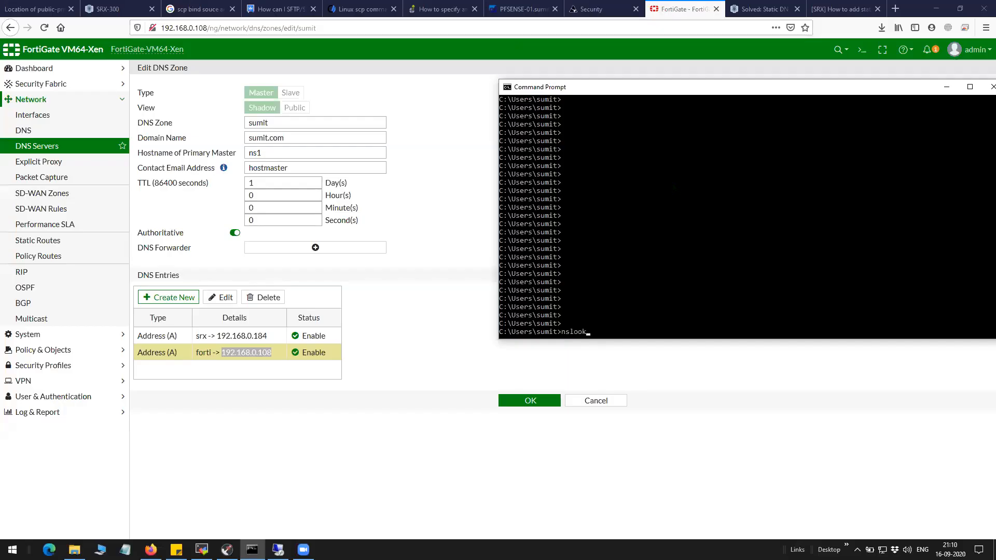
key("Return")
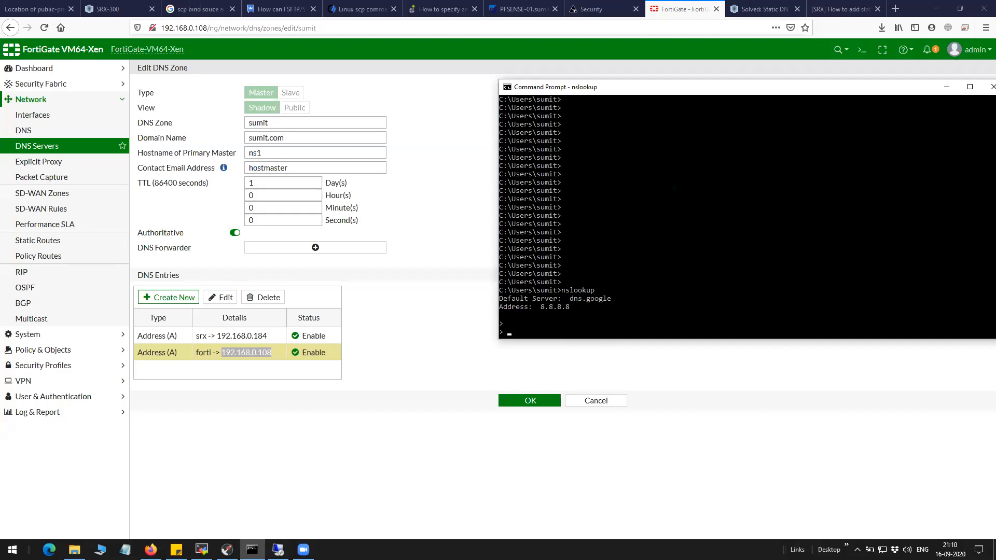
key("Return")
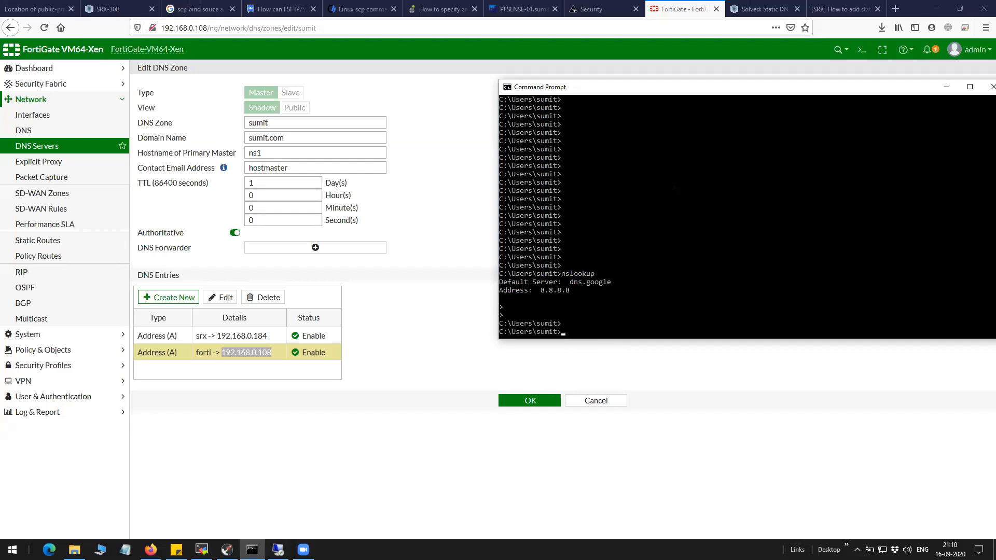
Resolve srx.sumit.com against 192.168.0.108, returning 192.168.0.184.
type("nslook")
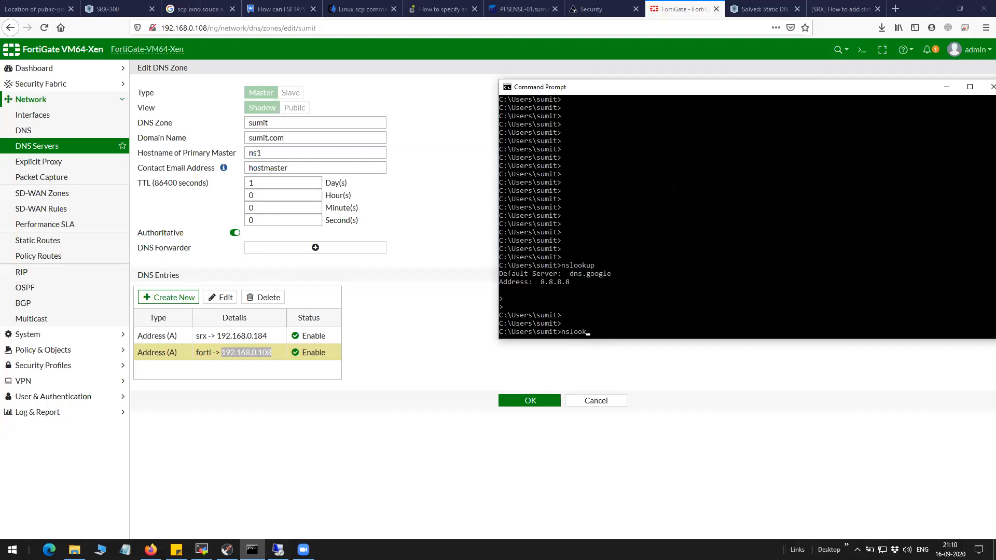
type("up")
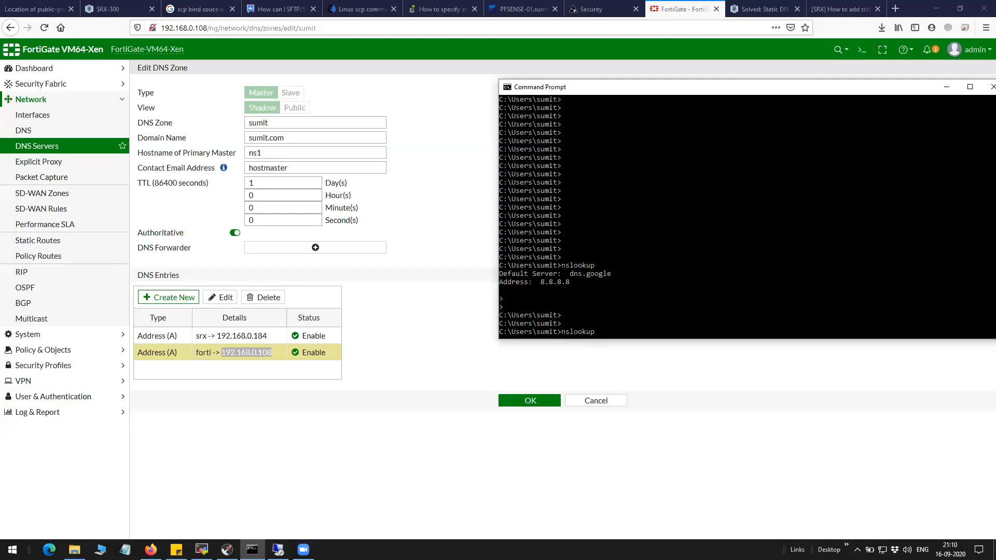
type("srx.sum")
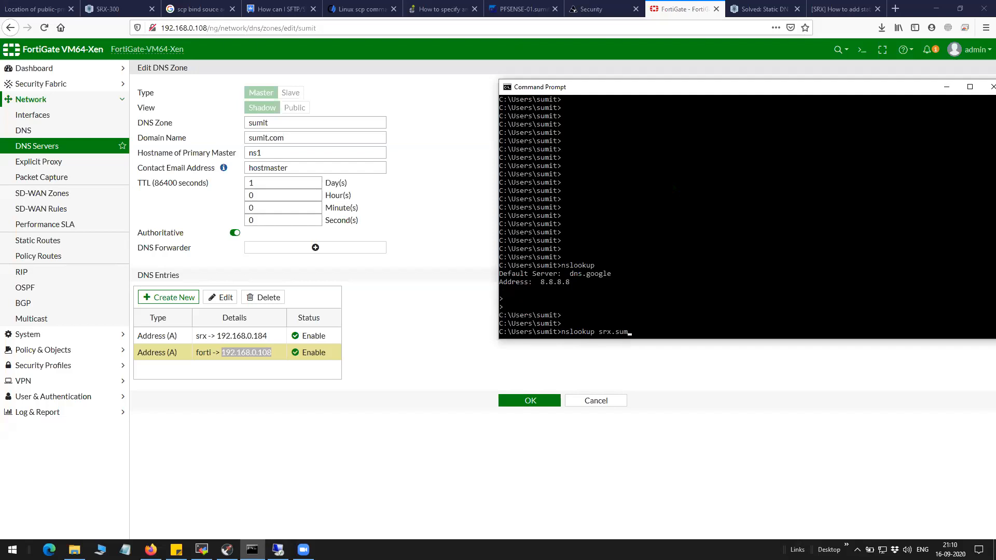
type("it.com")
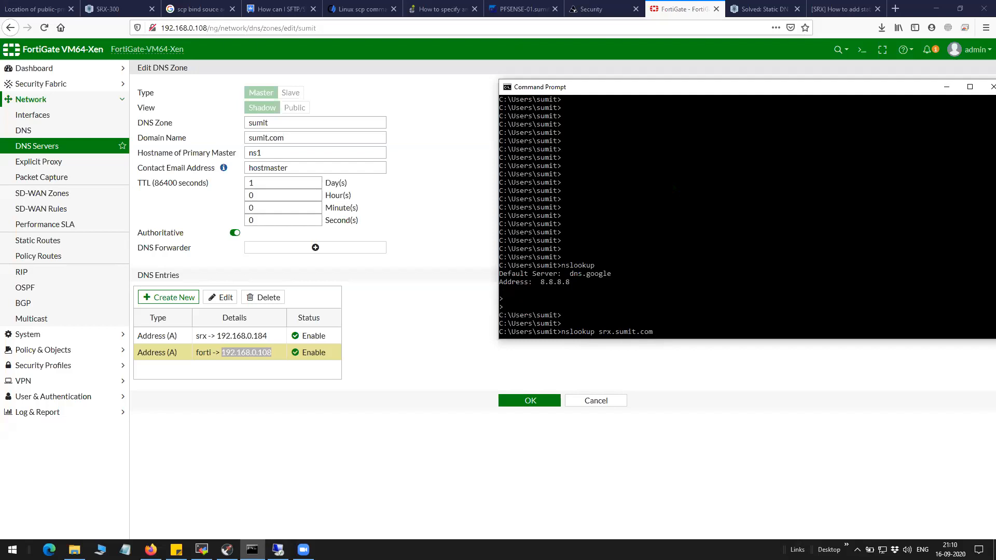
type("192.168.0.")
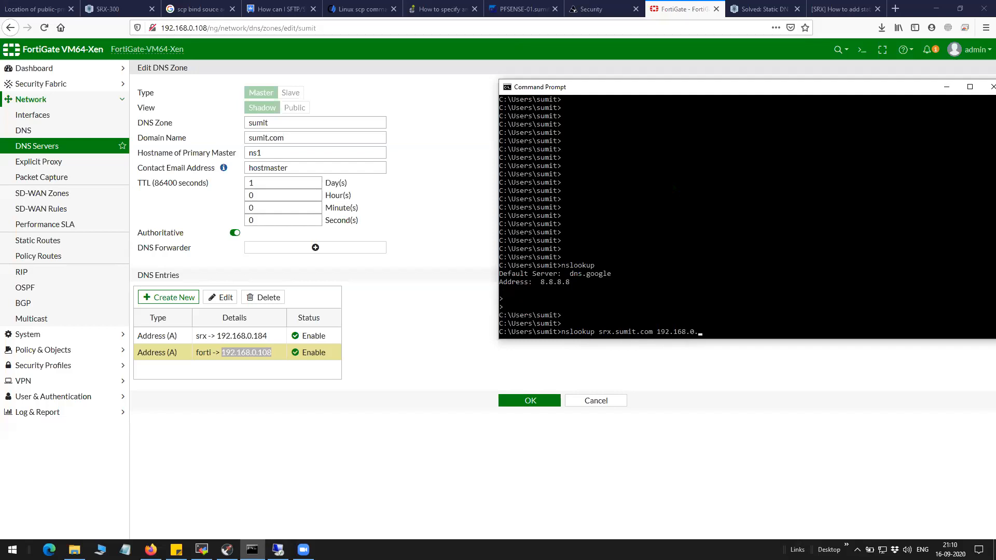
type("108")
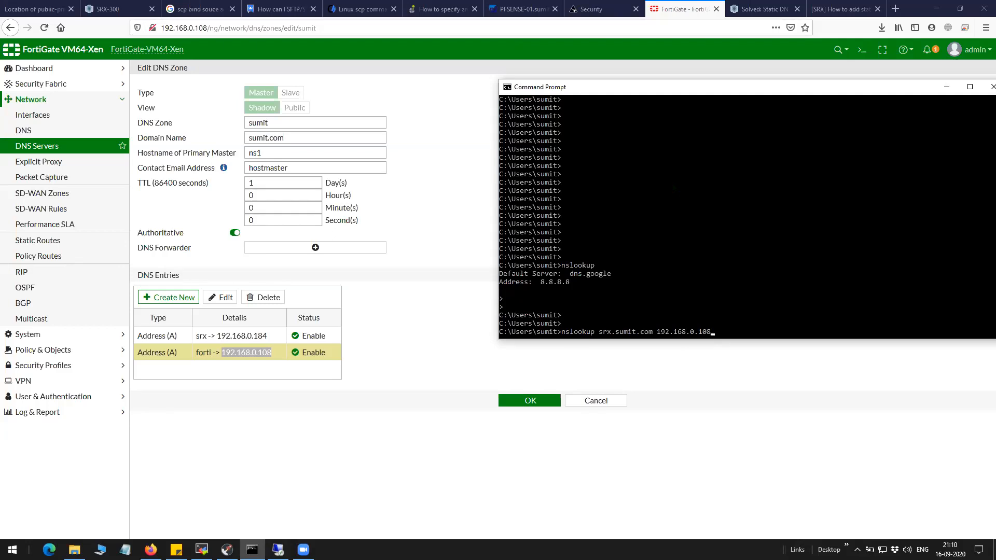
key("Return")
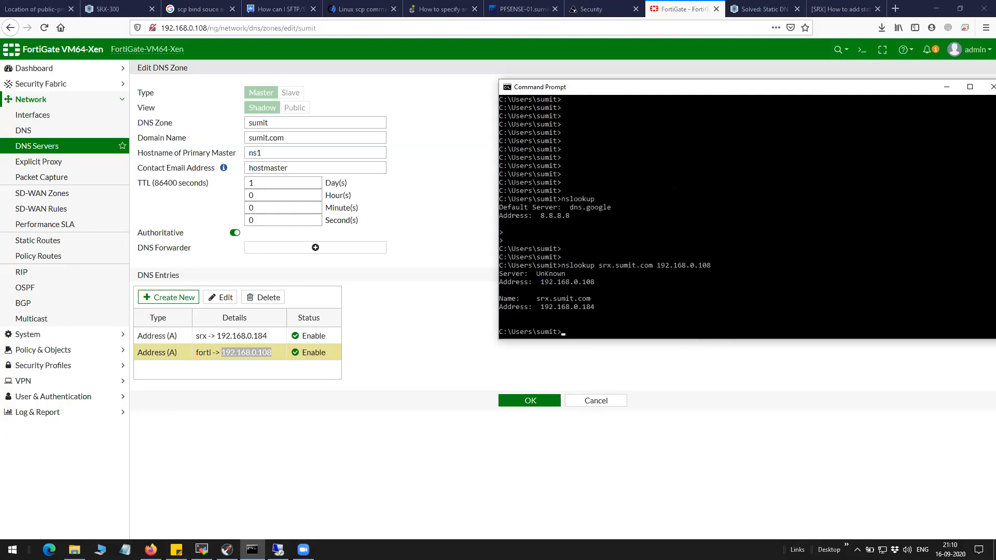
mouse_move(602, 272)
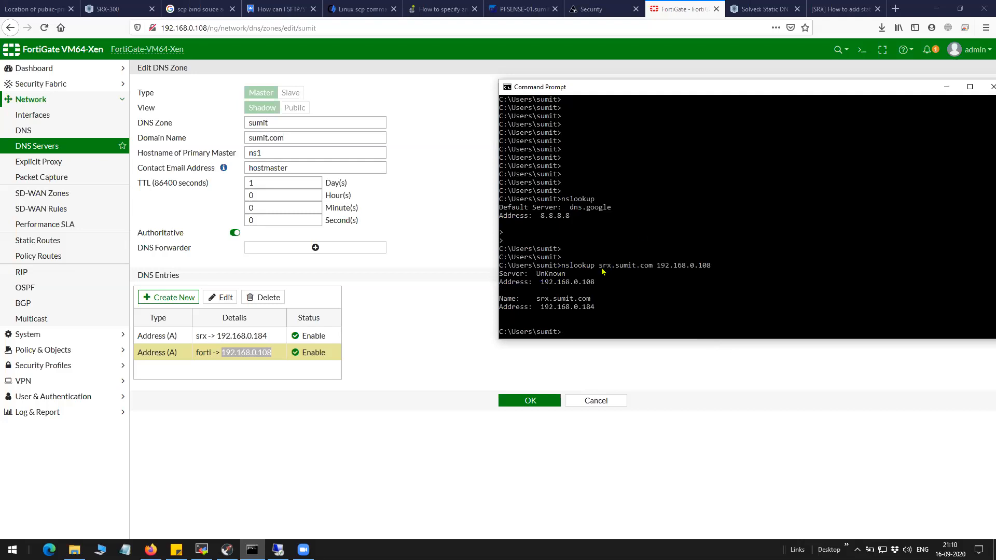
Open the FortiGate terminal session and re-enter nslookup srx.sumit.com 192.168.0.108 at the prompt.
double_click(624, 265)
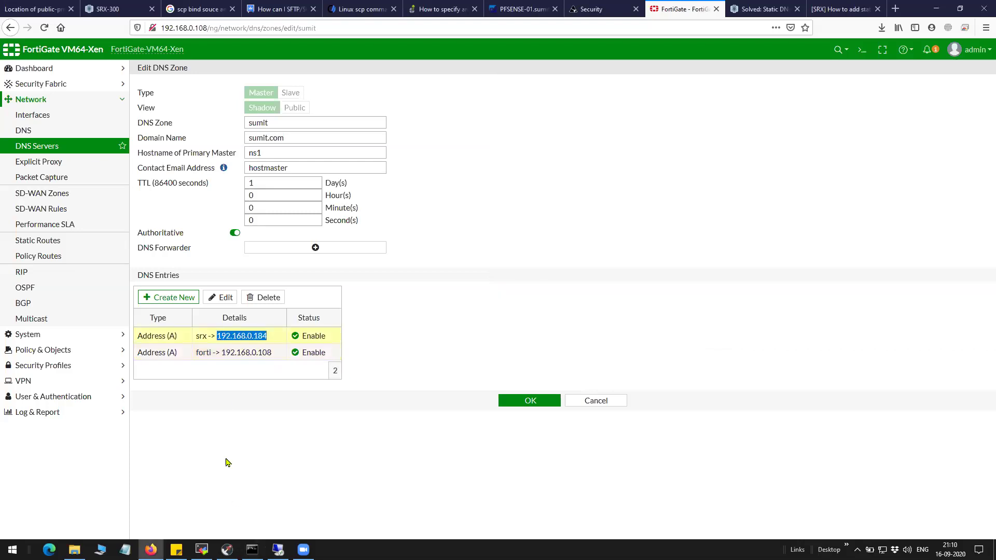
left_click(252, 550)
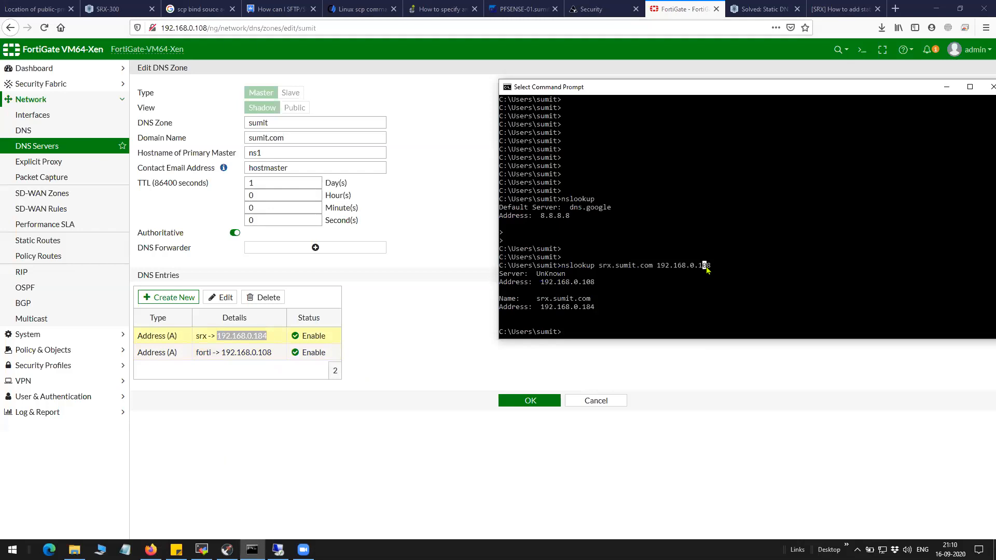
type("nslookup srx.sumit.com 192.168.0.108")
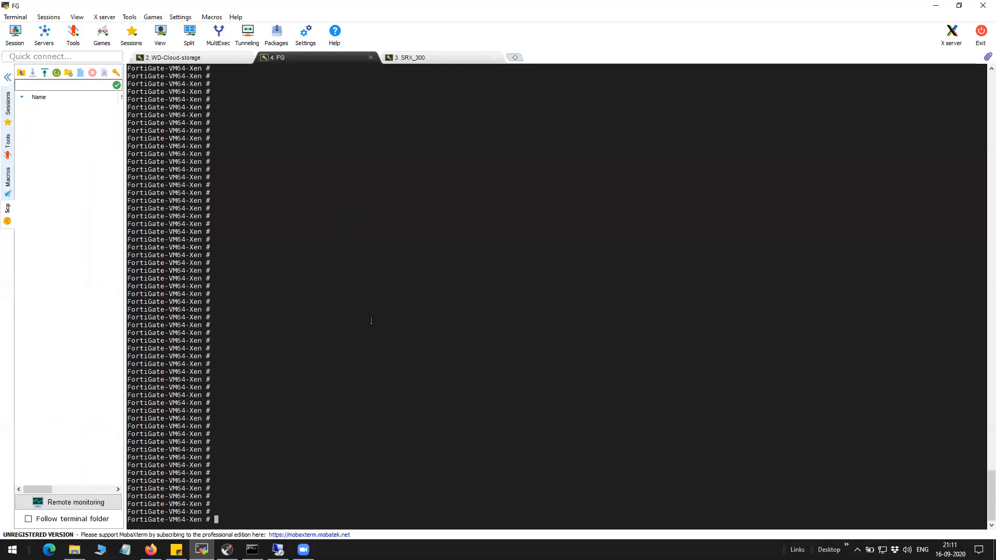
Run diagnose sniffer packet port1 'port 53' to list DNS packets on port1.
type("diagnose sniffer packet port1 \"port 53\"")
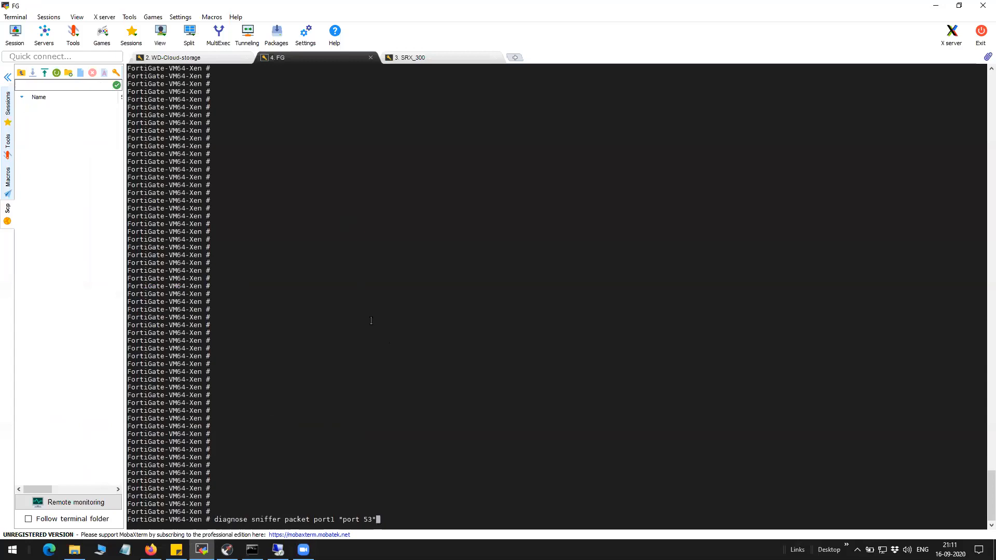
type("5")
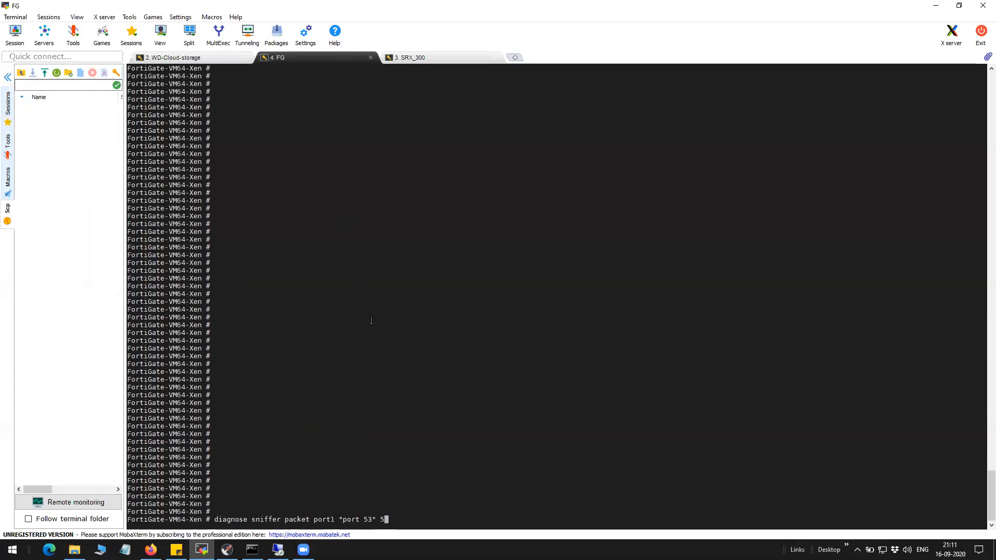
key("Backspace")
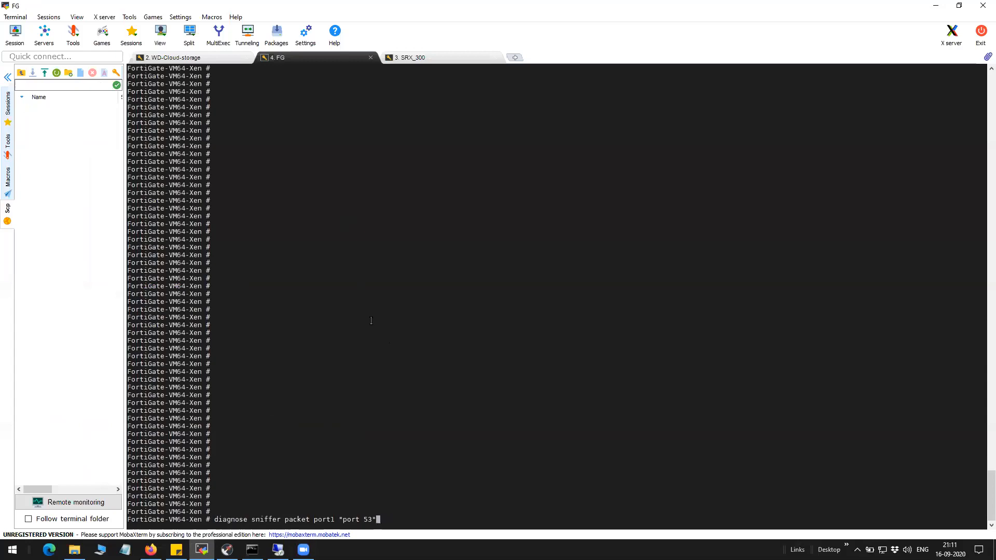
key("Return")
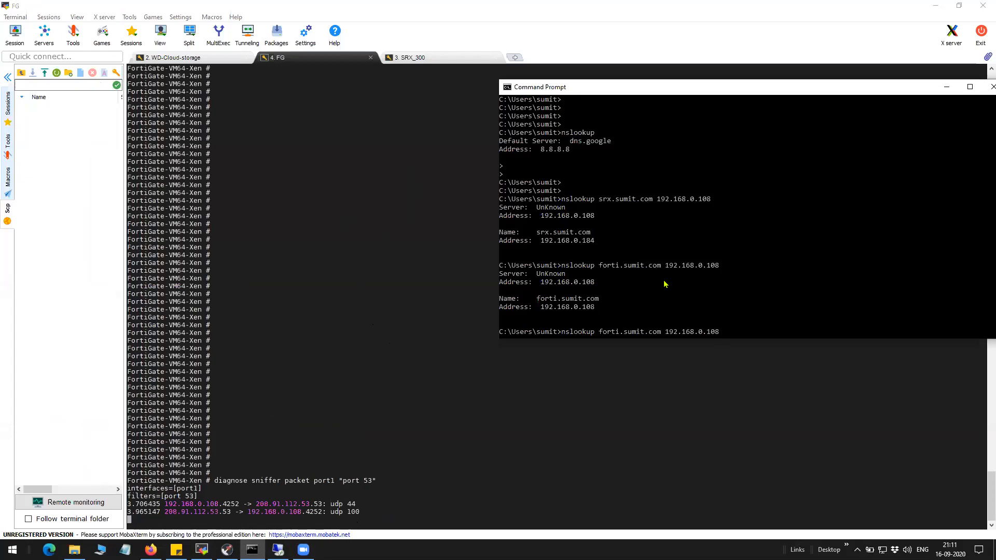
scroll("down", 3)
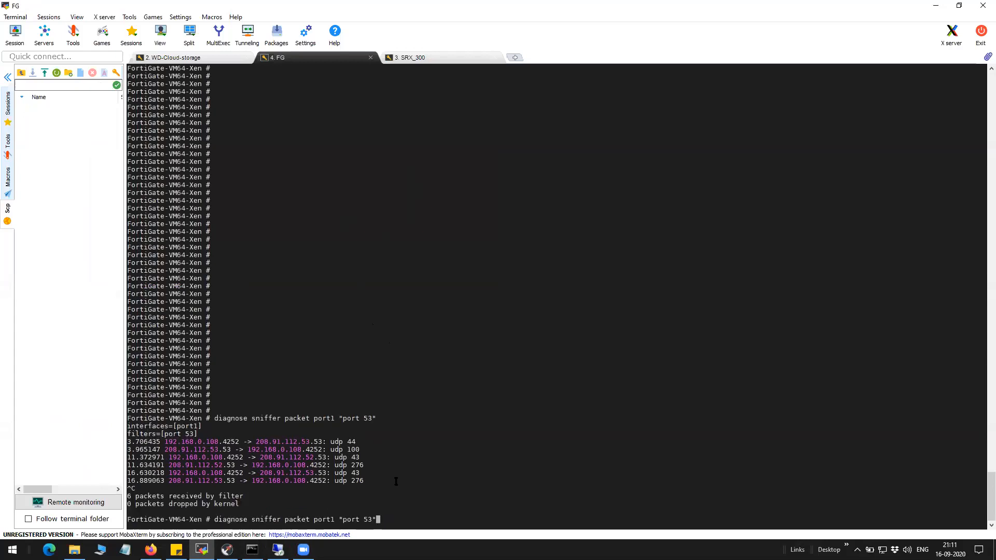
Rerun the sniffer filtered to port 53 and host 192.168.0.108 at verbosity 3.
type("and")
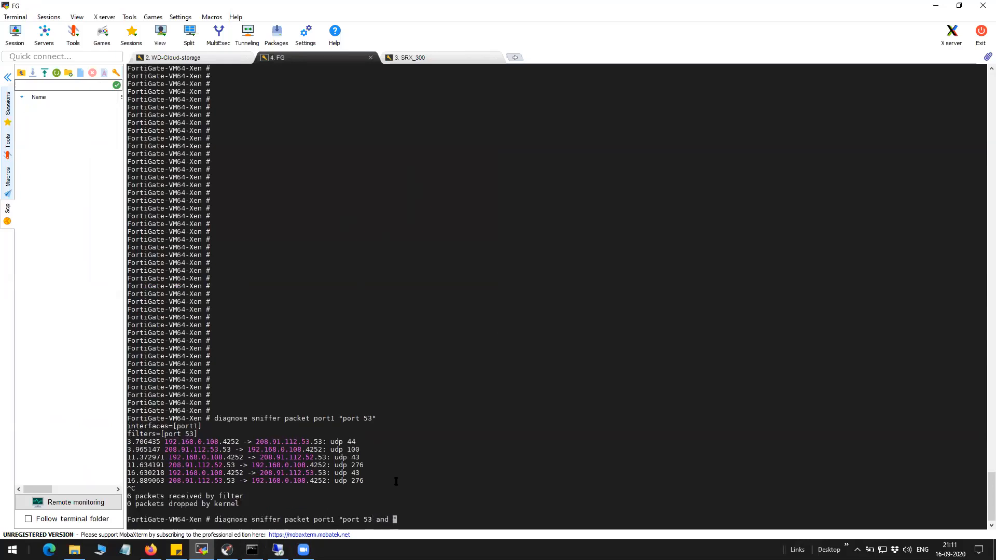
type("host")
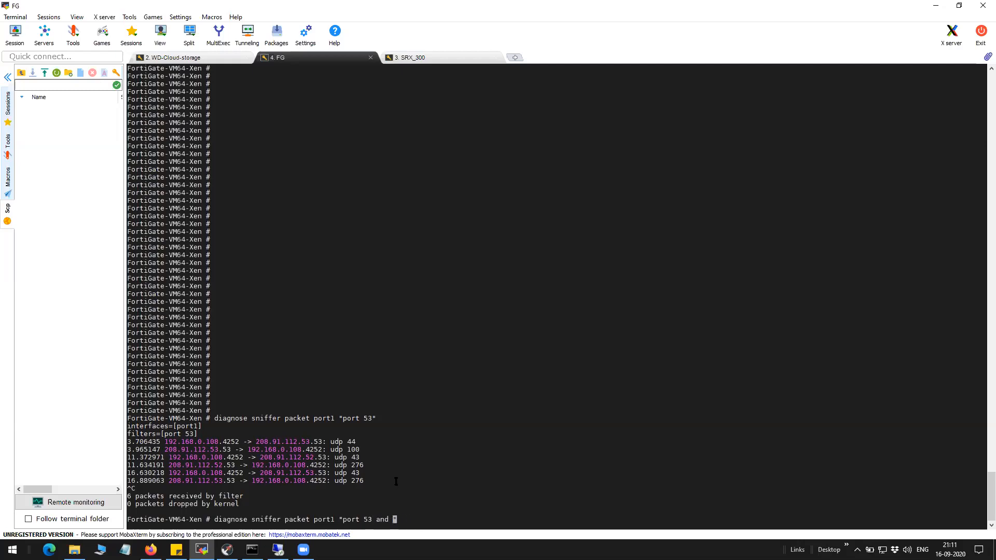
mouse_move(402, 330)
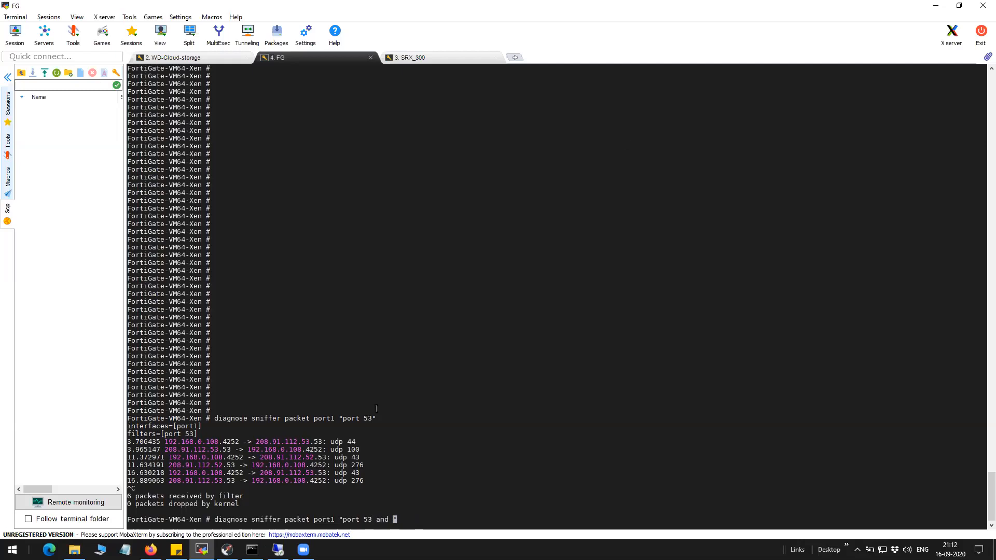
type("host")
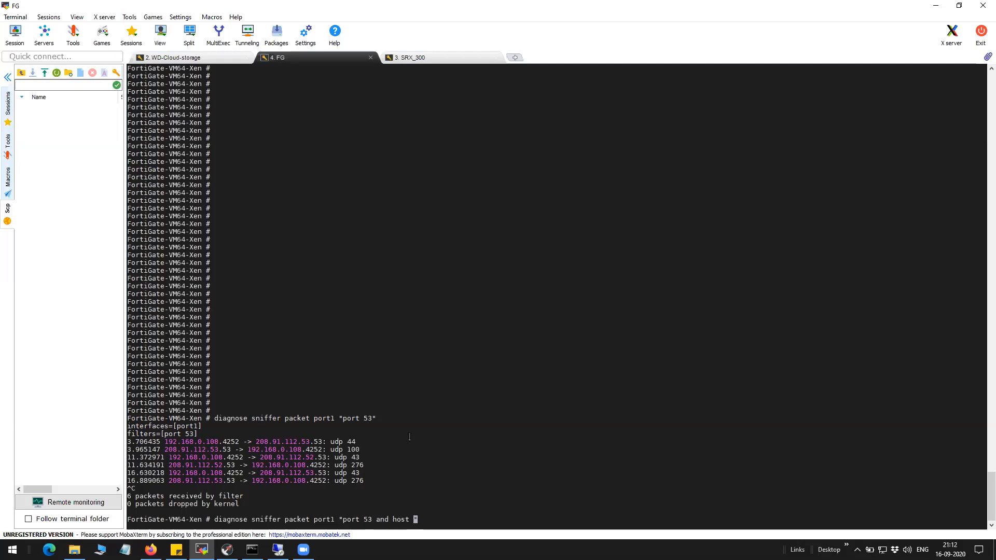
type("192.1")
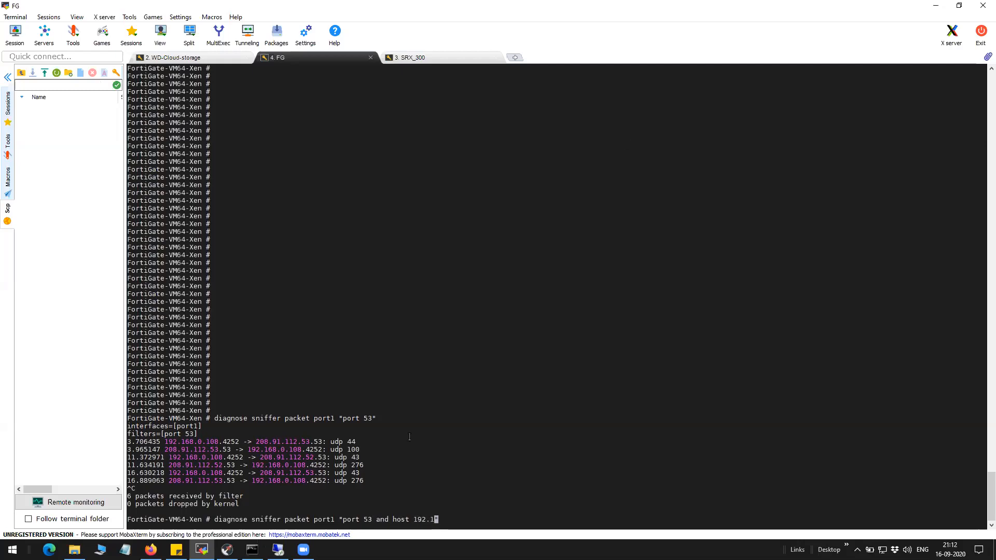
type("68.0.108")
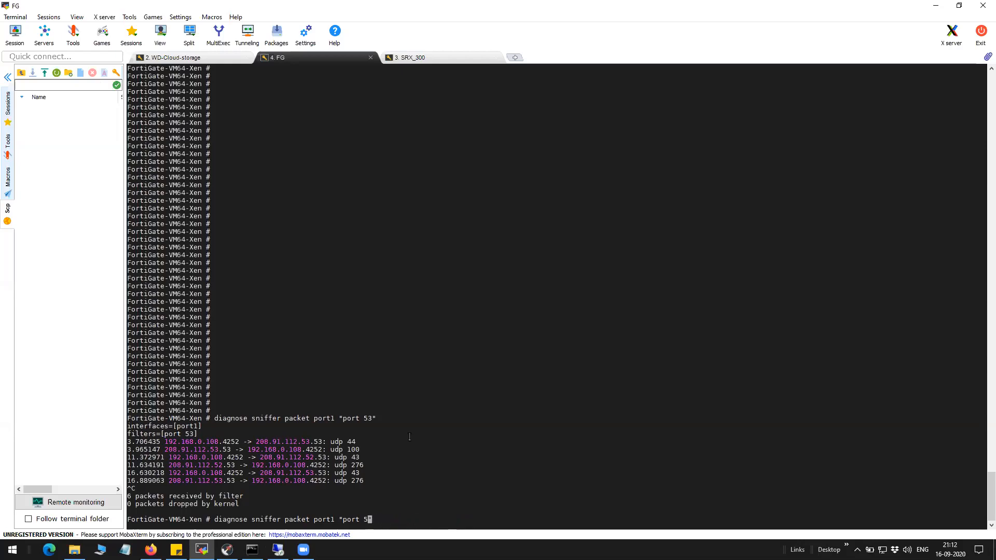
type("3")
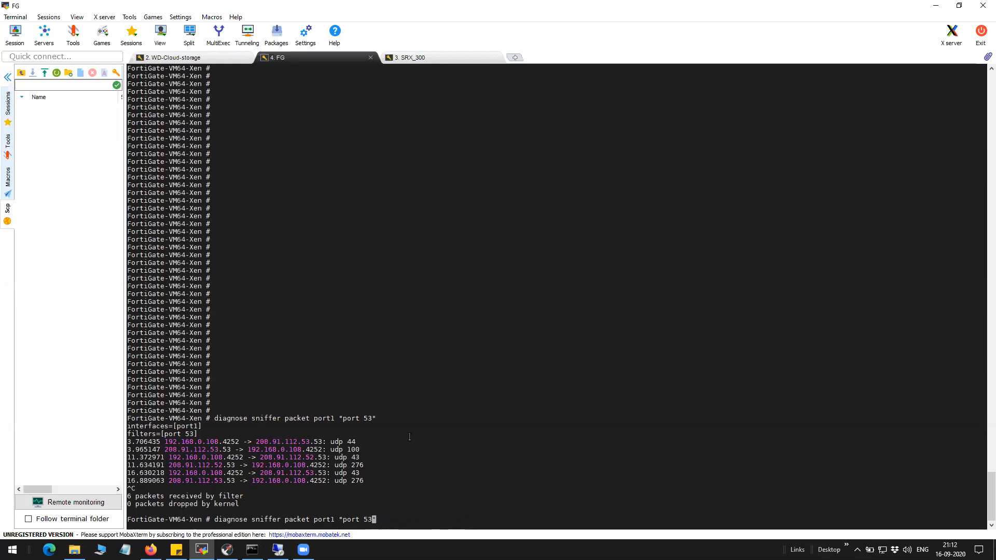
key("Return")
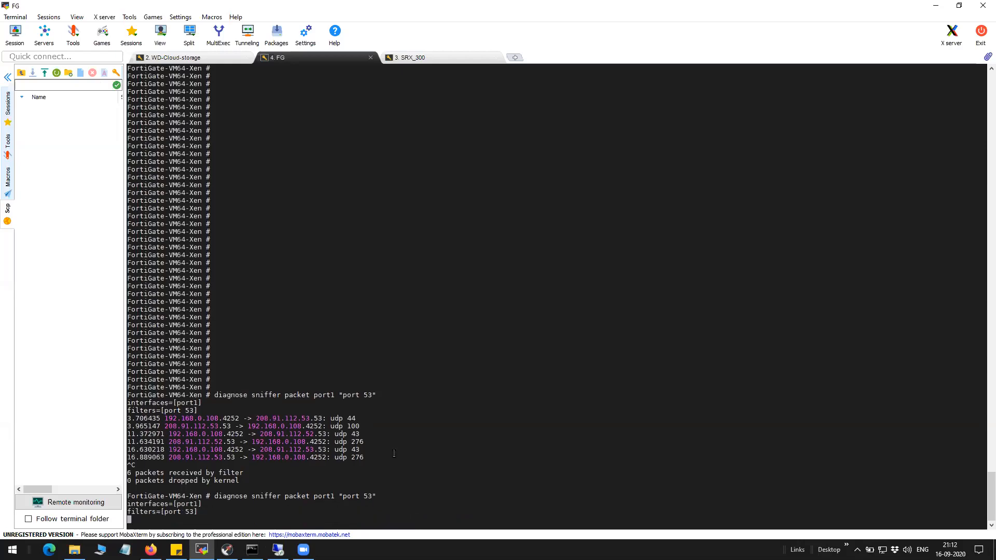
Trigger the client nslookup and review the captured queries from 192.168.0.156 forwarded to 208.91.112.53.
left_click(250, 550)
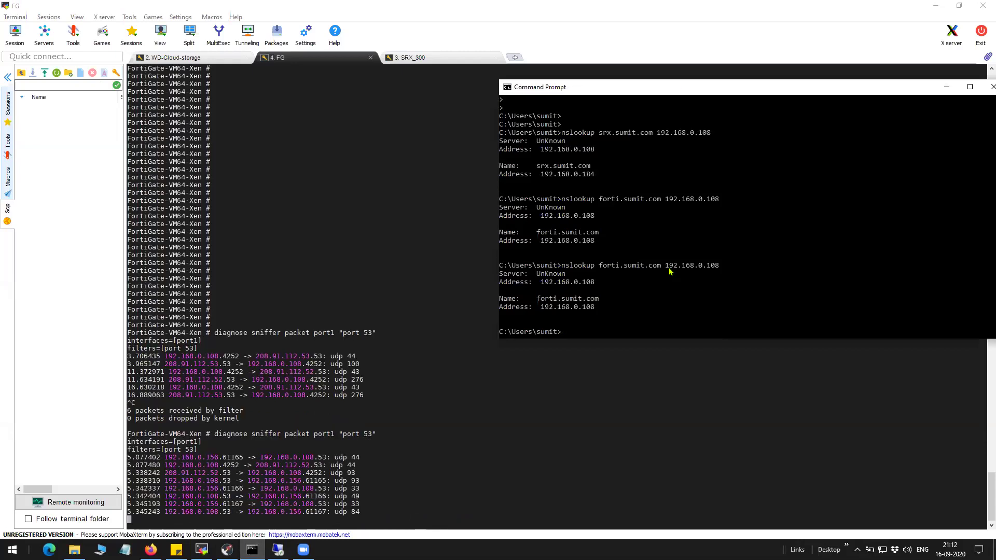
left_click(990, 87)
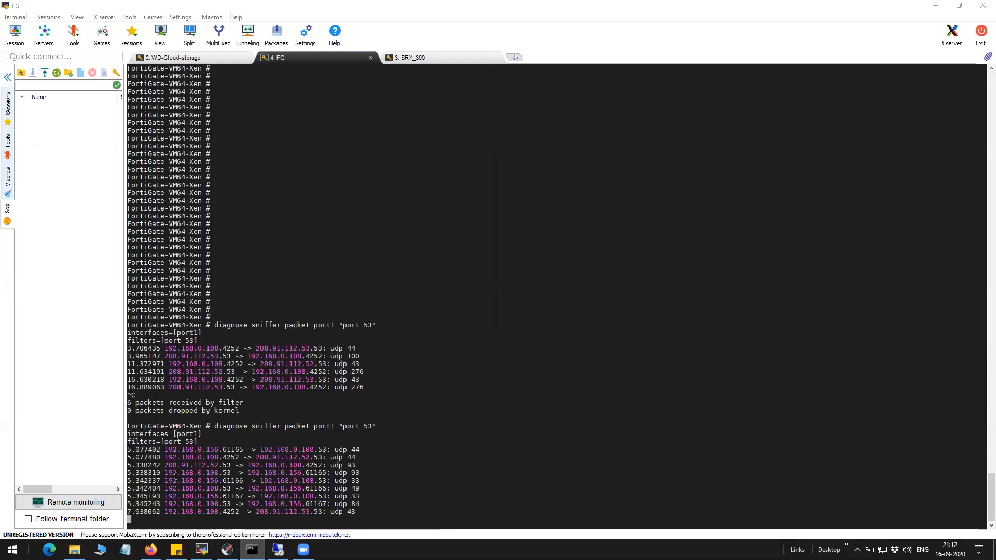
scroll("down", 3)
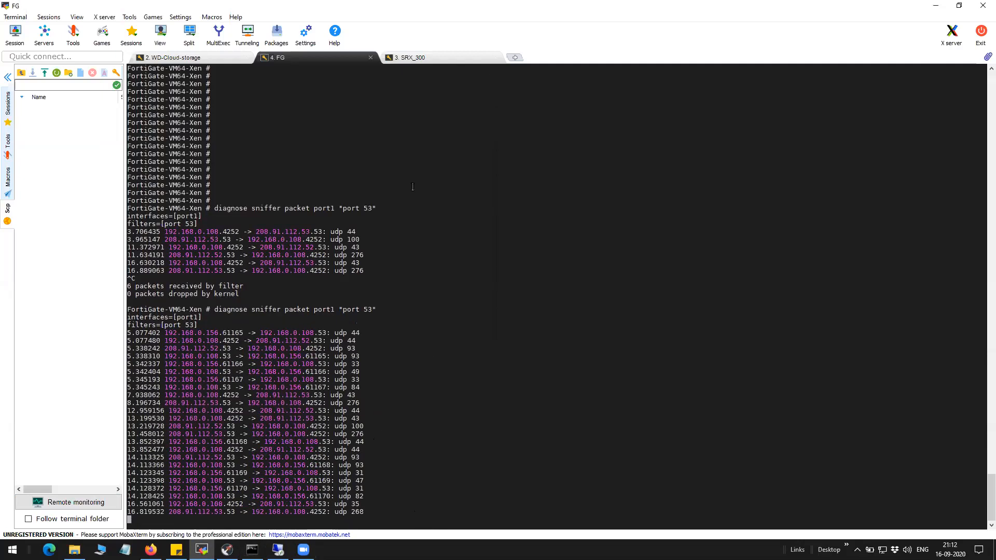
scroll("down", 3)
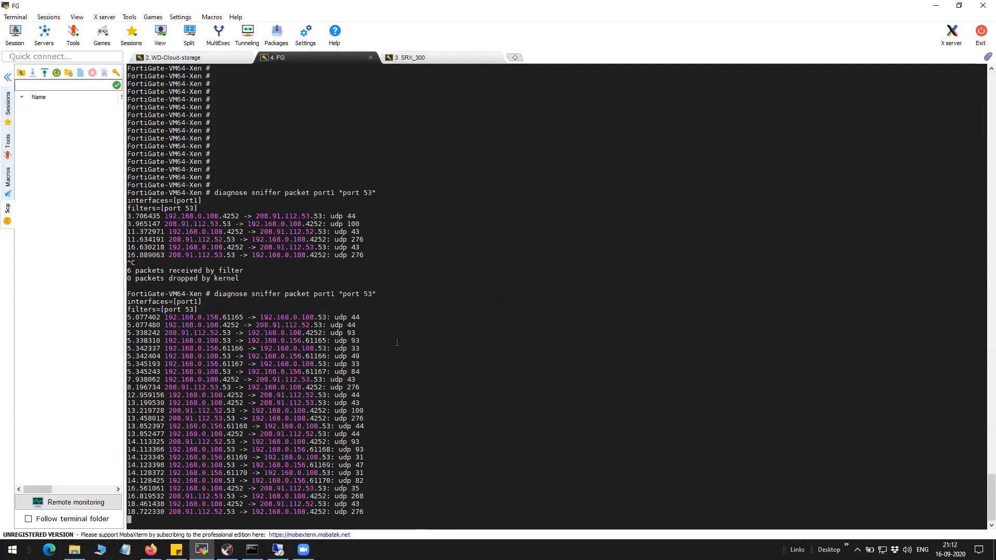
scroll("down", 3)
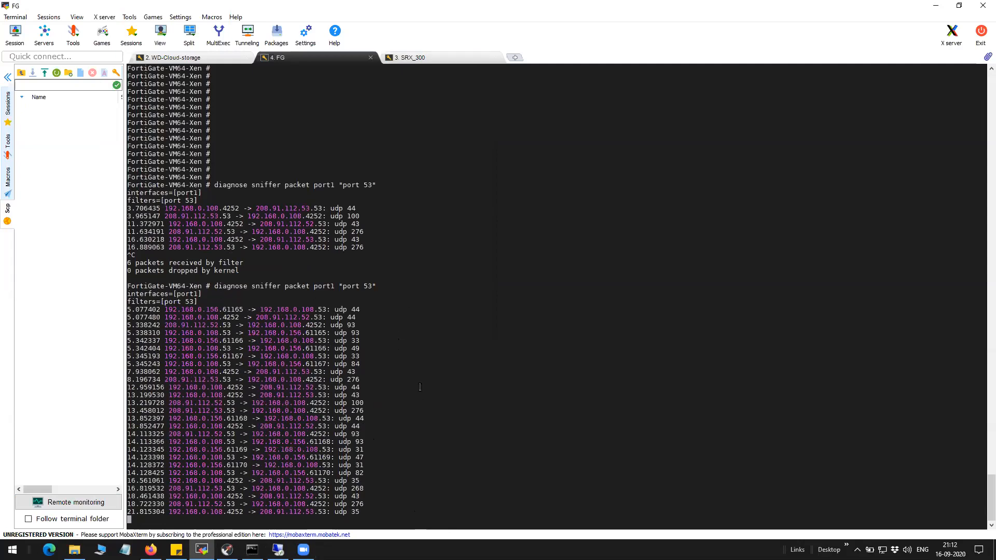
scroll("down", 3)
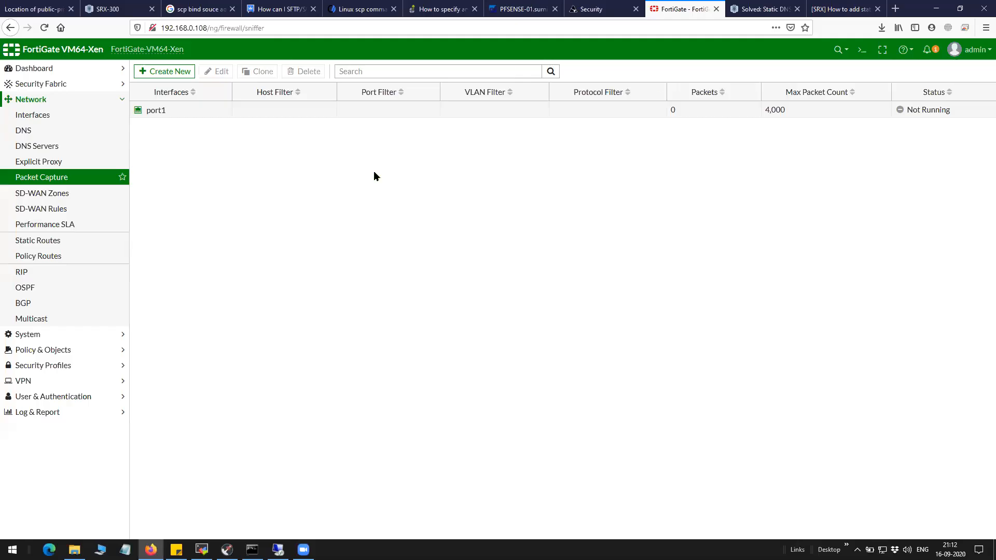
Give the port1 packet capture a filter on port 53 and save it.
left_click(156, 109)
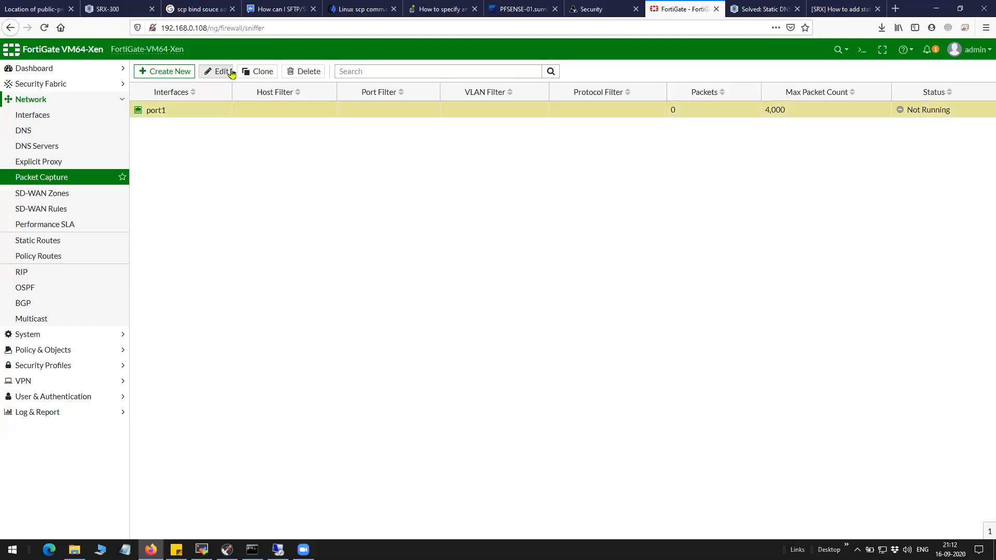
left_click(219, 71)
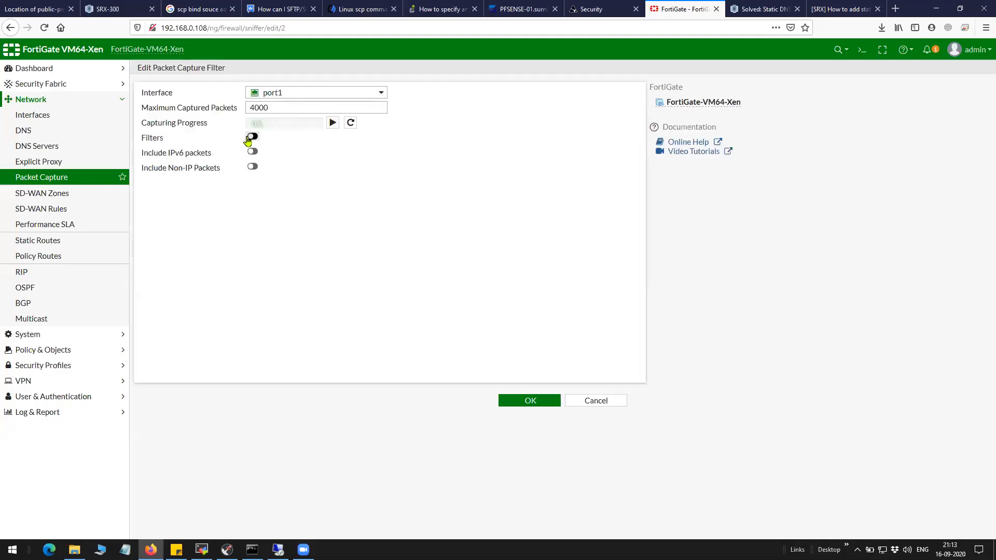
left_click(252, 136)
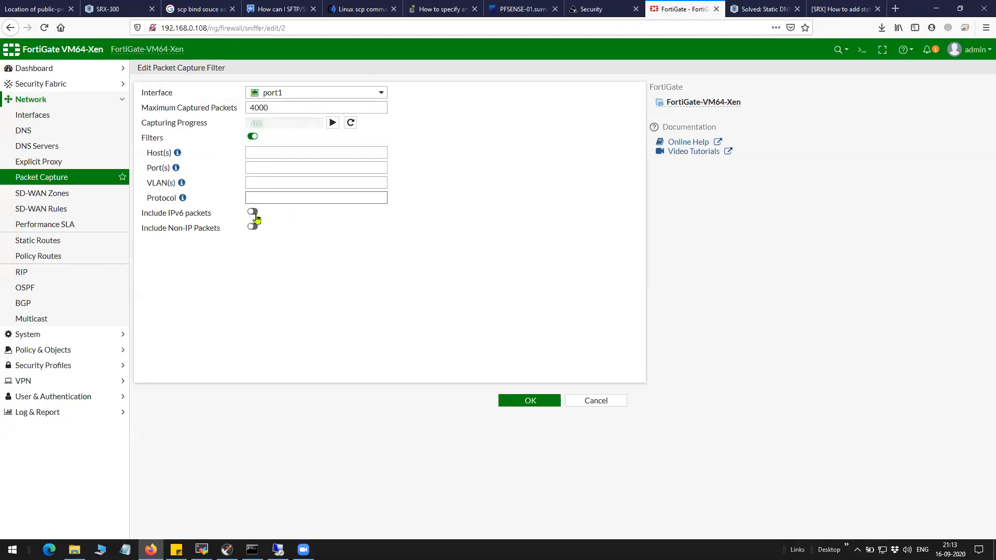
mouse_move(184, 197)
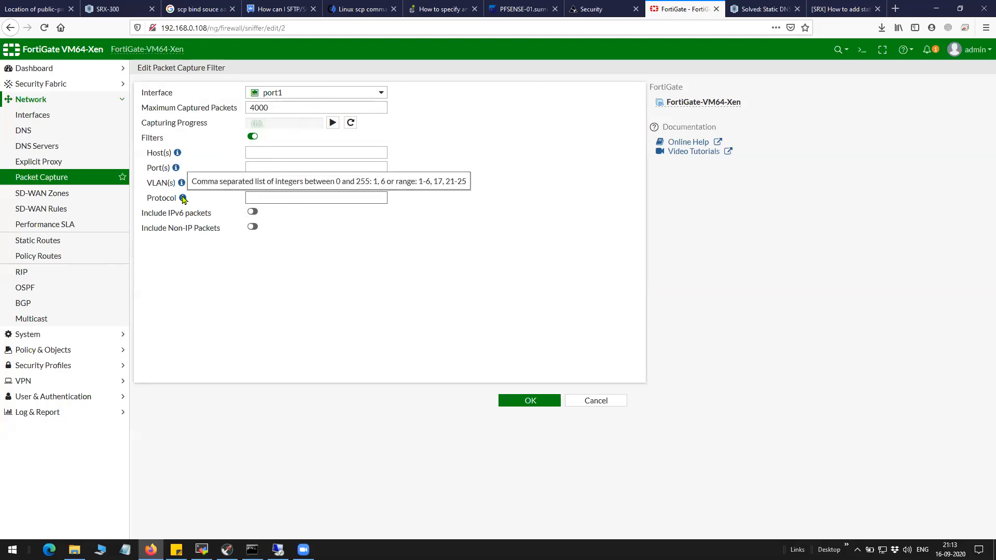
left_click(315, 197)
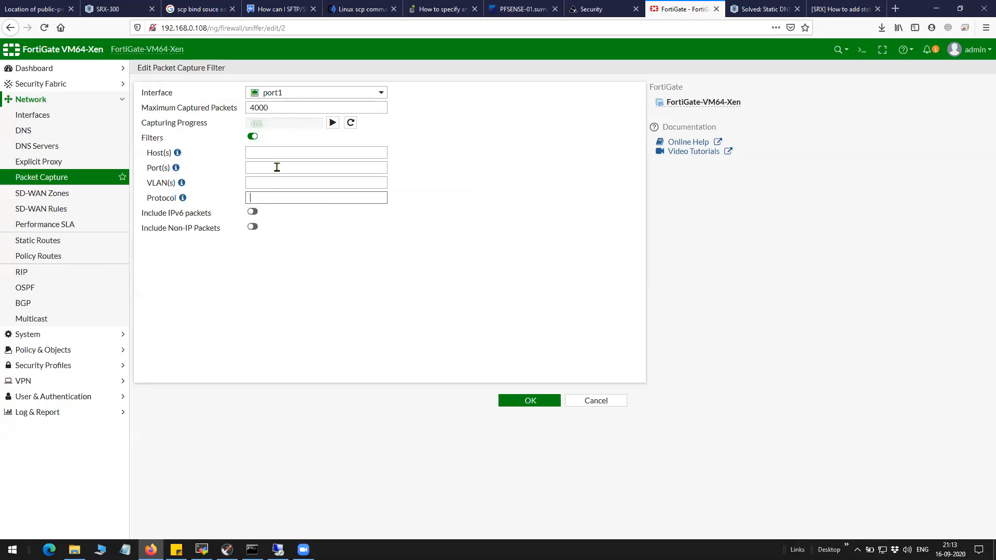
type("53")
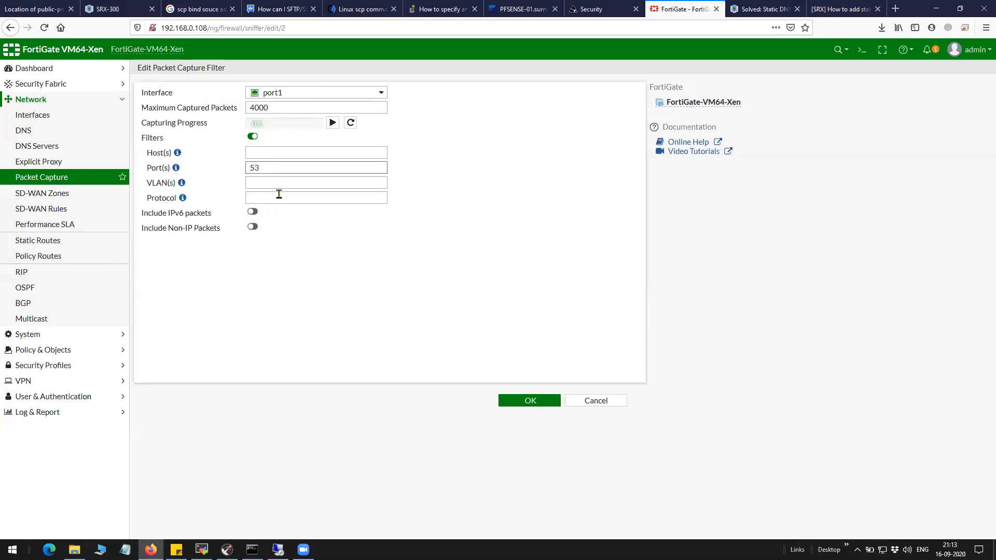
mouse_move(264, 195)
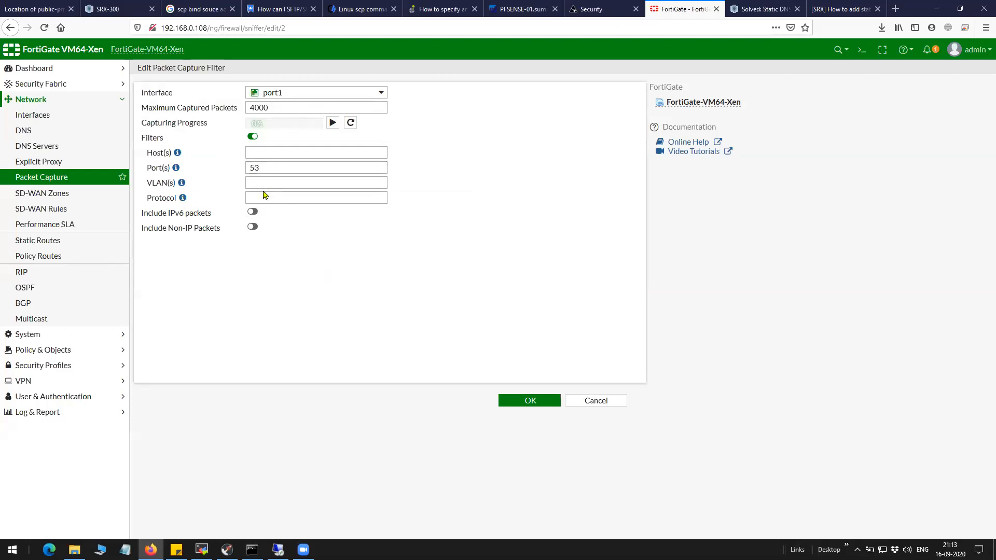
mouse_move(517, 389)
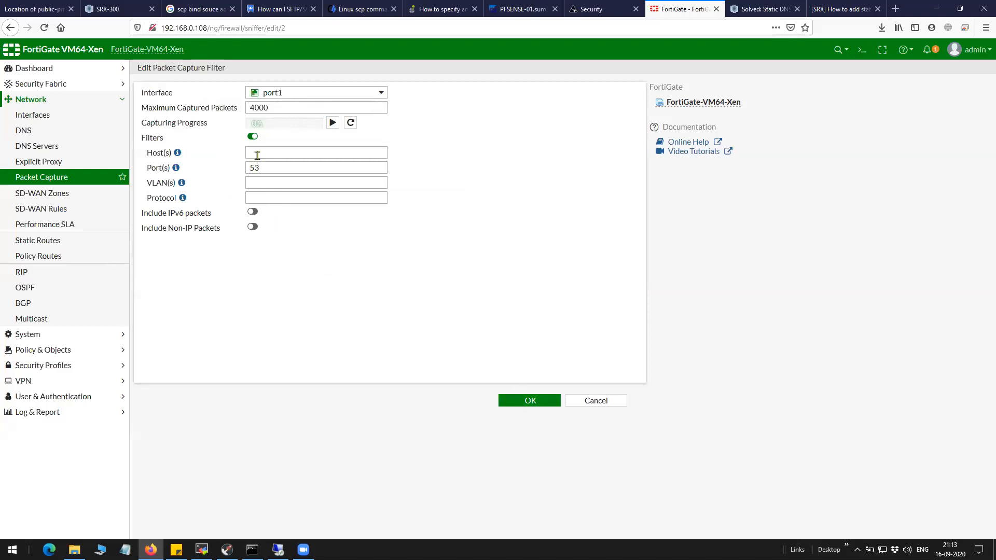
mouse_move(348, 294)
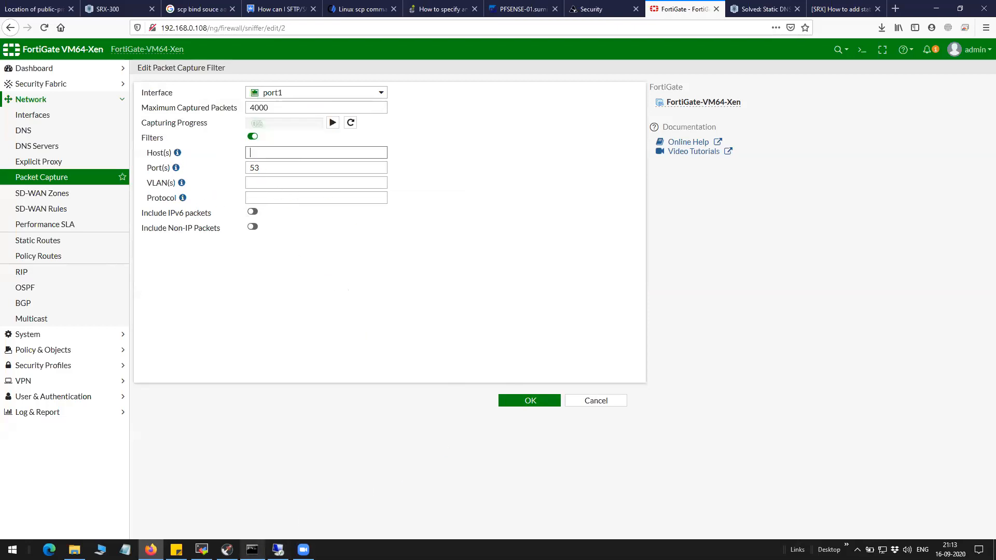
left_click(251, 550)
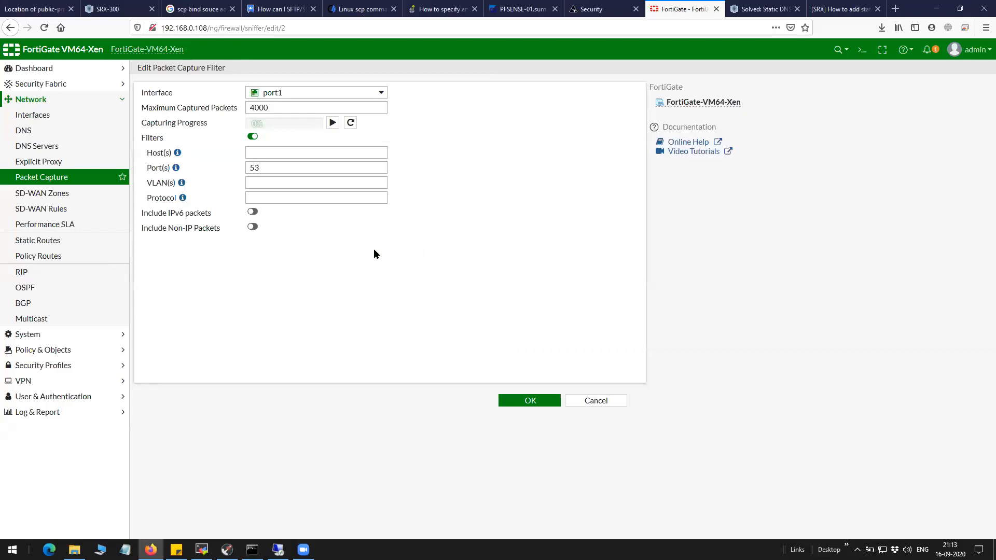
mouse_move(276, 267)
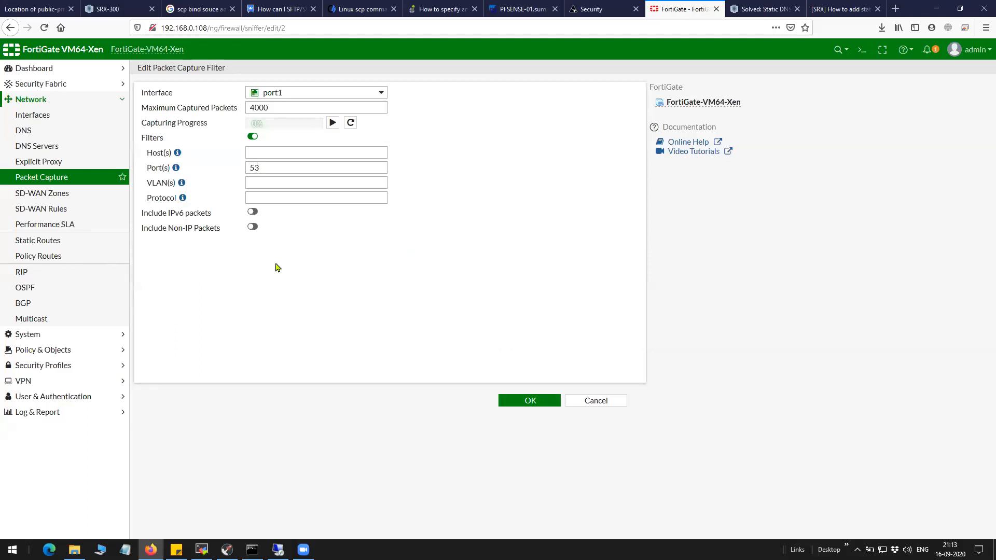
mouse_move(446, 364)
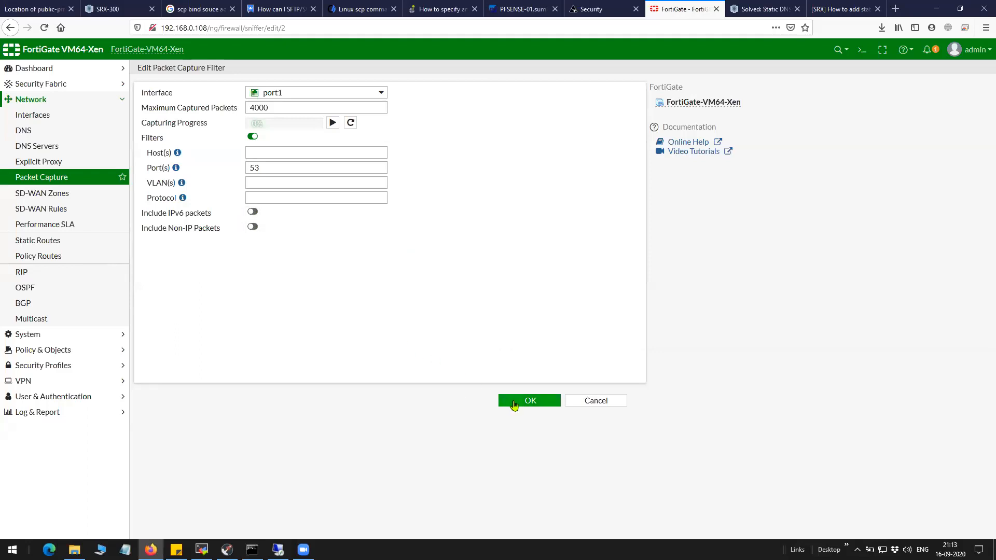
left_click(529, 401)
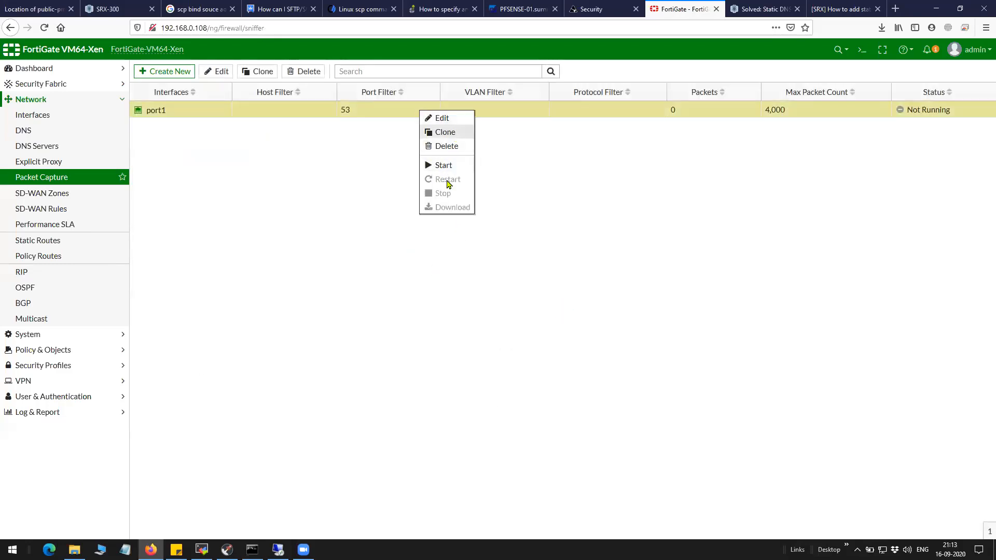
Run the capture during nslookups of srx.sumit.com and forti.sumit.com, then stop and download its 28 packets.
left_click(443, 165)
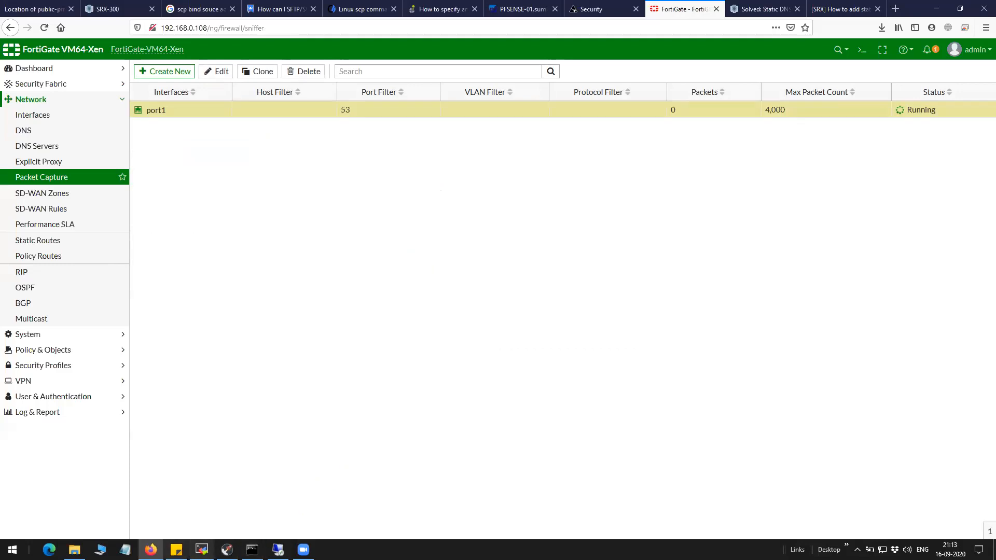
left_click(251, 550)
type("nslookup srx.sumit.com 192.168.0.108")
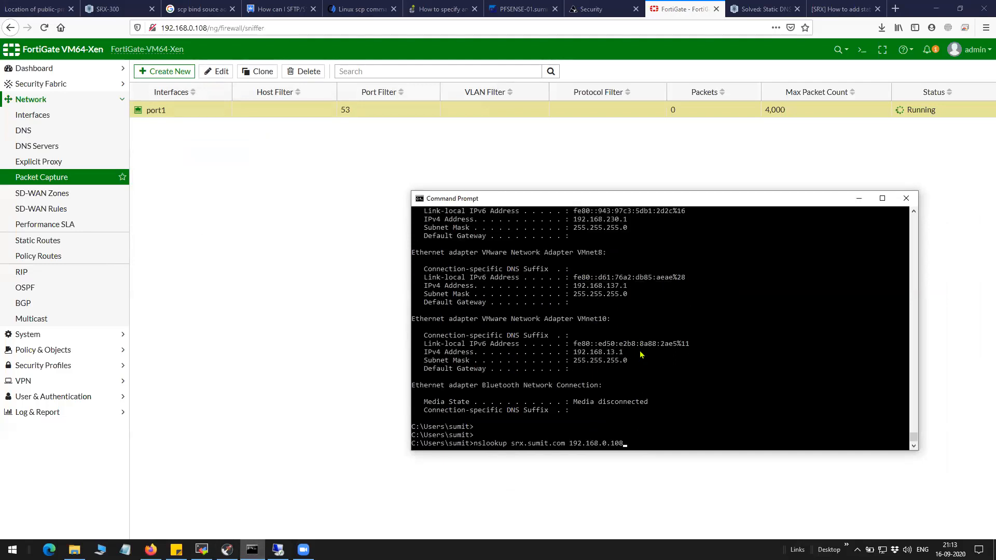
key("Return")
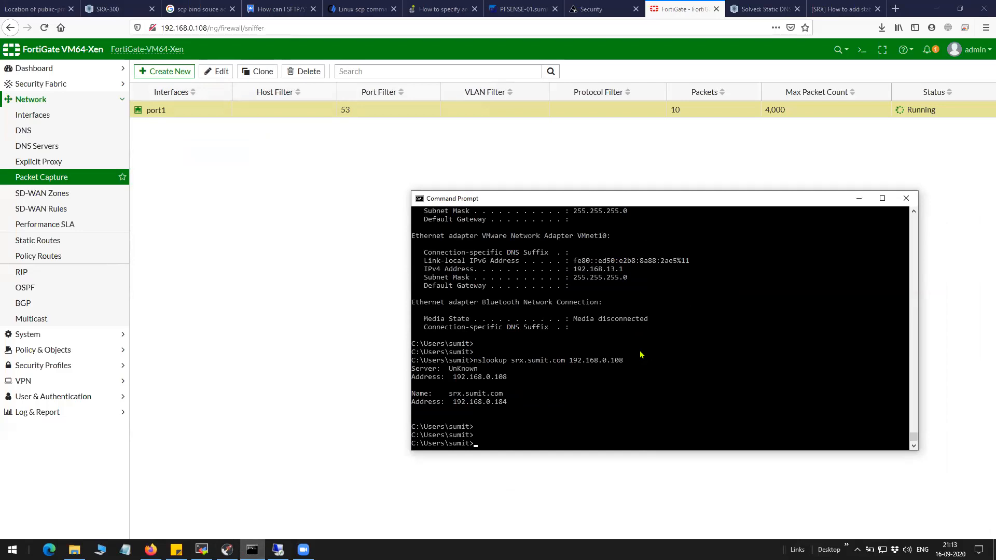
type("nslookup forti.sumit.com 192.168.0.108")
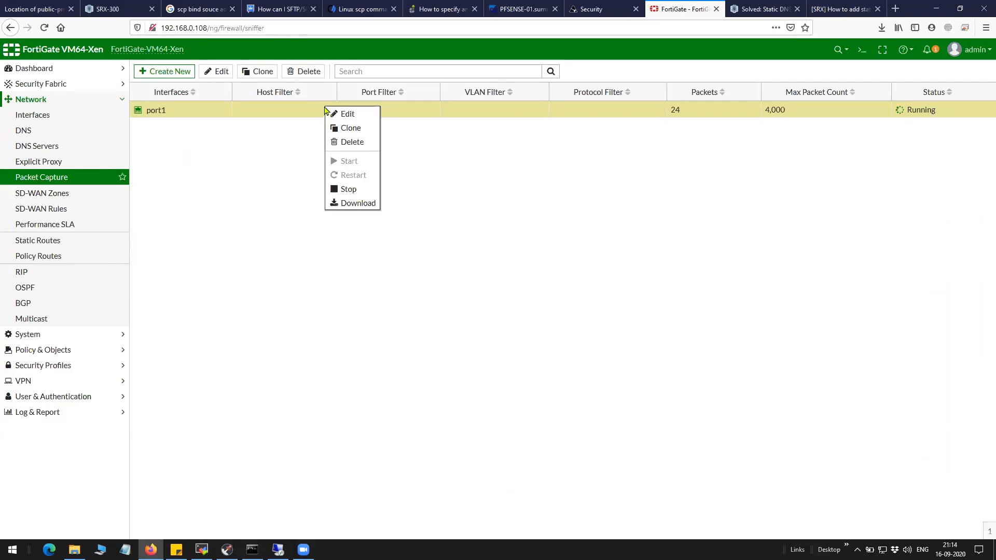
mouse_move(348, 189)
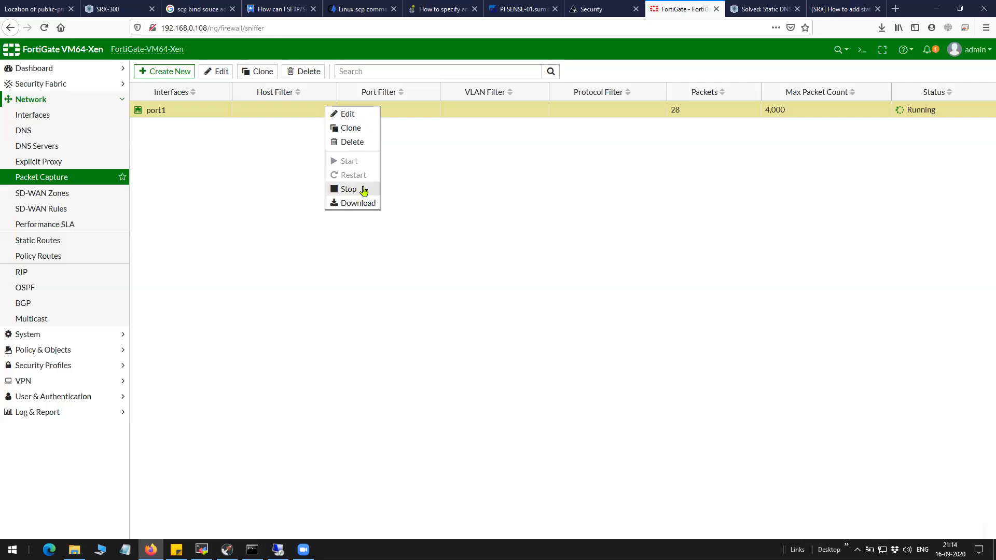
left_click(349, 189)
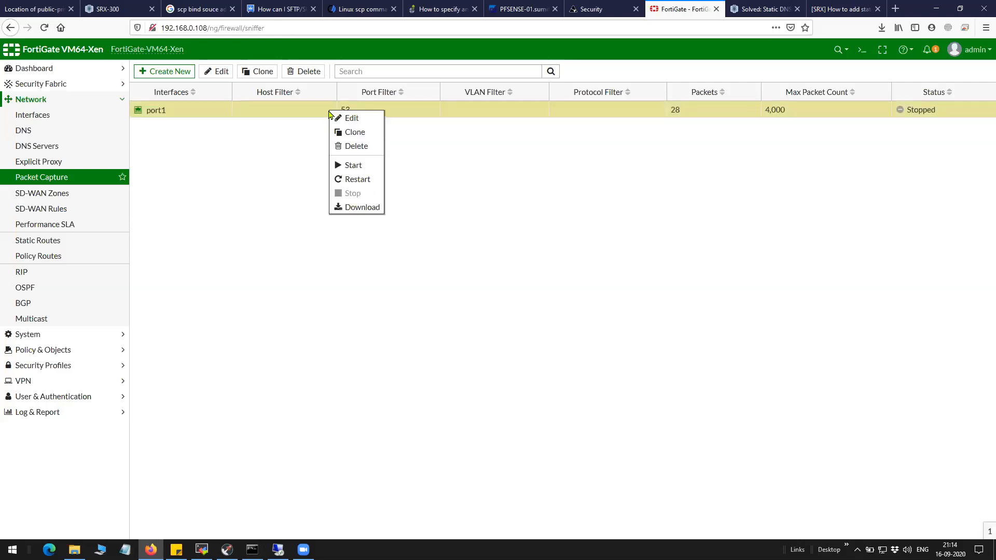
left_click(361, 207)
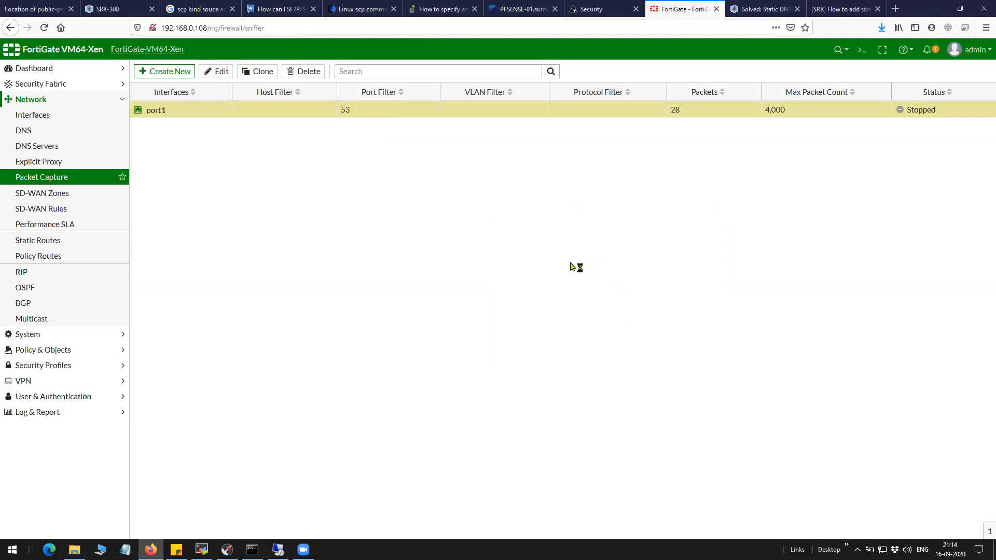
Open port1.root.2.pcap in Wireshark and expand the first packet's DNS query login.microsoftonline.com.
left_click(328, 550)
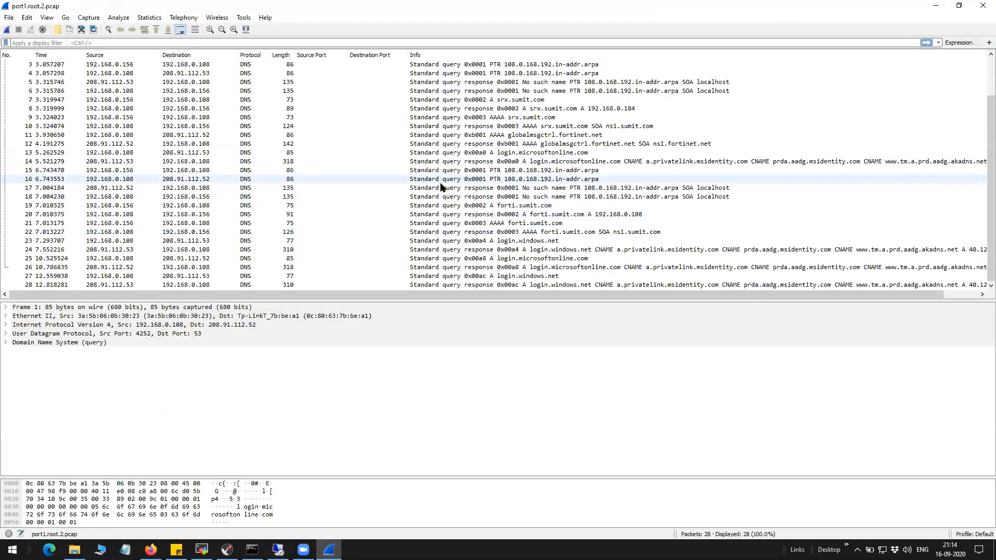
scroll("up", 3)
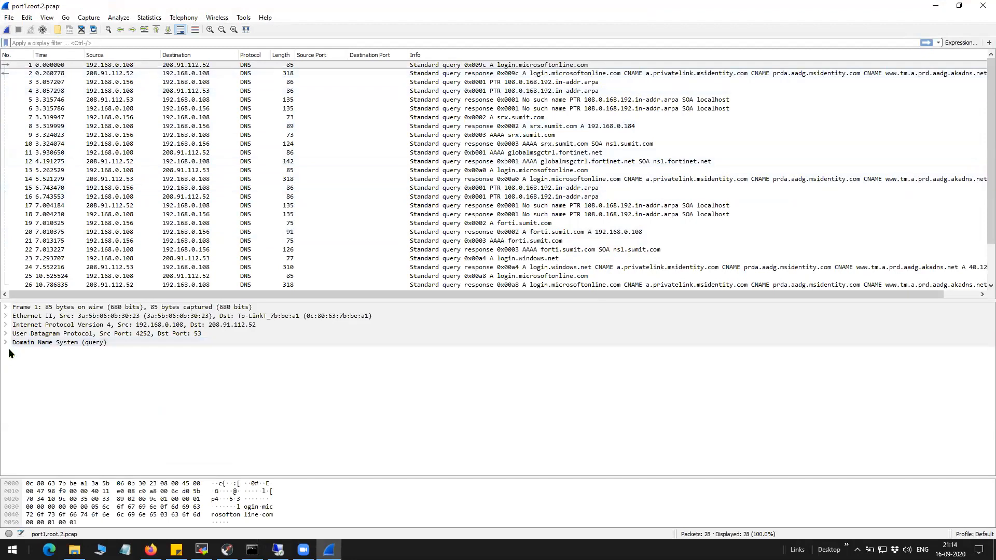
left_click(5, 343)
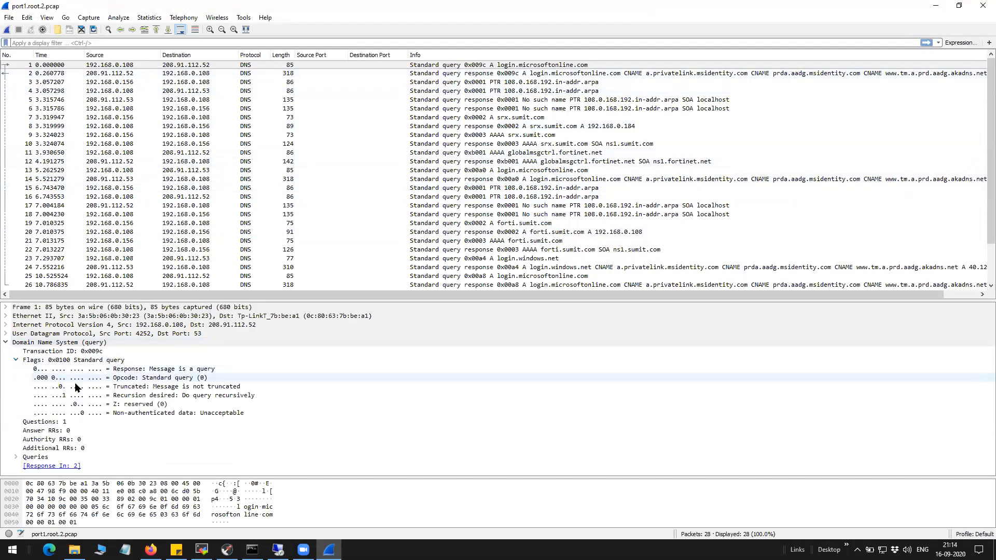
left_click(15, 457)
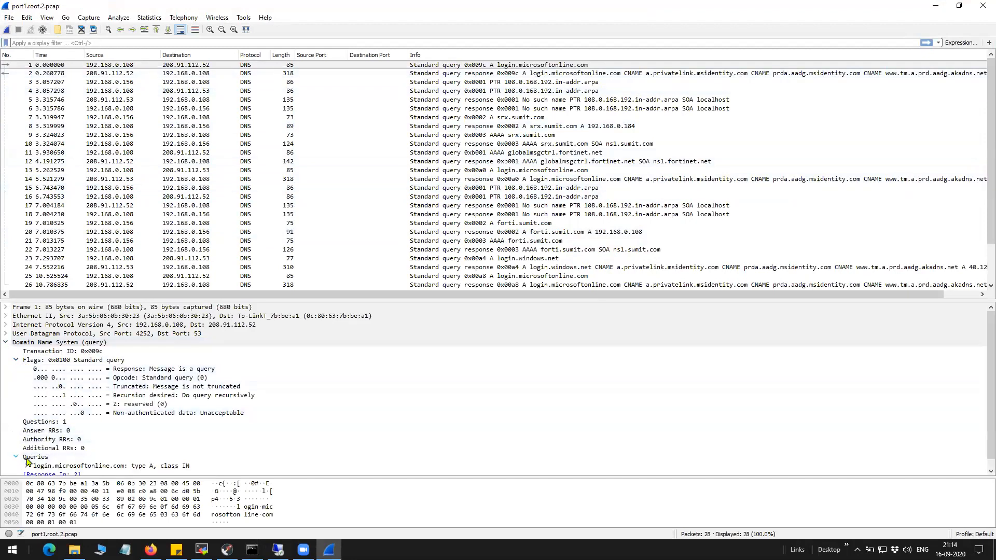
left_click(28, 466)
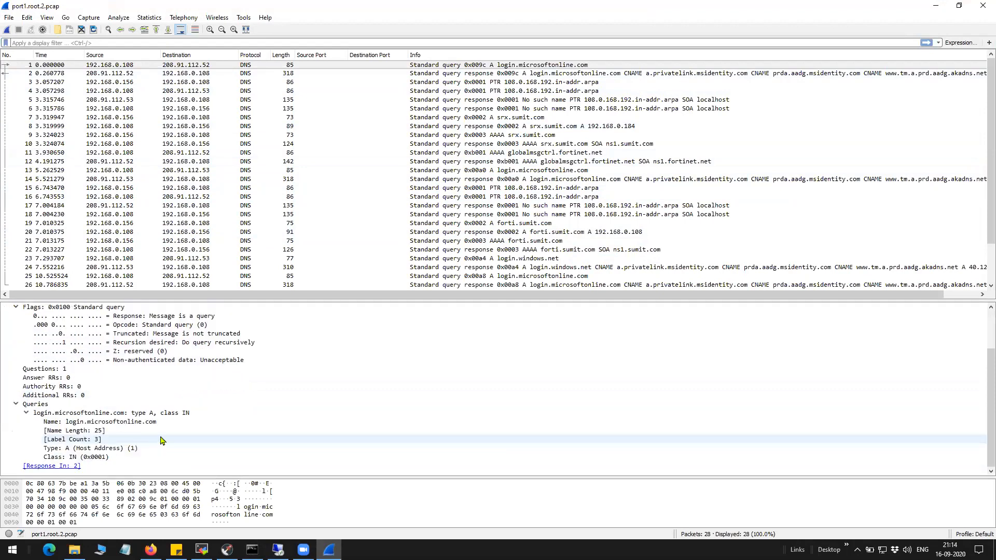
right_click(100, 422)
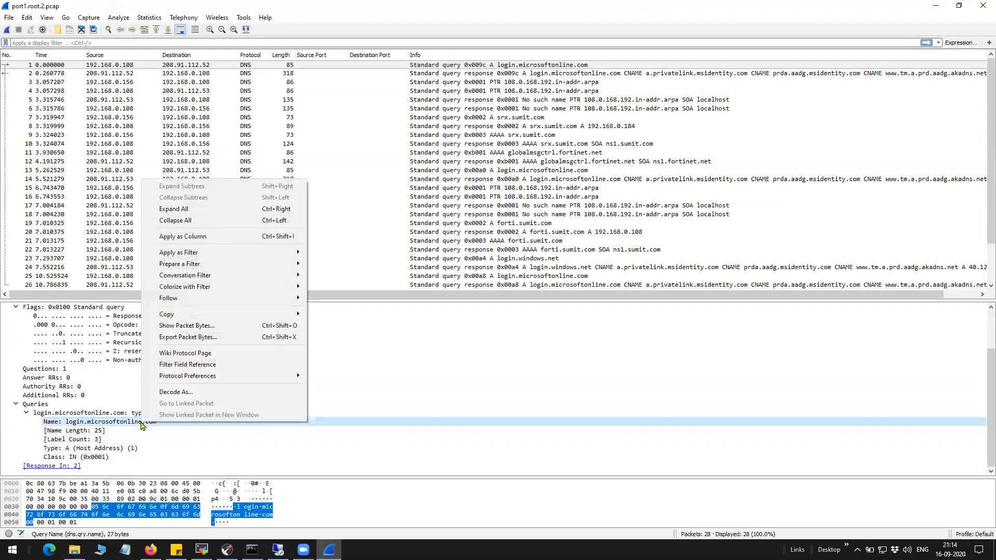
mouse_move(179, 252)
type("dns.qry.name == \"srx.sumit.com\"")
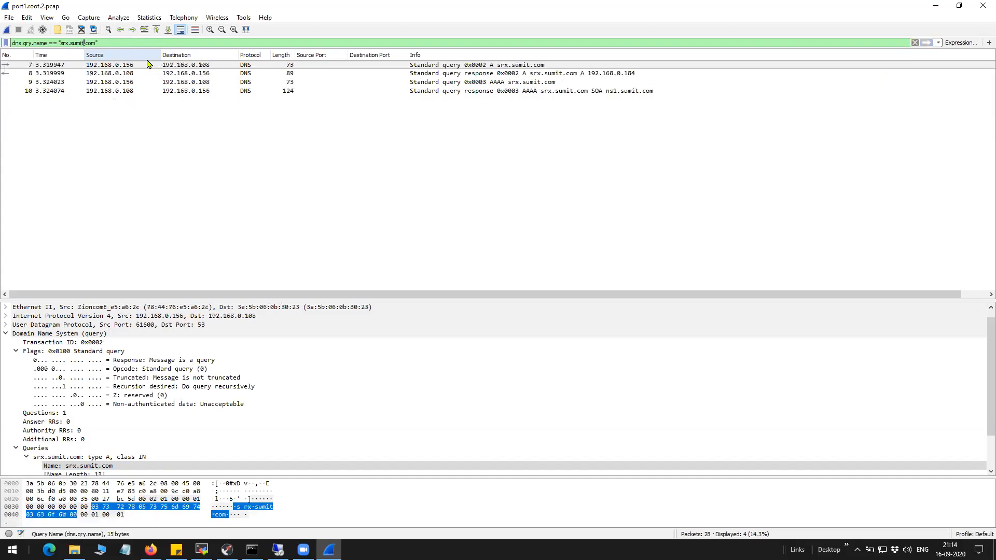
mouse_move(391, 113)
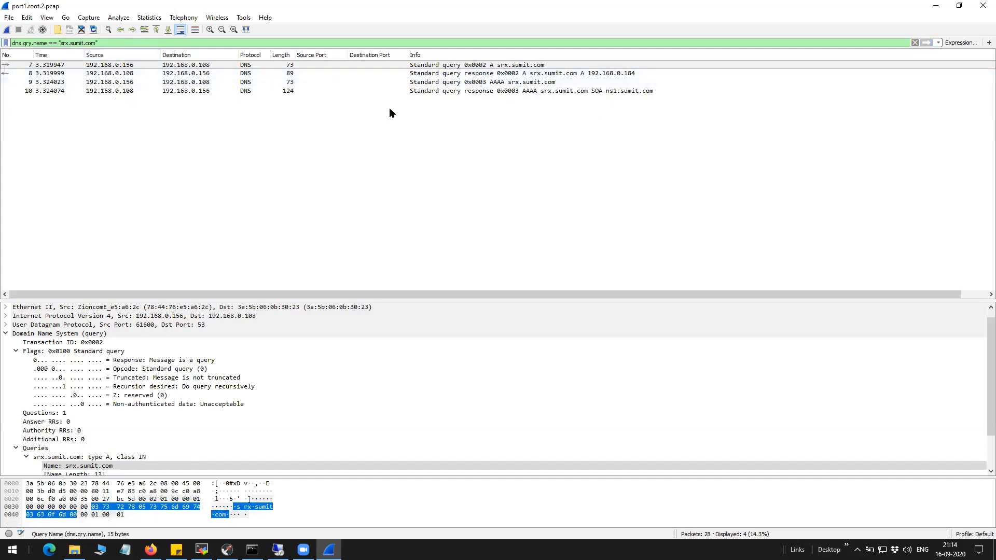
mouse_move(127, 68)
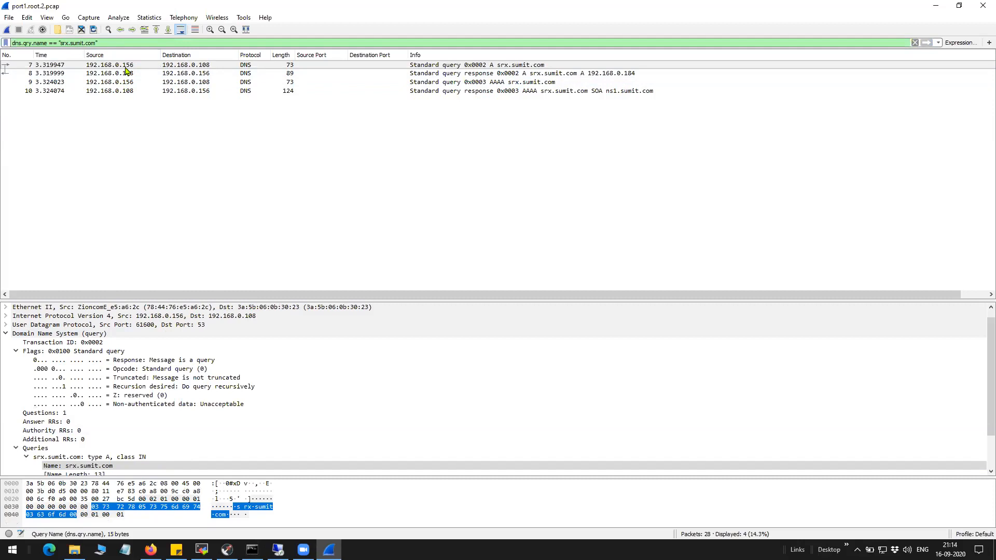
Inspect the srx.sumit.com A query's name, class, type A and questions count fields.
left_click(251, 550)
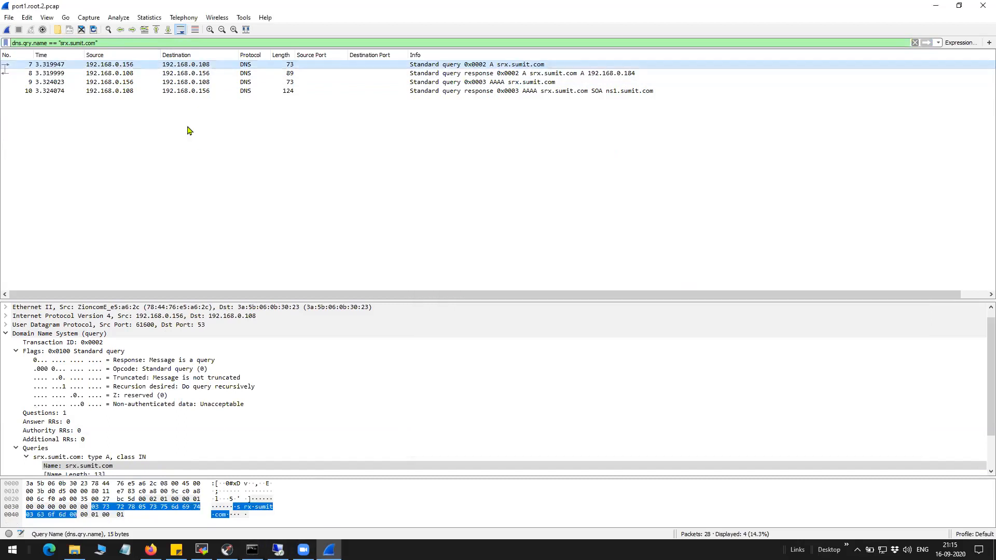
mouse_move(205, 69)
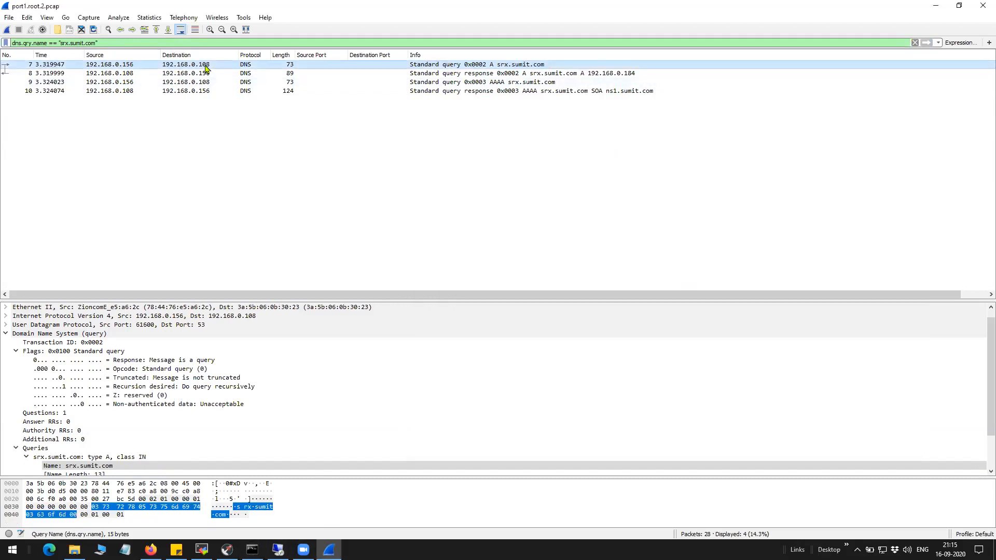
mouse_move(203, 72)
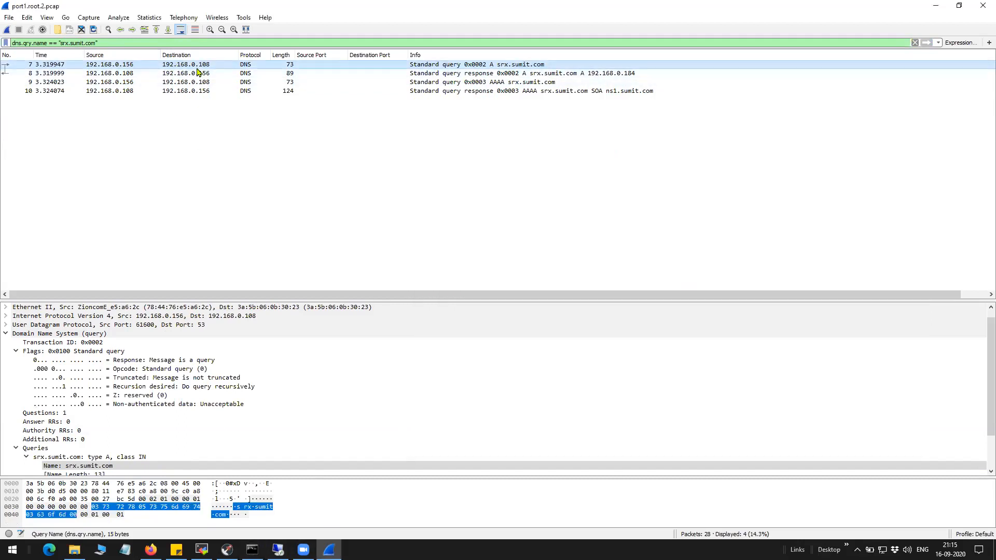
mouse_move(204, 67)
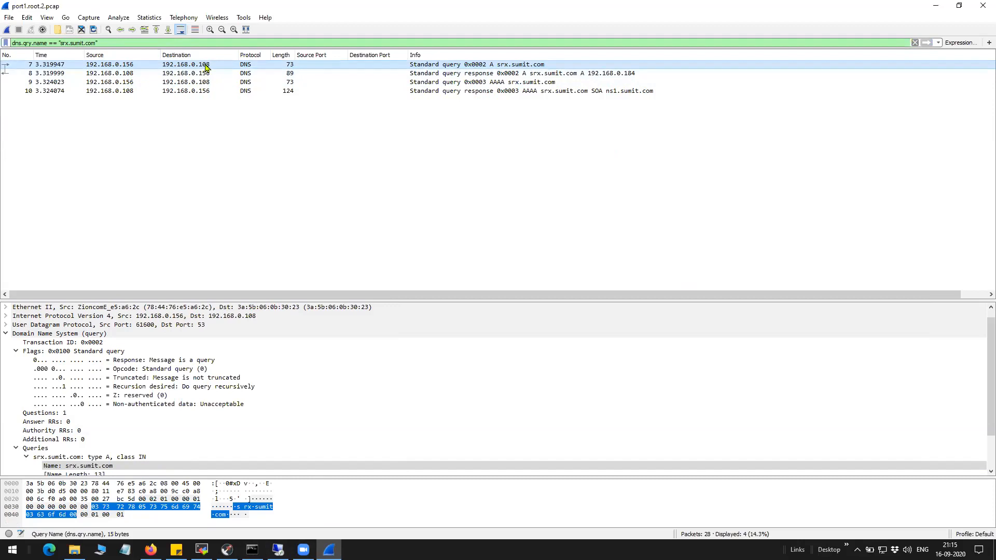
mouse_move(502, 68)
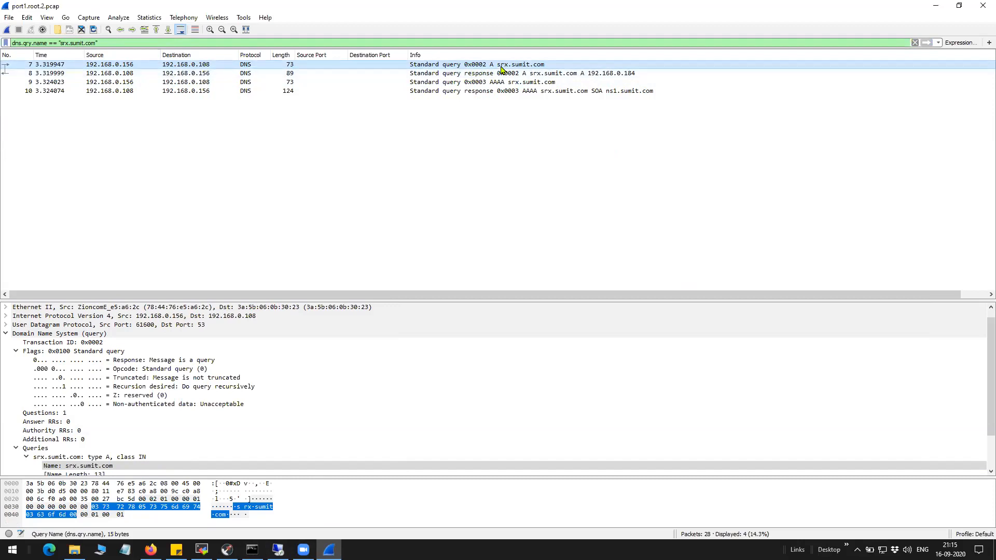
mouse_move(180, 252)
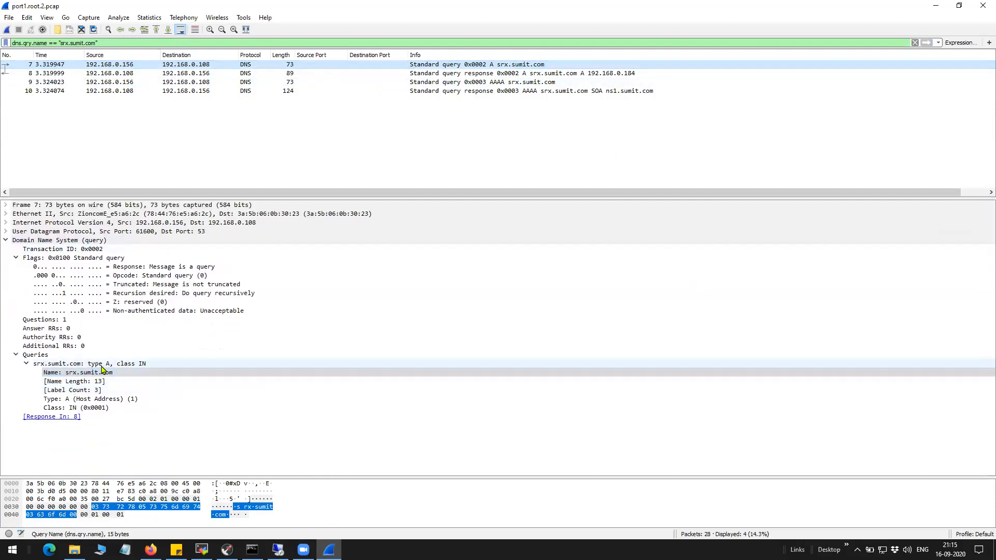
left_click(90, 363)
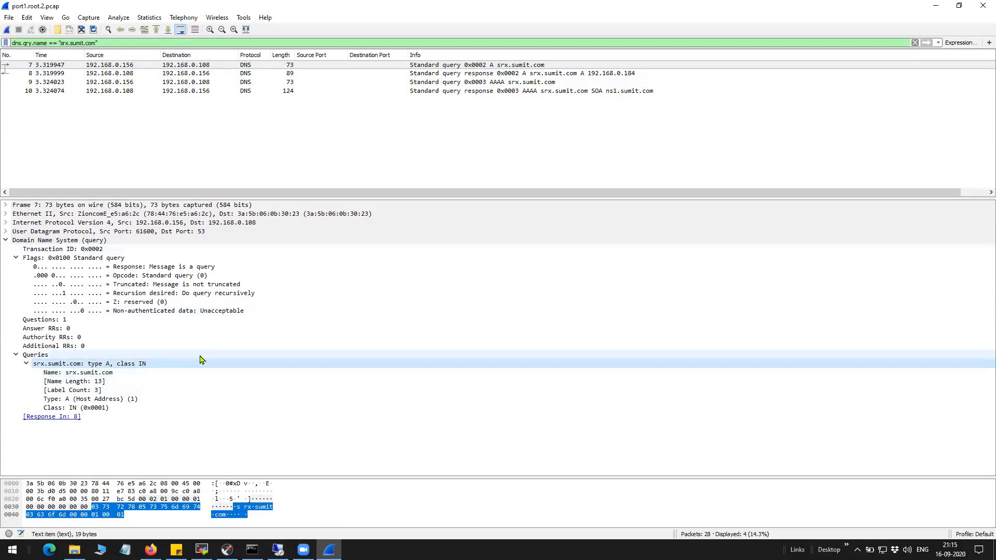
left_click(75, 373)
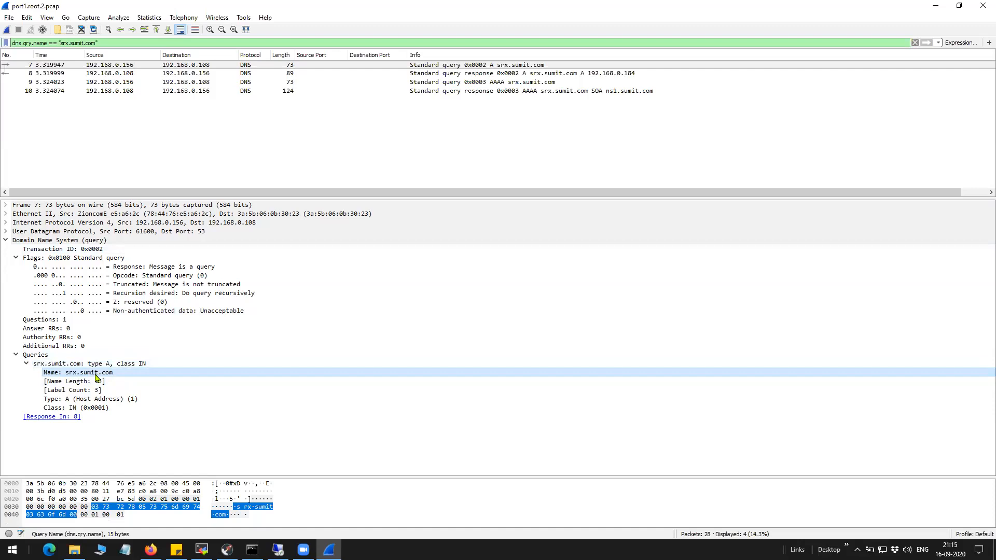
left_click(75, 406)
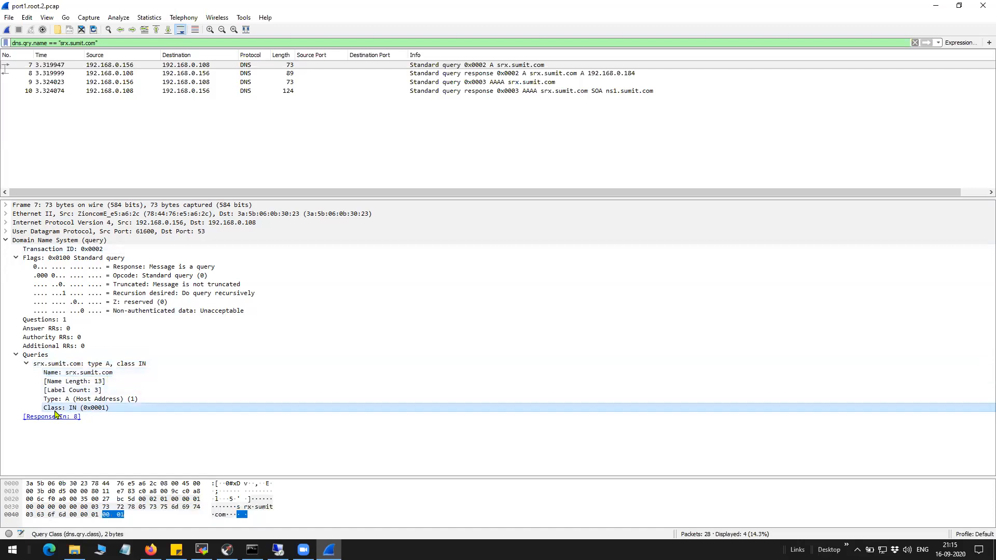
left_click(89, 399)
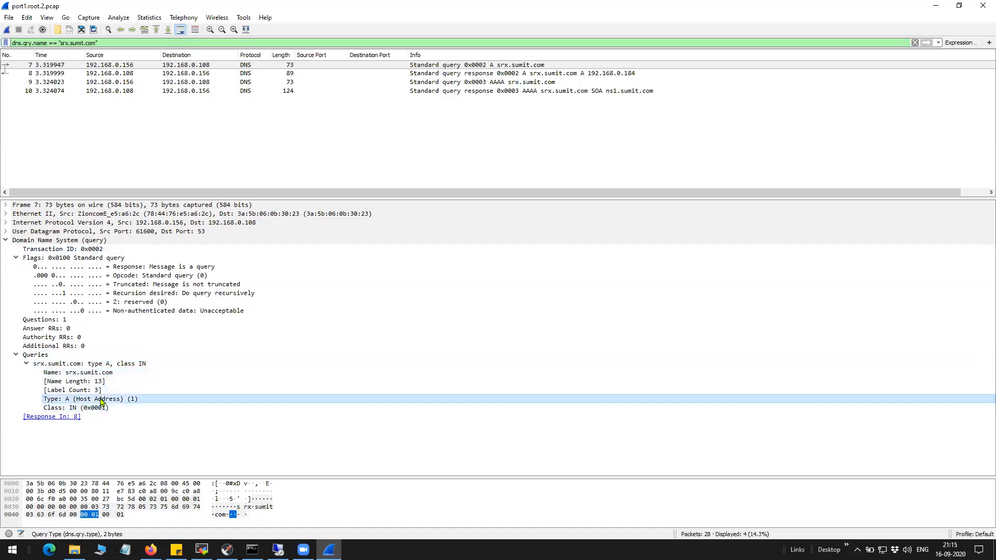
mouse_move(203, 352)
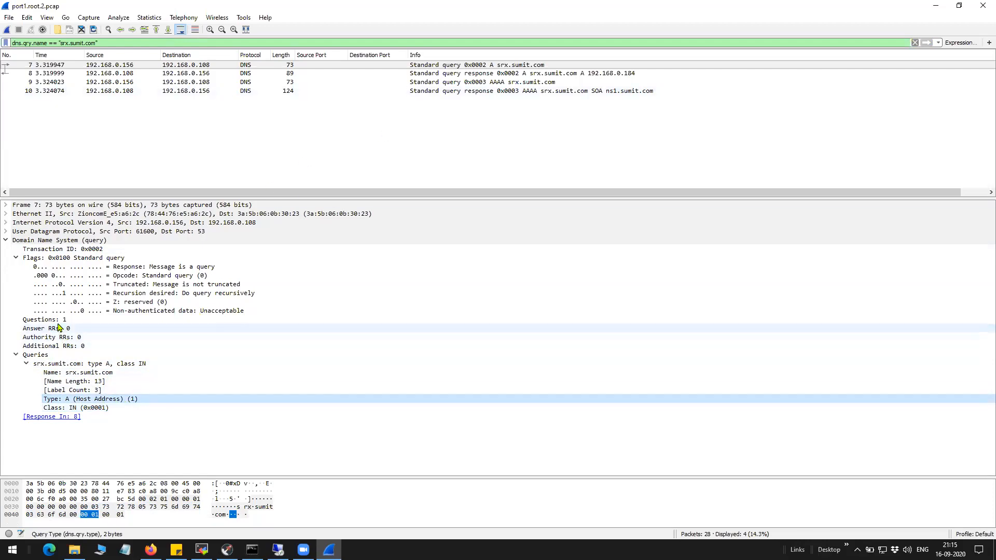
left_click(45, 320)
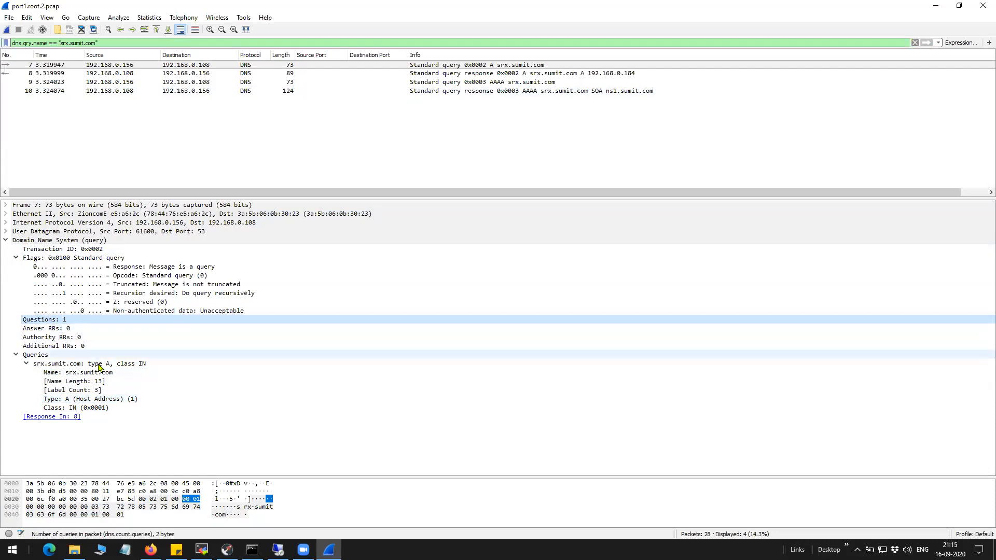
mouse_move(111, 294)
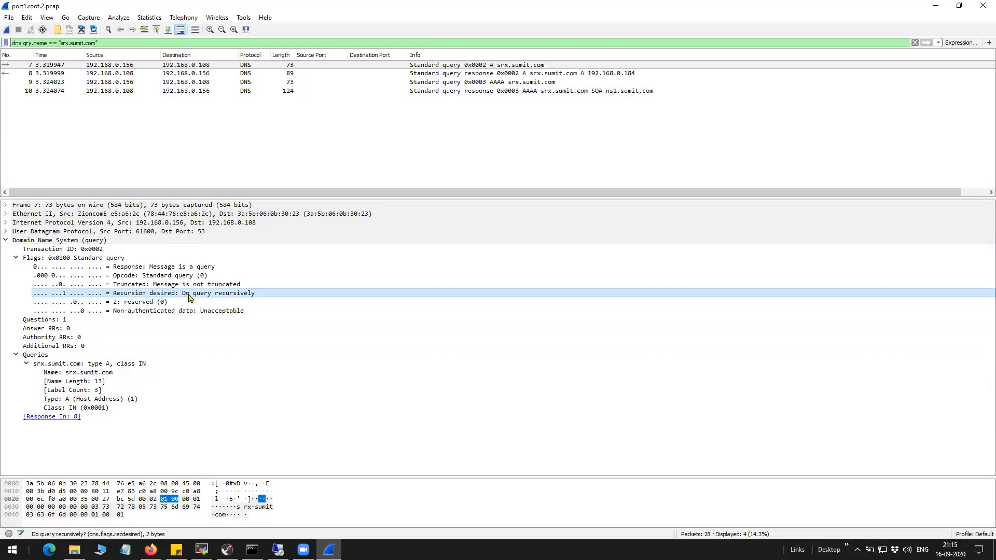
mouse_move(209, 298)
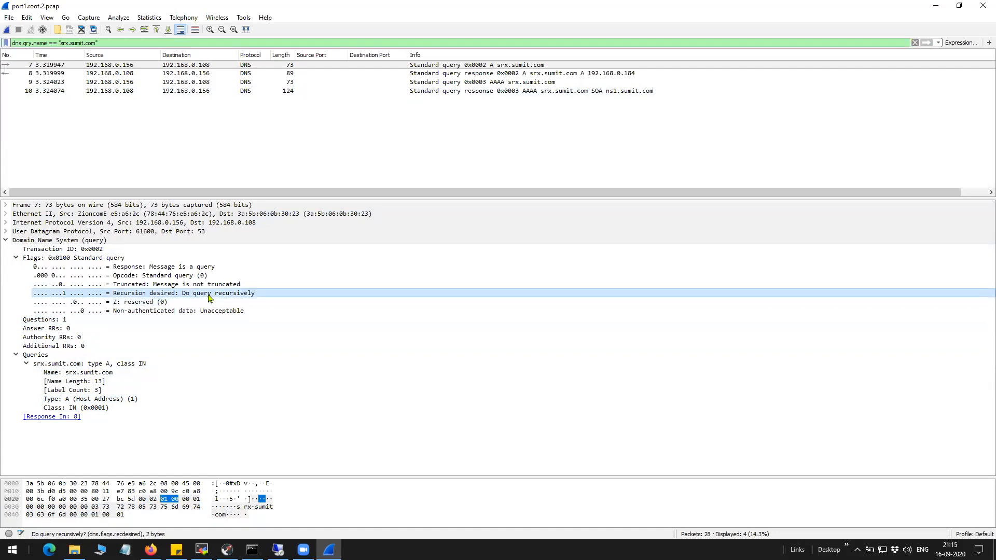
mouse_move(198, 297)
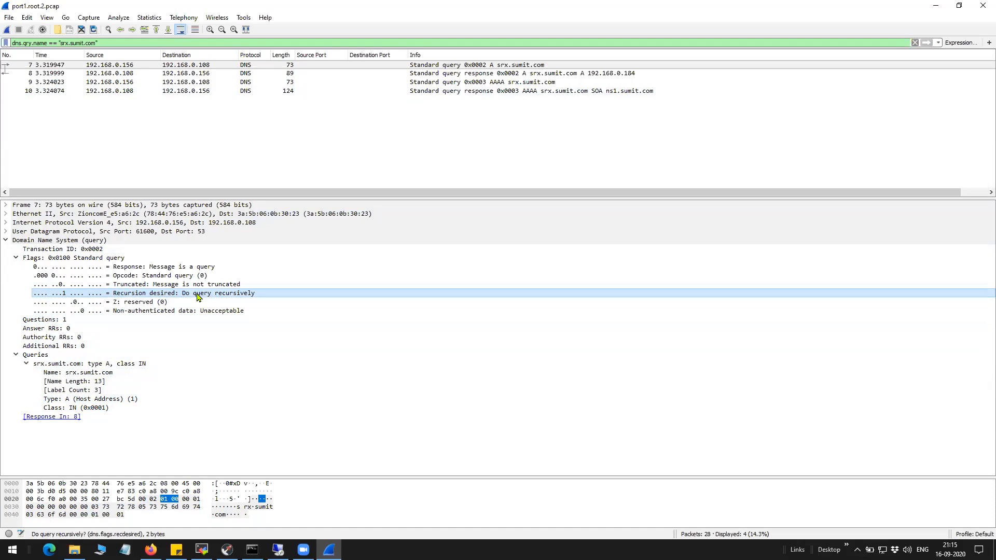
mouse_move(245, 298)
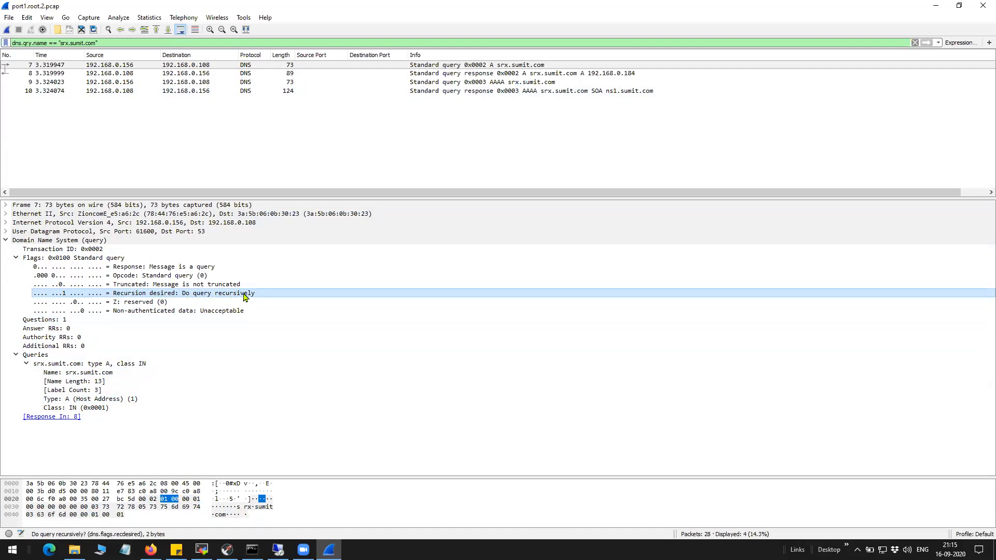
mouse_move(245, 298)
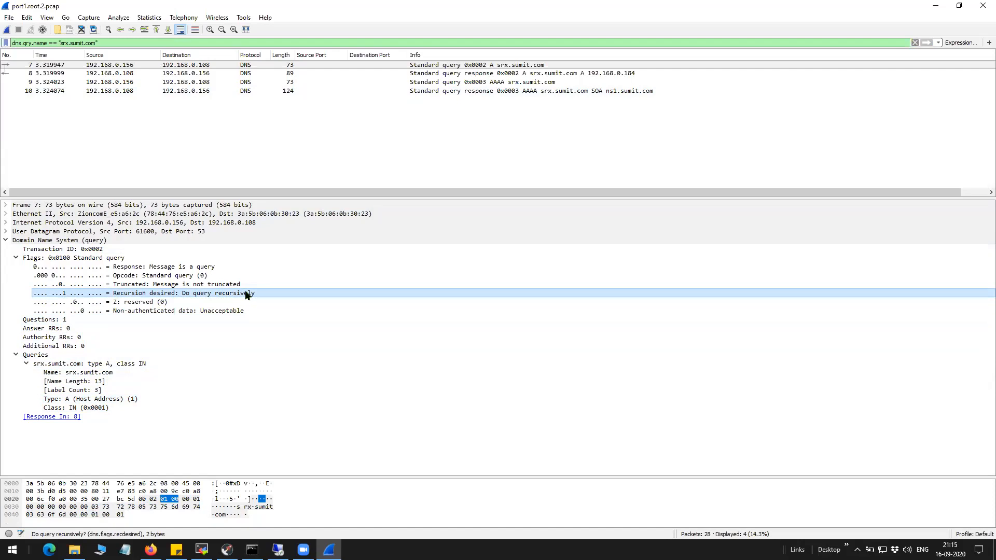
mouse_move(284, 247)
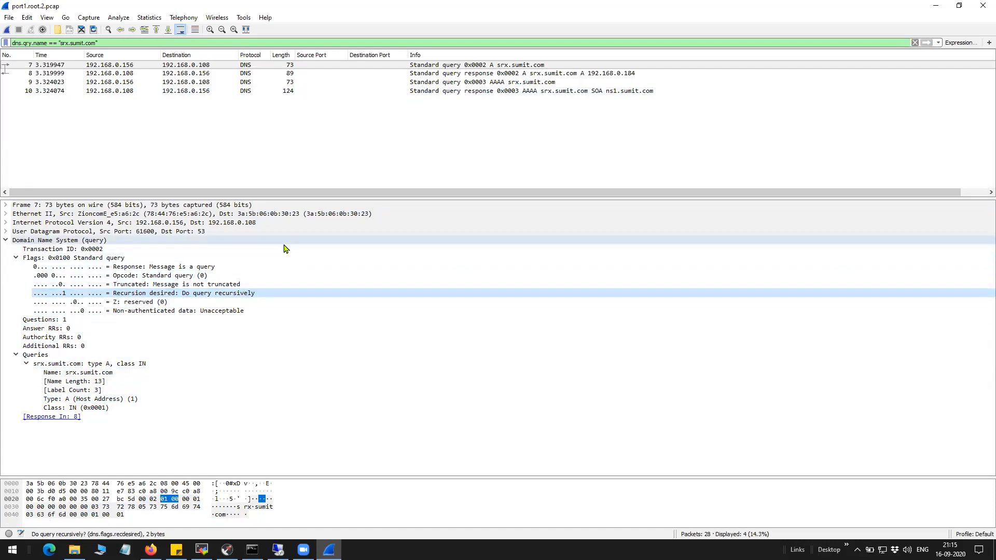
mouse_move(278, 256)
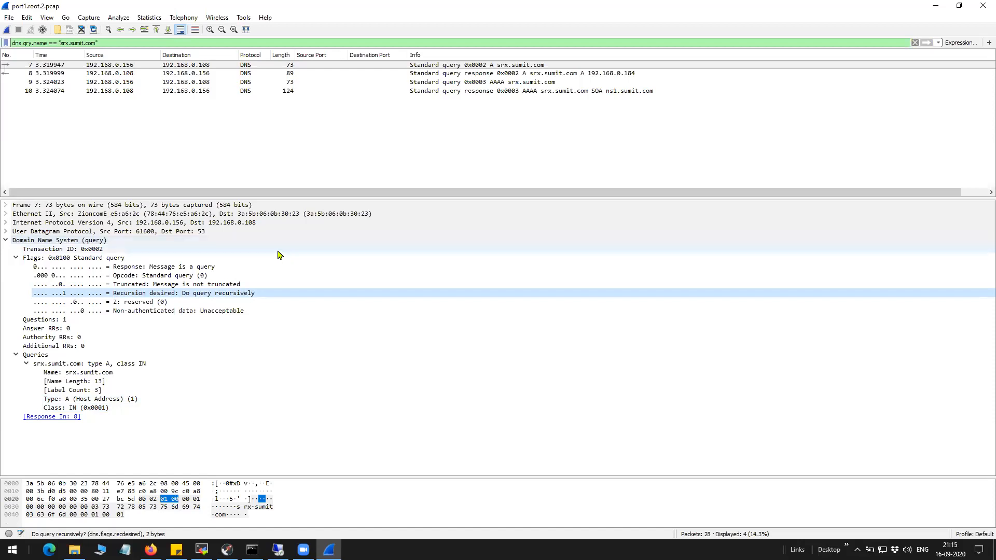
mouse_move(253, 236)
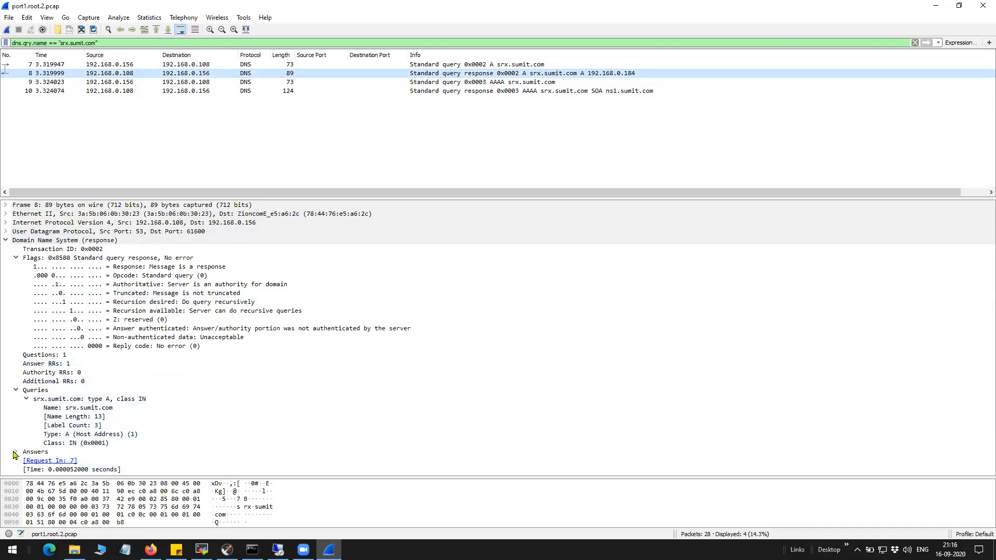
Expand the A response's answers and highlight the AAAA query type.
left_click(26, 398)
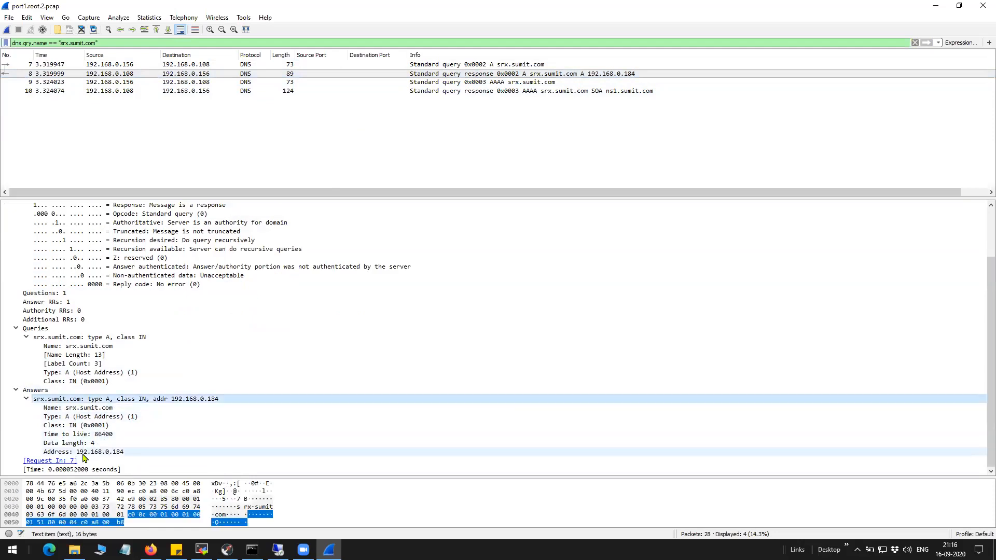
left_click(73, 451)
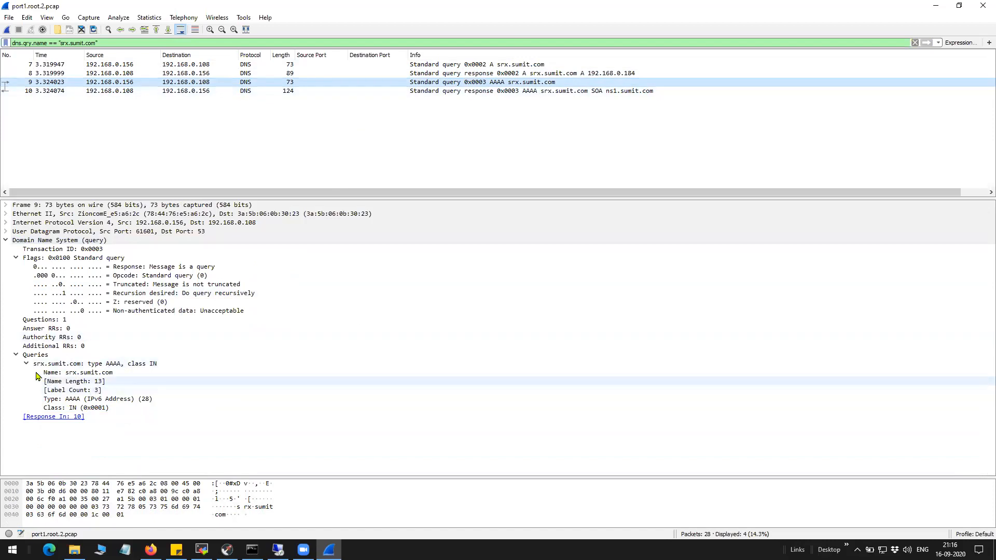
left_click(96, 398)
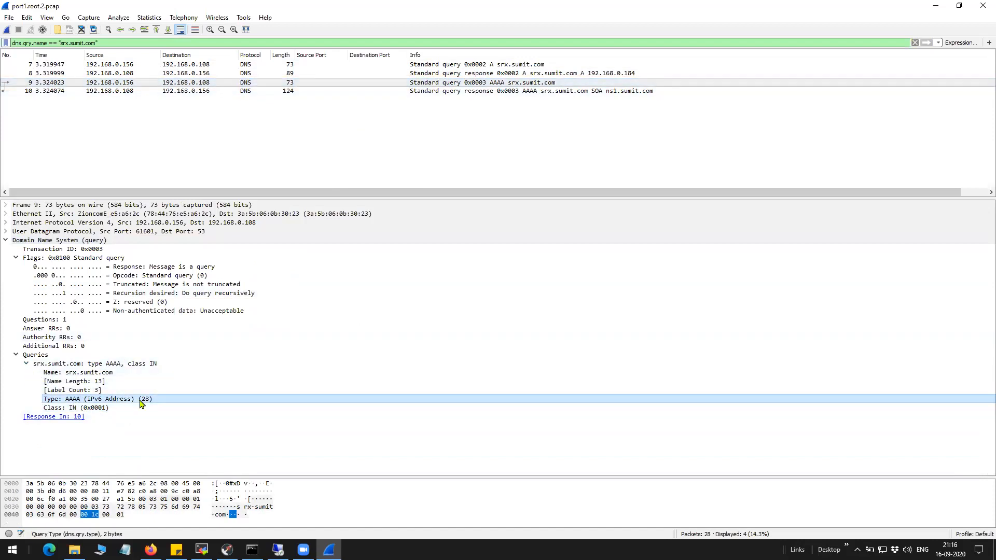
mouse_move(449, 111)
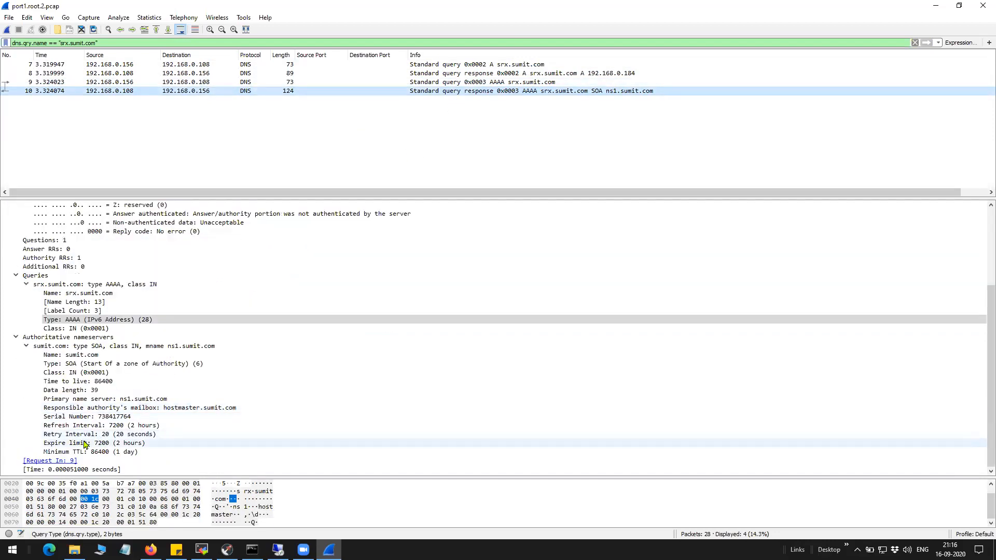
mouse_move(443, 171)
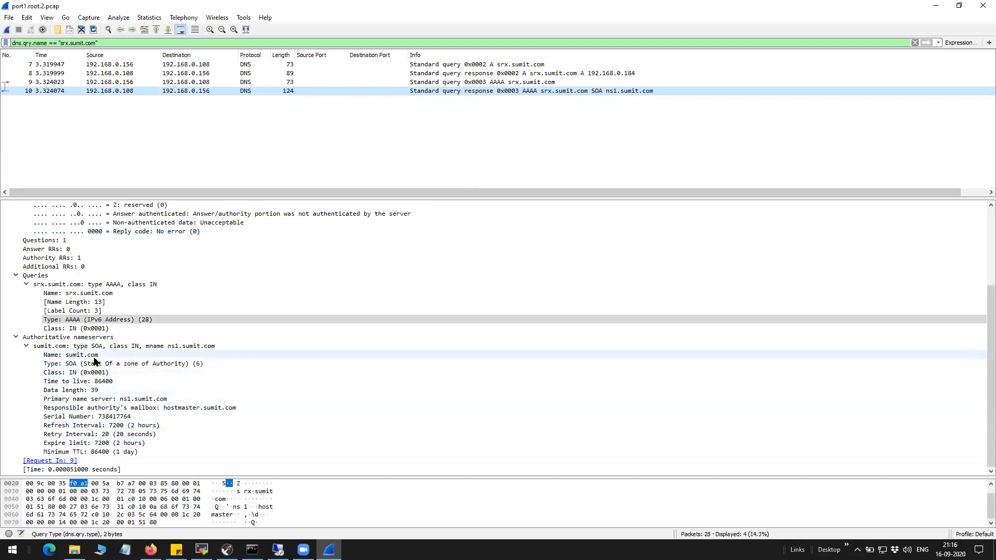
Highlight the SOA record's TTL, type, primary server ns1.sumit.com and mailbox hostmaster.sumit.com.
left_click(76, 381)
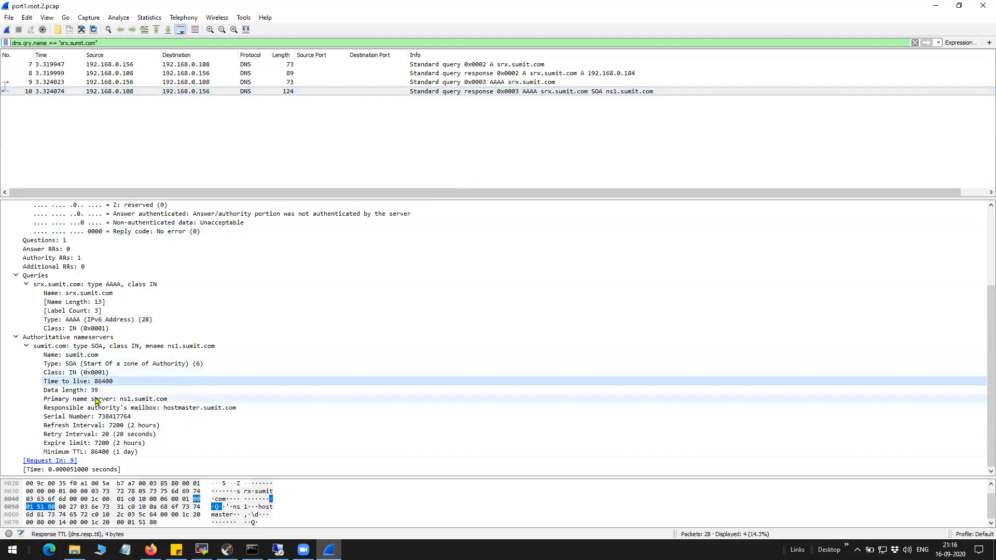
left_click(127, 363)
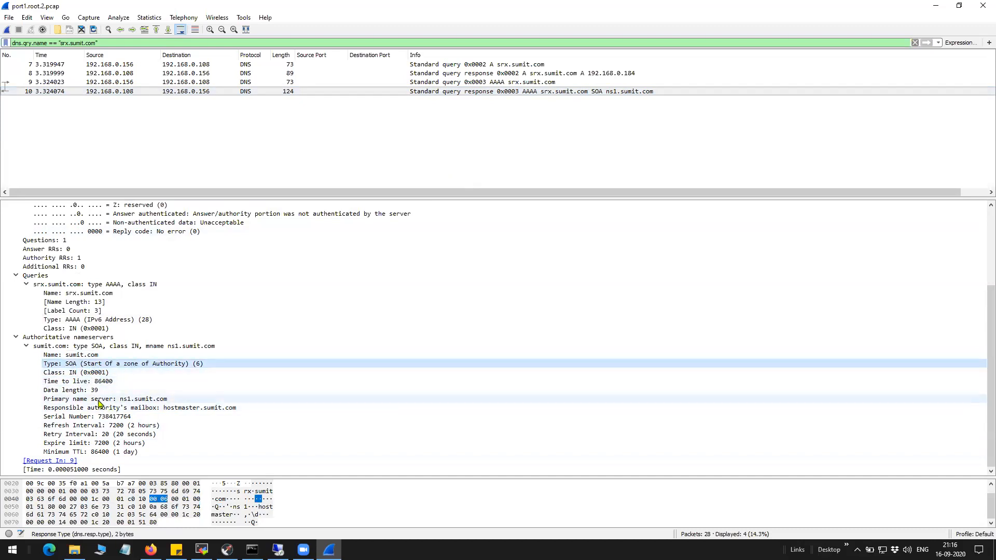
left_click(105, 398)
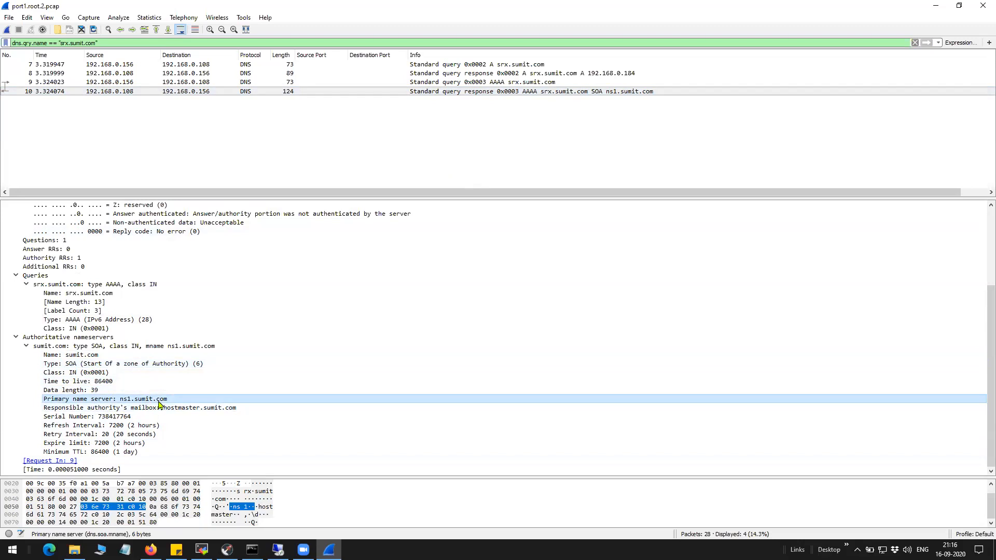
mouse_move(124, 406)
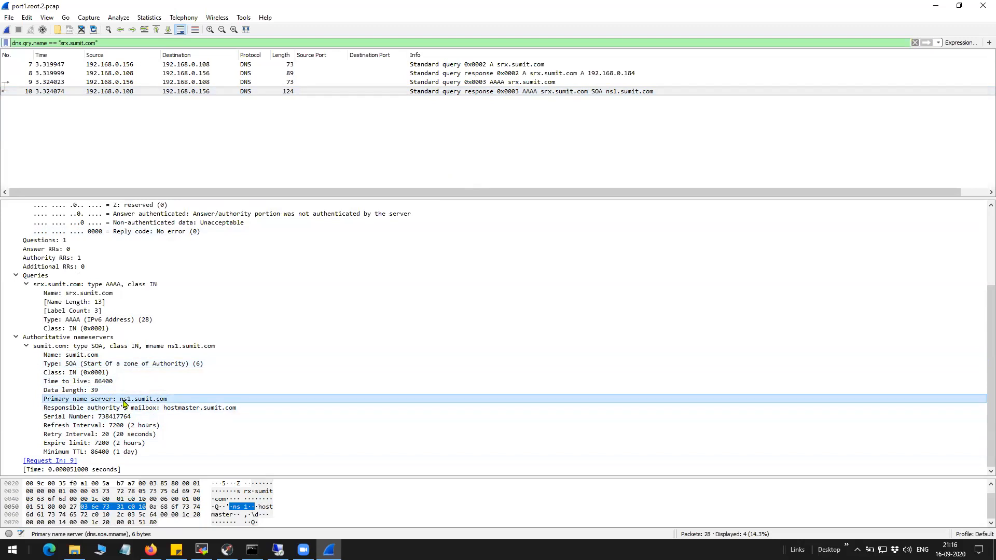
mouse_move(164, 406)
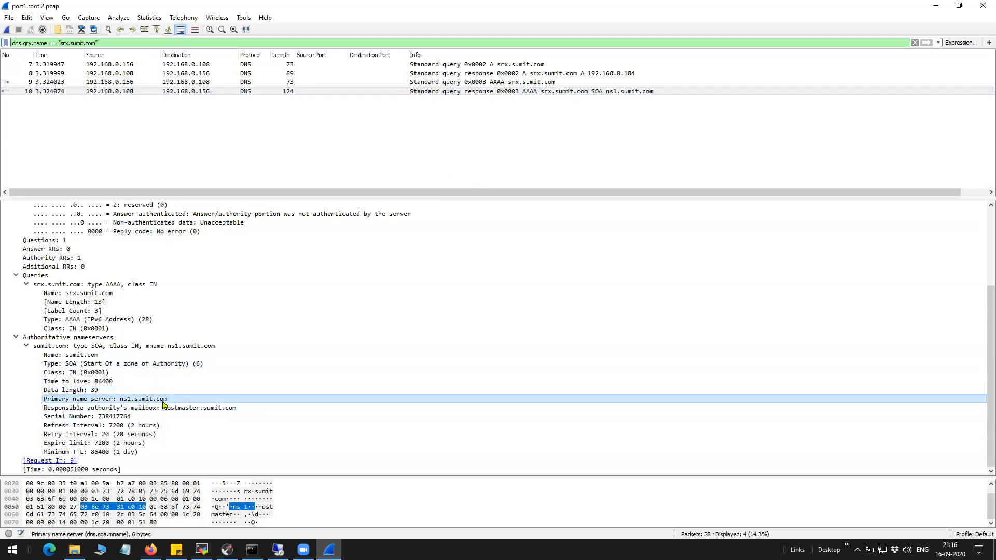
left_click(139, 407)
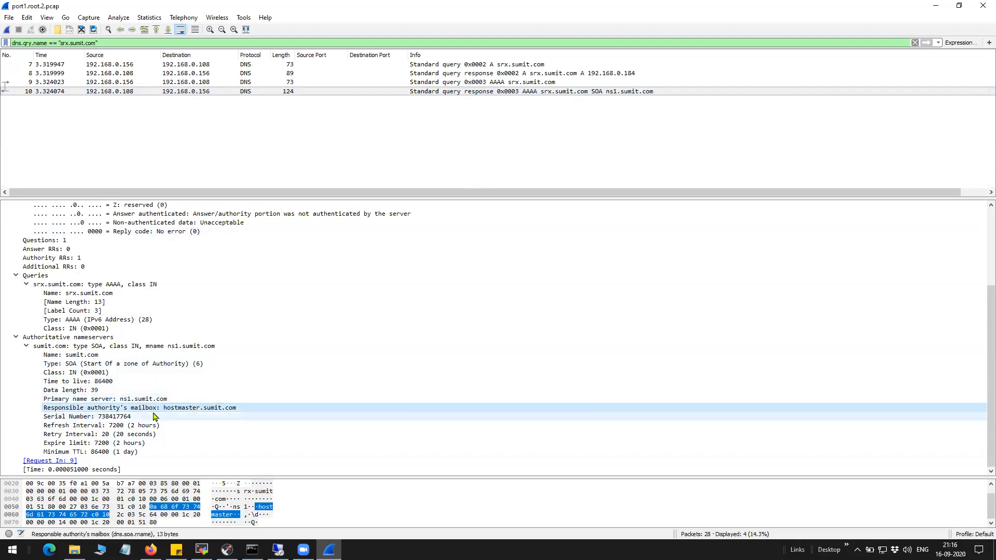
mouse_move(172, 418)
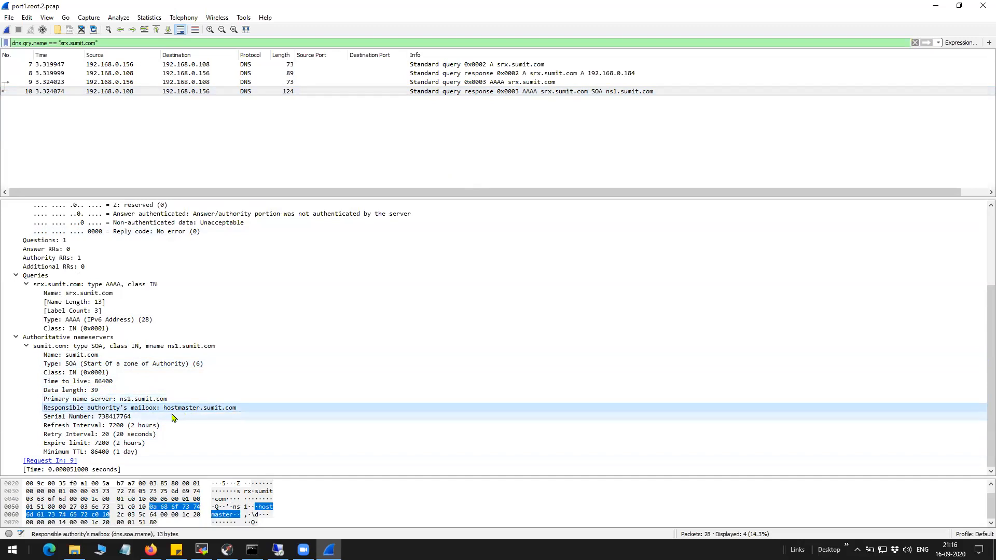
mouse_move(118, 453)
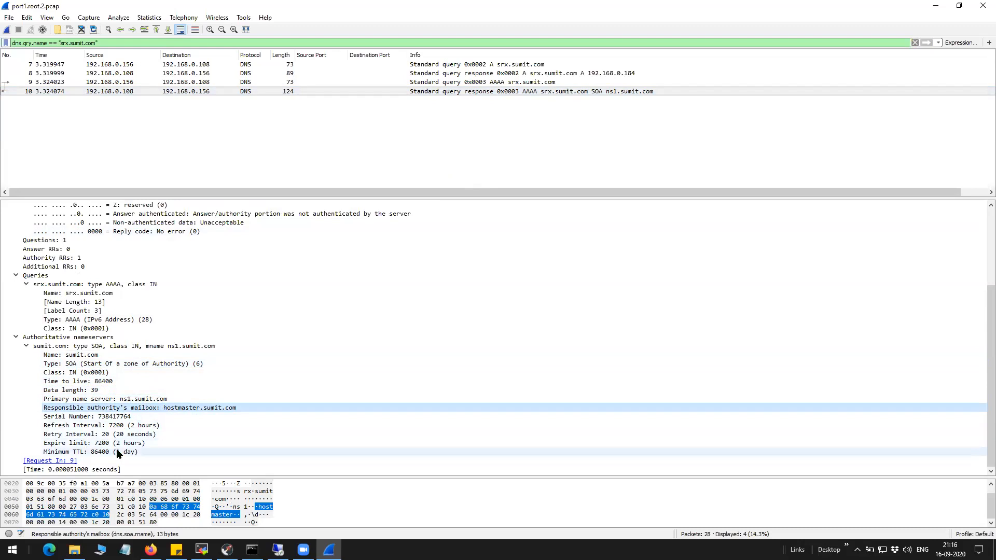
mouse_move(126, 469)
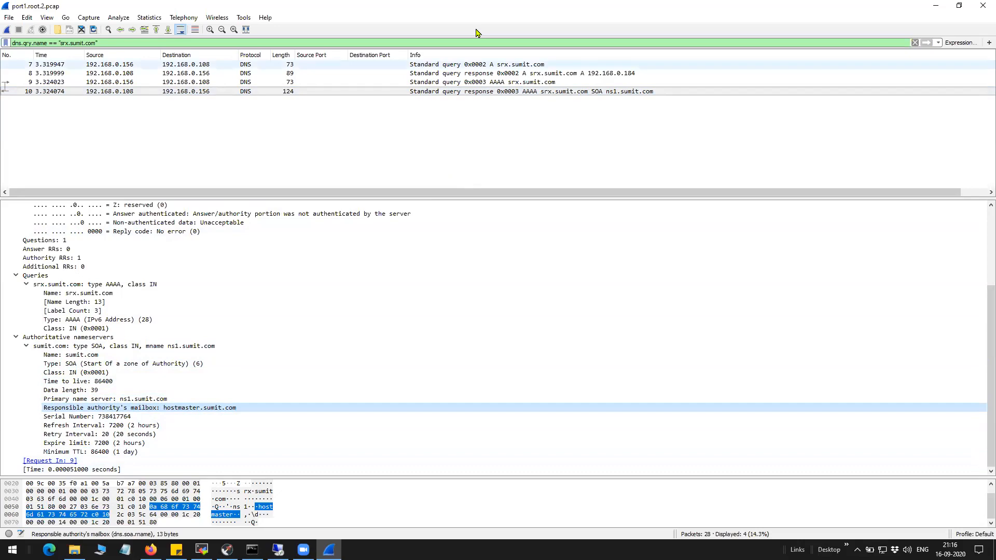
left_click(69, 355)
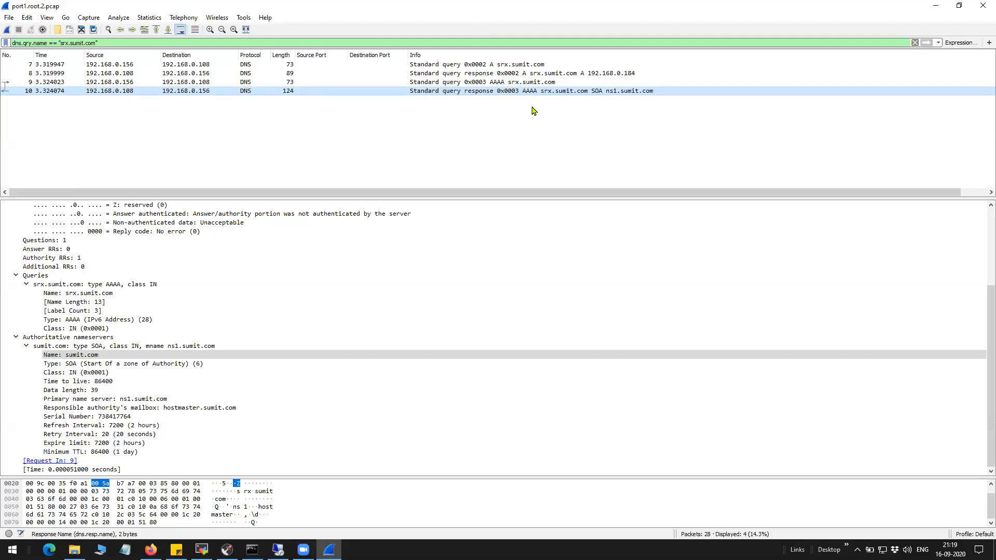
Show the A response's Authoritative flag for the domain, then switch to Command Prompt.
left_click(254, 65)
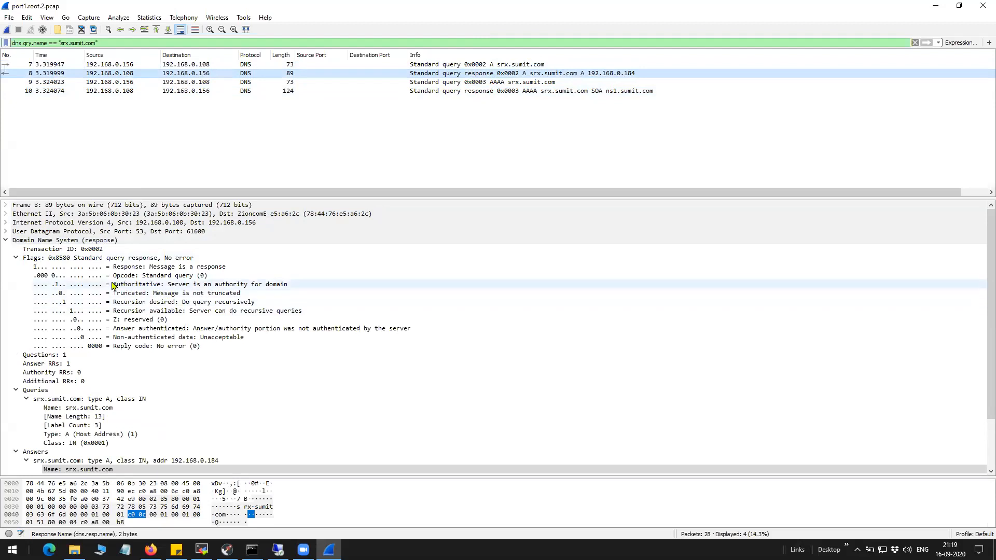
mouse_move(136, 292)
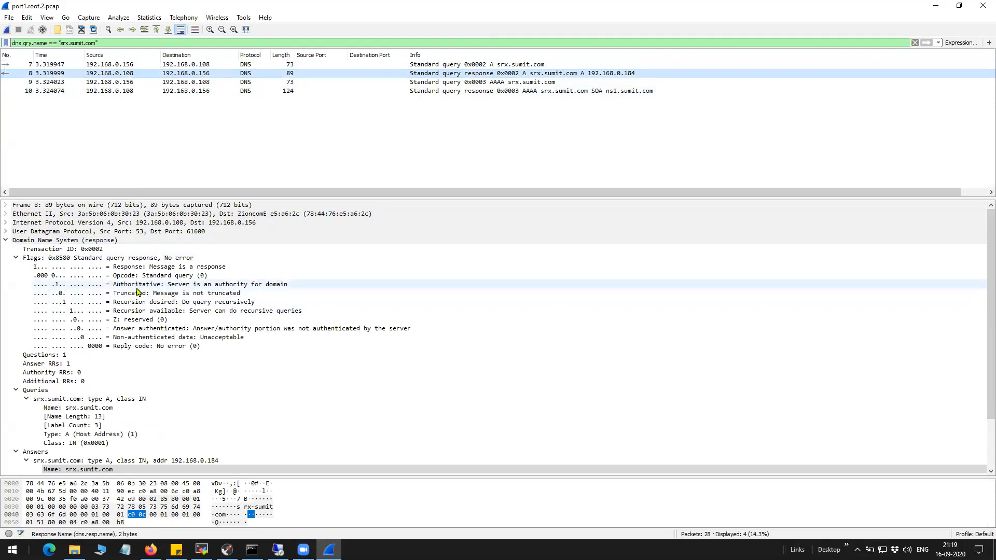
left_click(160, 284)
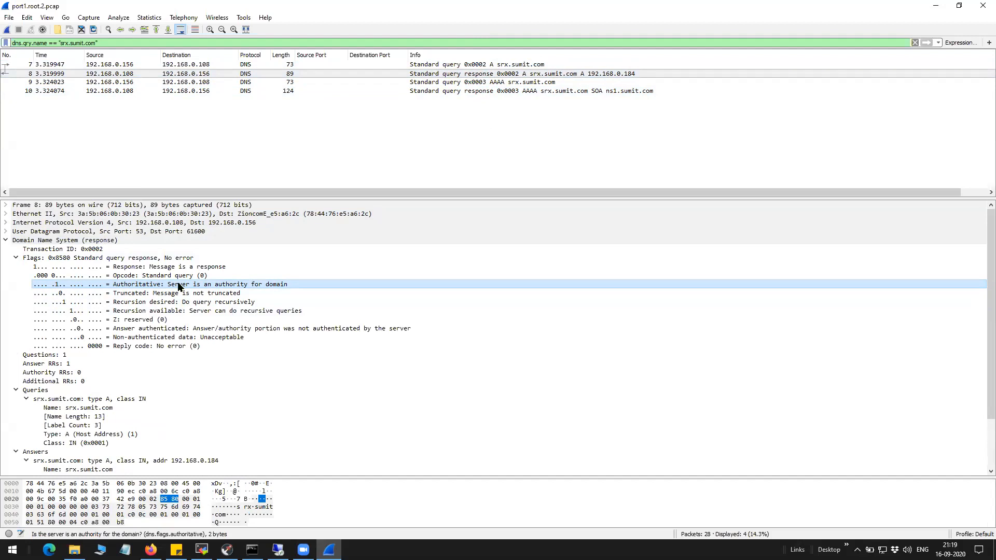
mouse_move(220, 287)
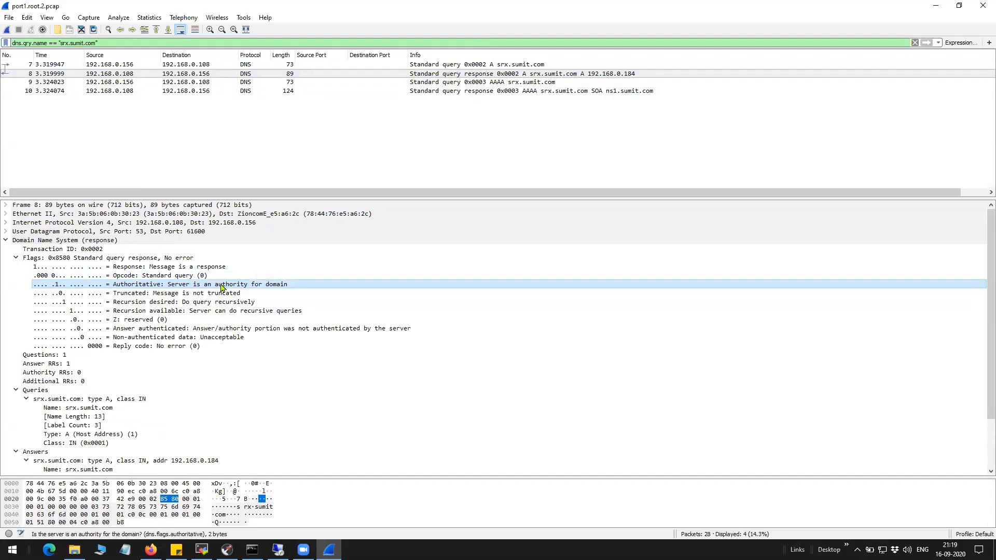
mouse_move(136, 289)
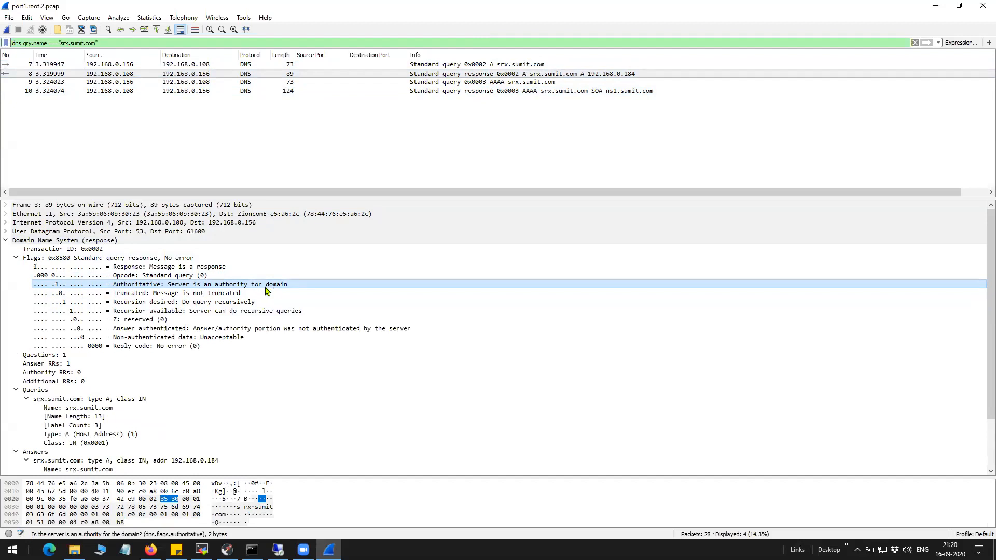
mouse_move(324, 427)
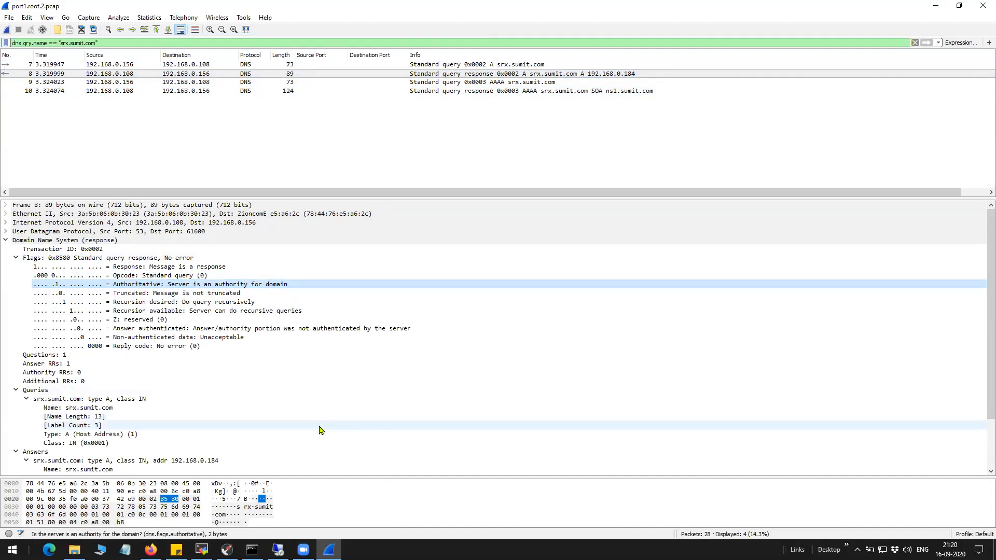
left_click(251, 550)
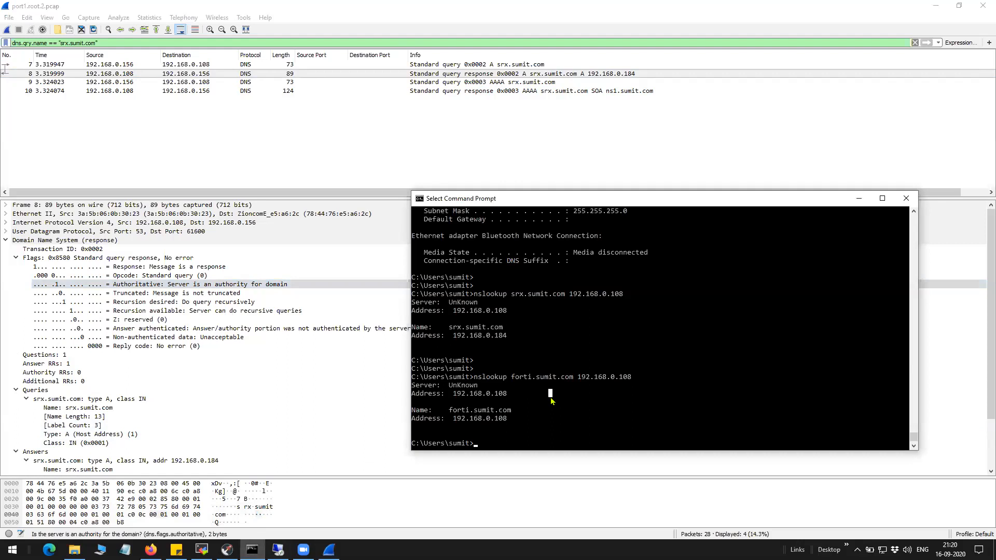
Look up facebook.com against 192.168.0.108 for a non-authoritative answer, then return to FortiGate's capture page.
type("nslookup forti.sumit.com 192.168.0.108")
type("nslookup facebook.com 192.168.0.108")
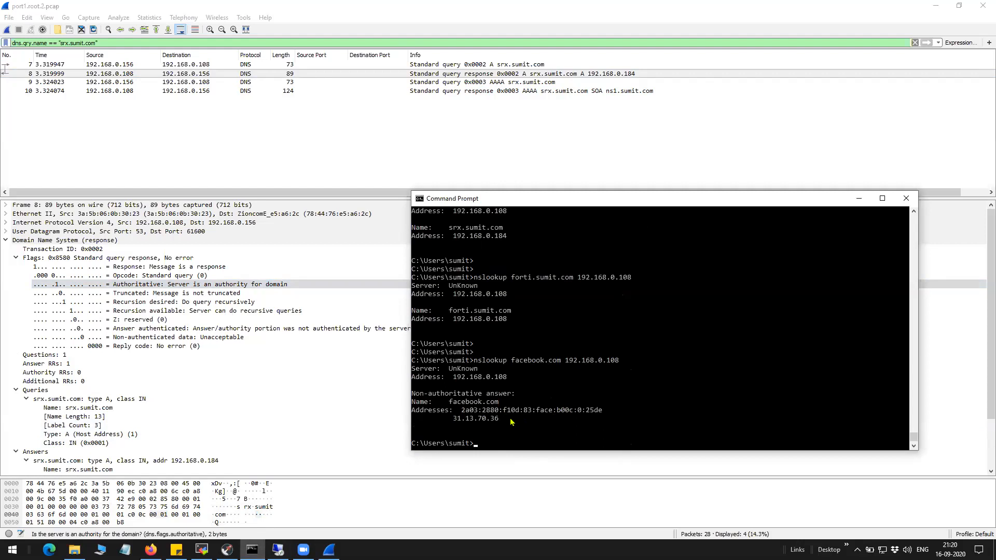
mouse_move(437, 396)
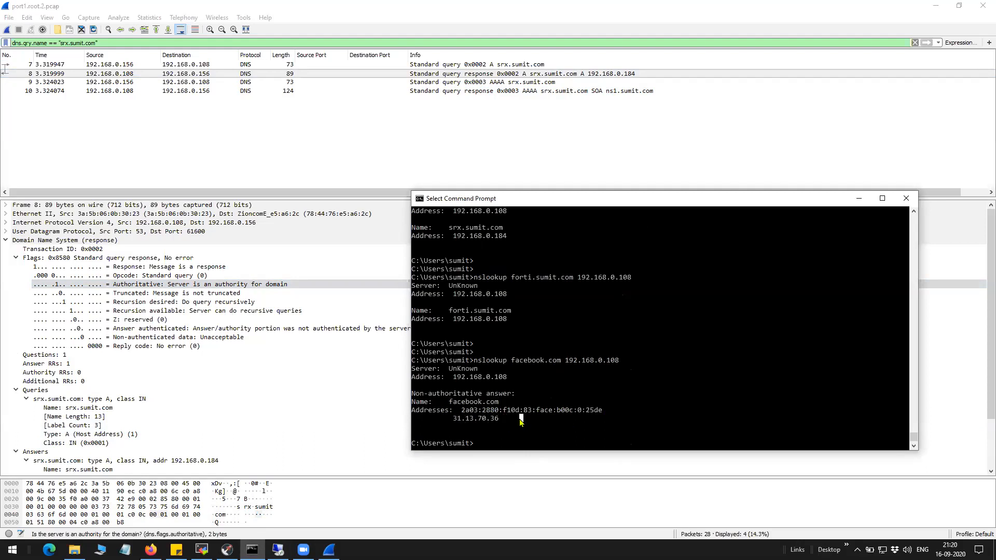
double_click(464, 402)
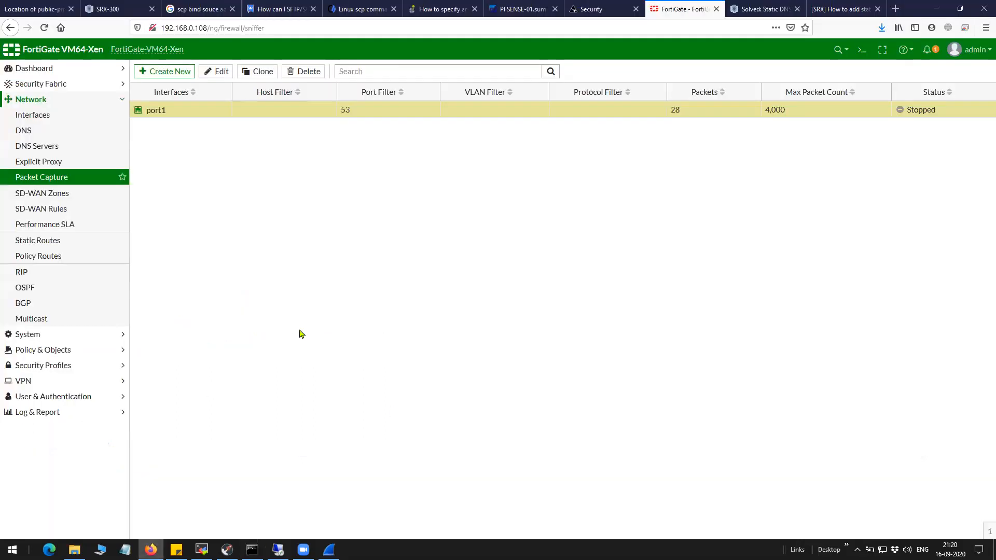
mouse_move(75, 99)
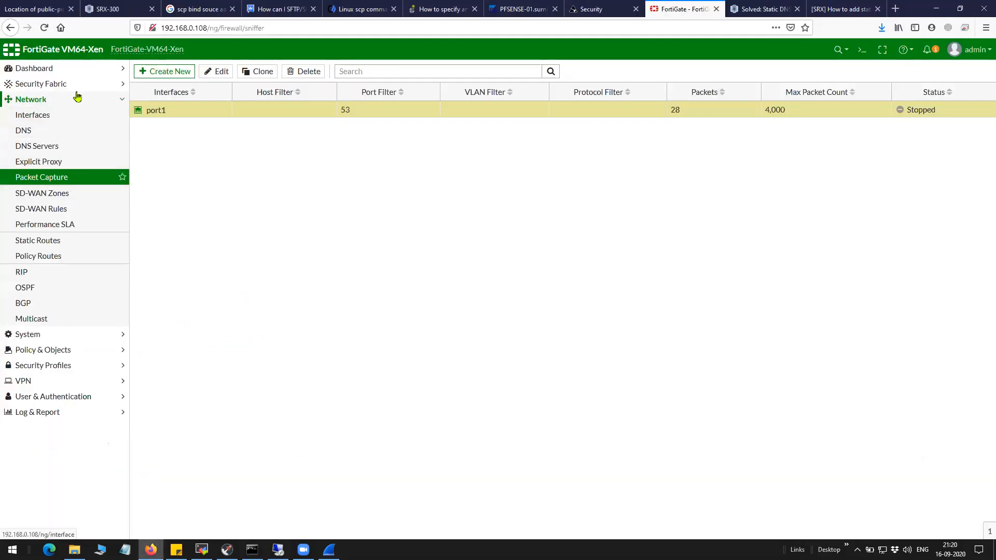
Reopen the sumit zone (primary master ns1) and expand packet 10's Authoritative nameservers showing ns1.sumit.com.
left_click(37, 145)
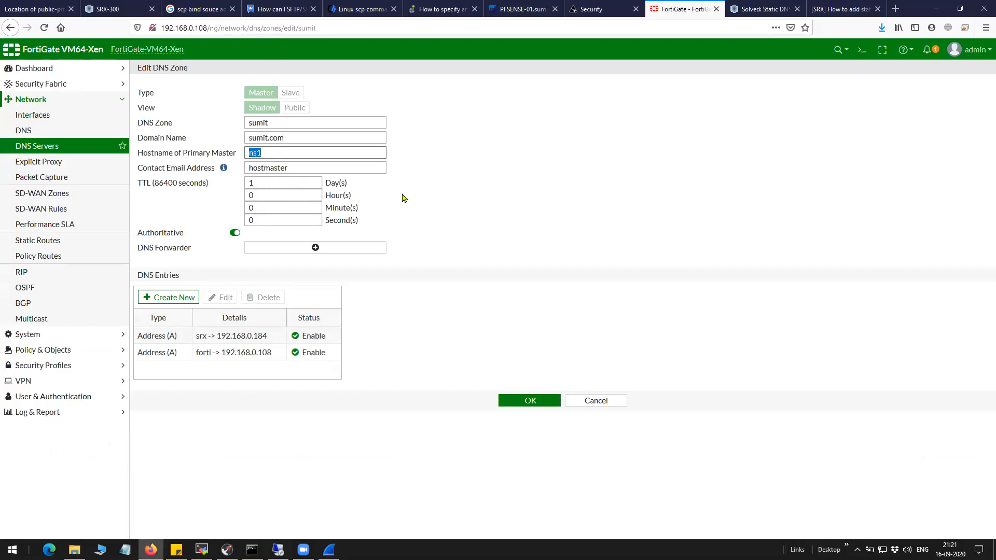
mouse_move(323, 297)
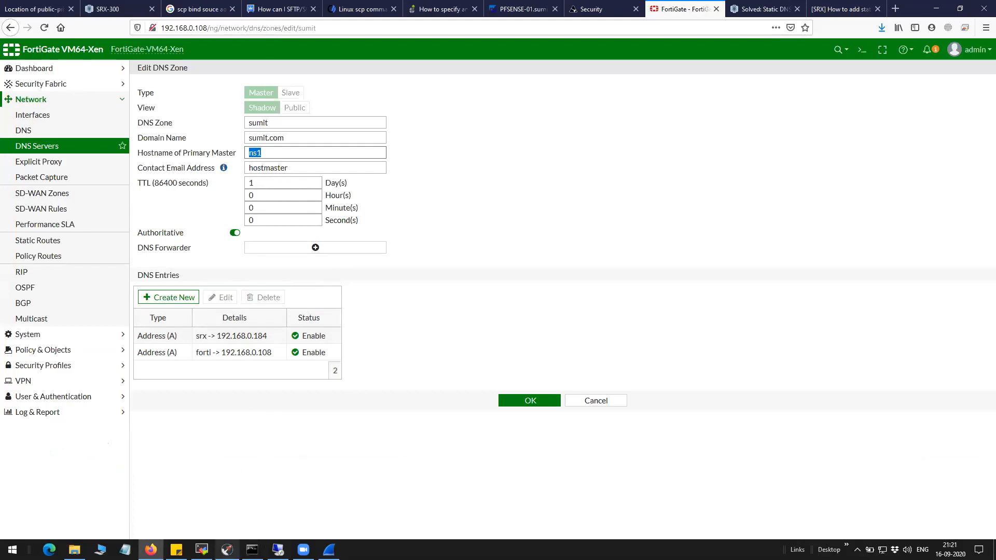
left_click(328, 549)
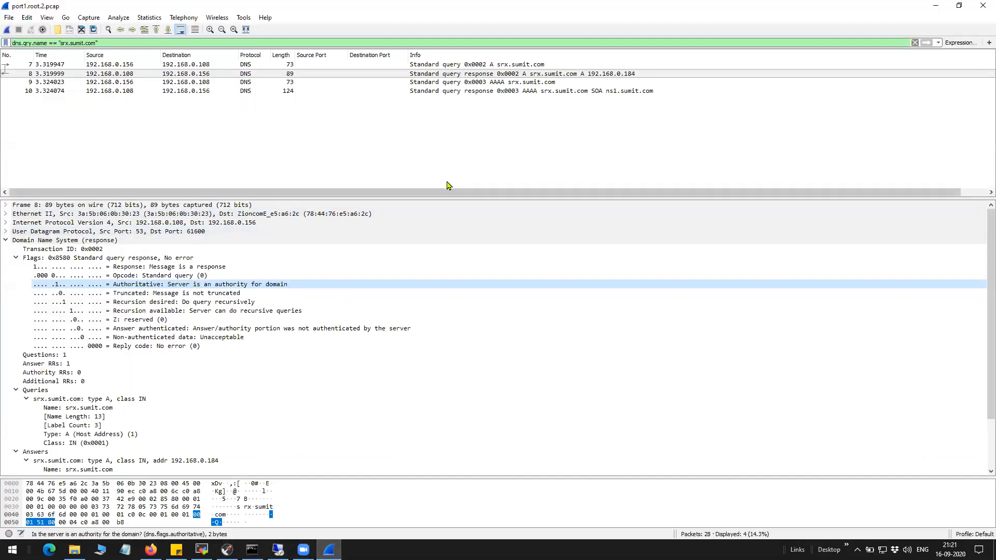
left_click(251, 550)
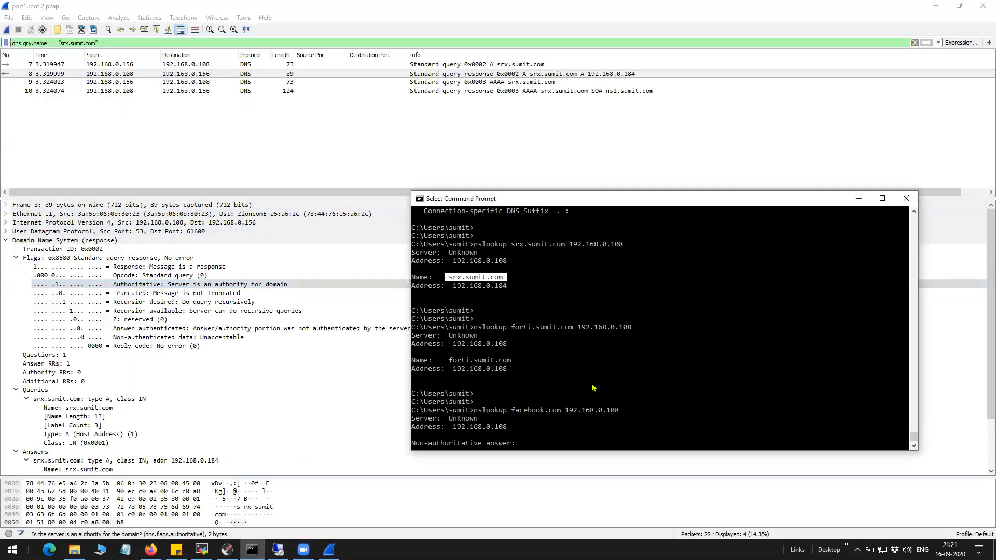
mouse_move(610, 338)
type("nslookup forti.sumit.com 192.168.0.108")
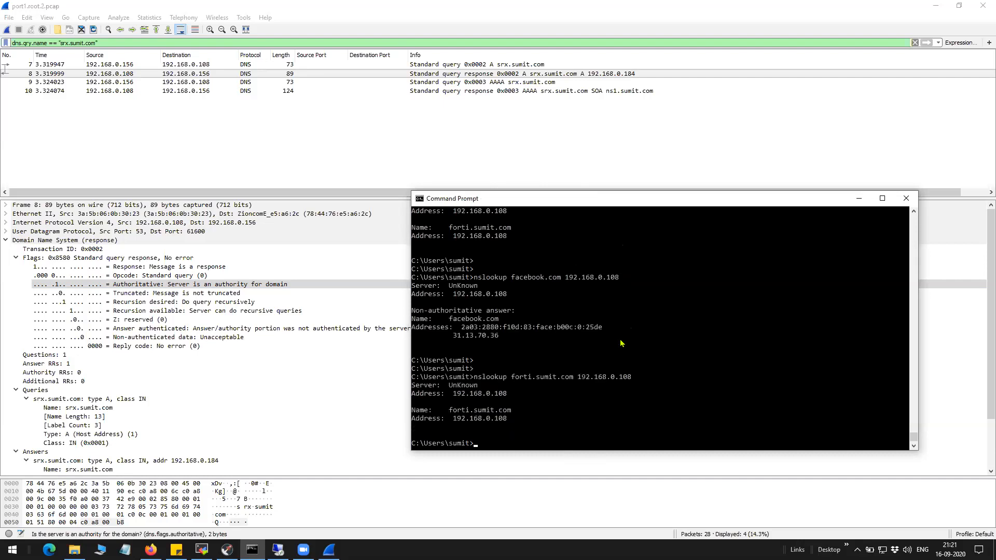
double_click(460, 409)
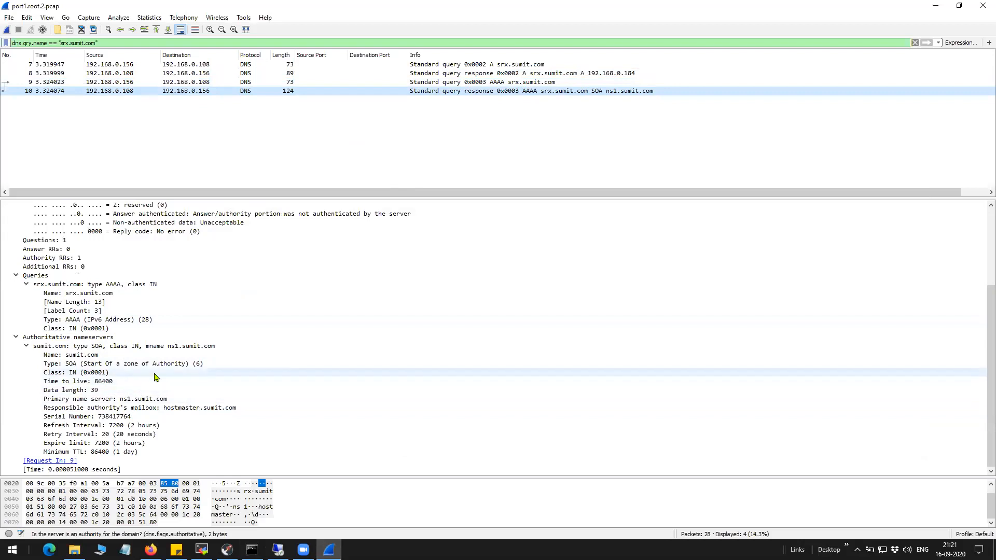
Check the SOA primary name server ns1.sumit.com, then return to the Edit DNS Zone page.
left_click(105, 399)
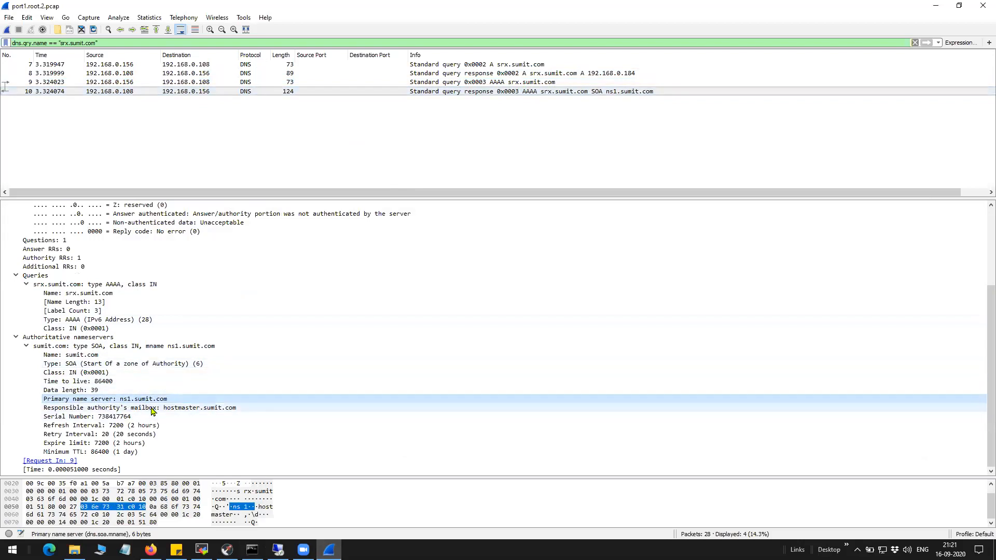
left_click(146, 407)
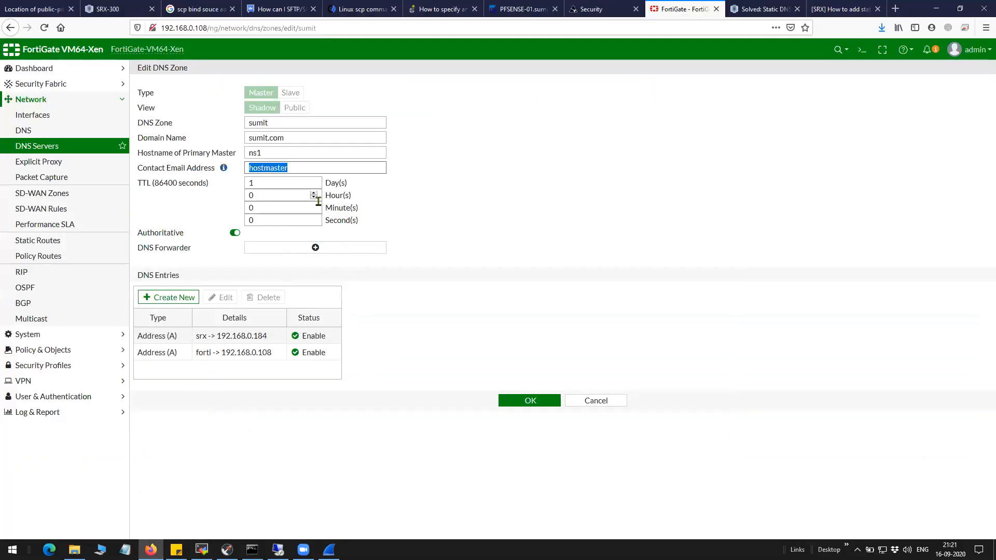
Set the zone's contact email to 'mail', save it, and return to the command prompt.
type("mail")
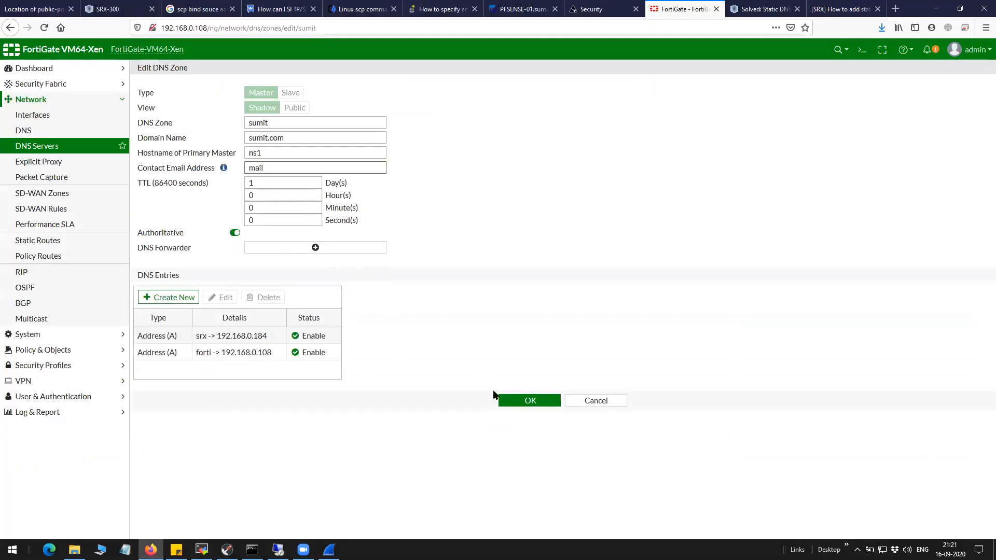
left_click(530, 400)
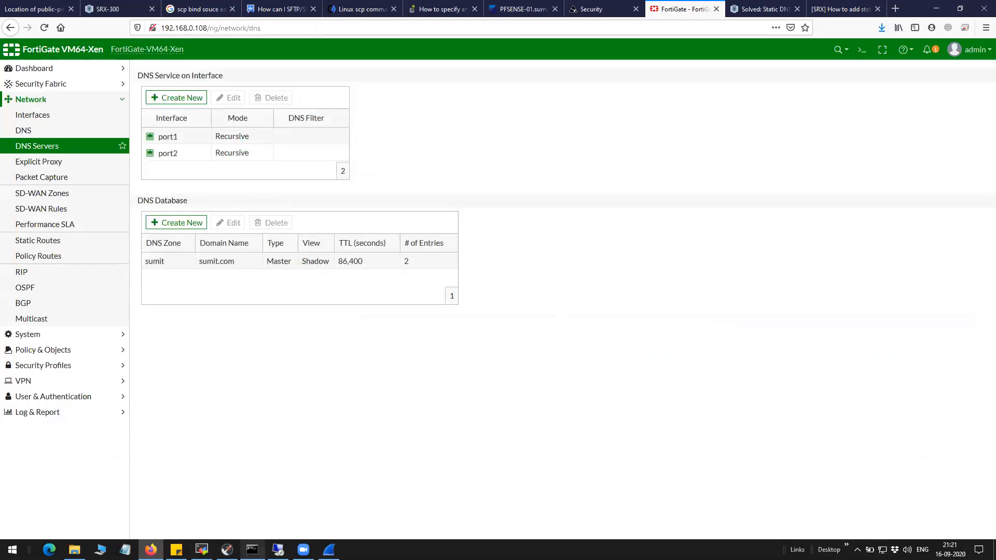
left_click(251, 549)
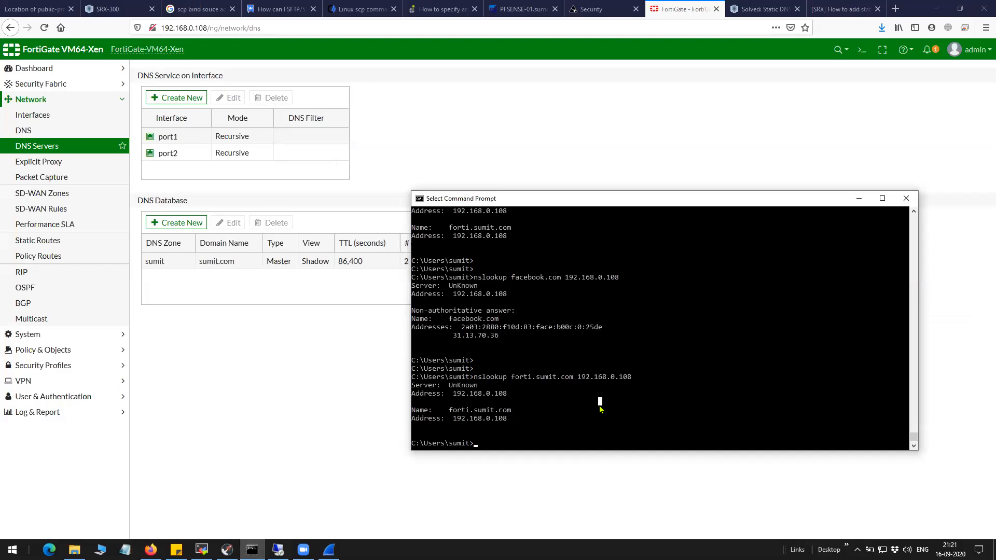
mouse_move(282, 392)
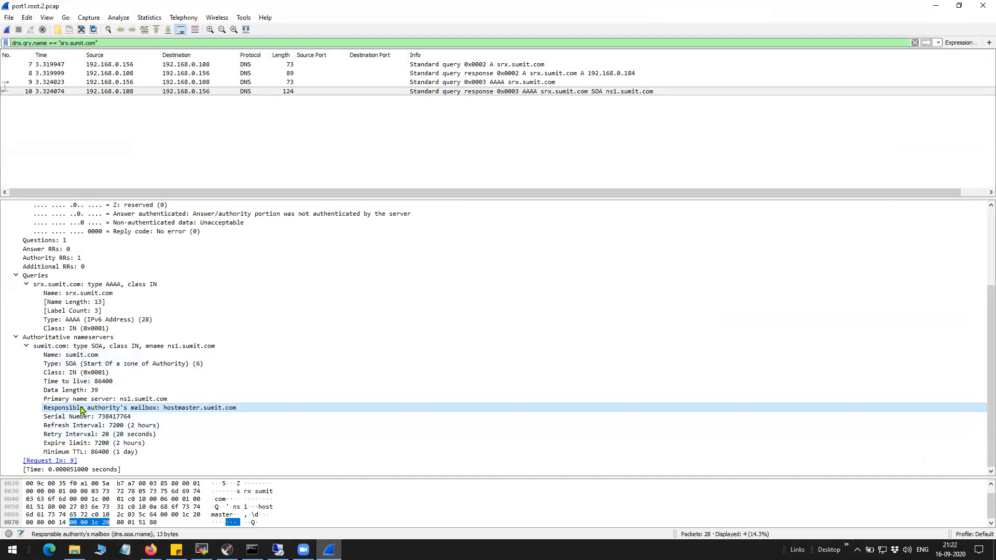
mouse_move(146, 414)
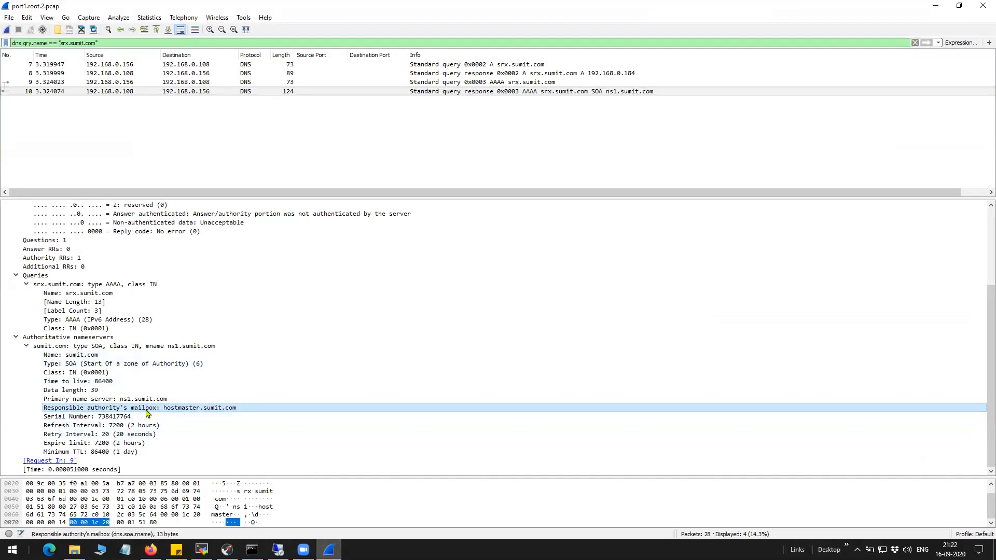
mouse_move(159, 432)
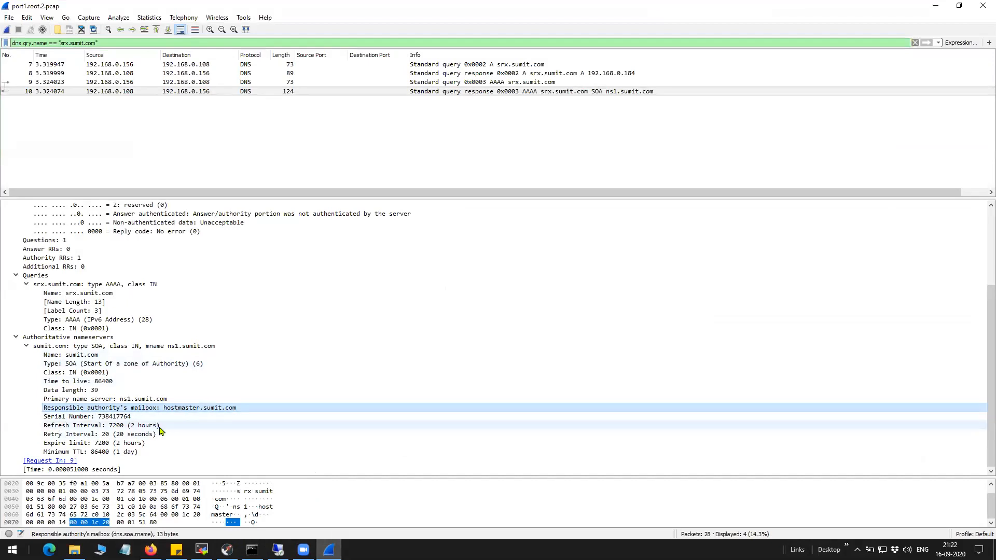
Expand packet 8's Authoritative nameservers showing responsible mailbox mail.sumit.com.
left_click(122, 363)
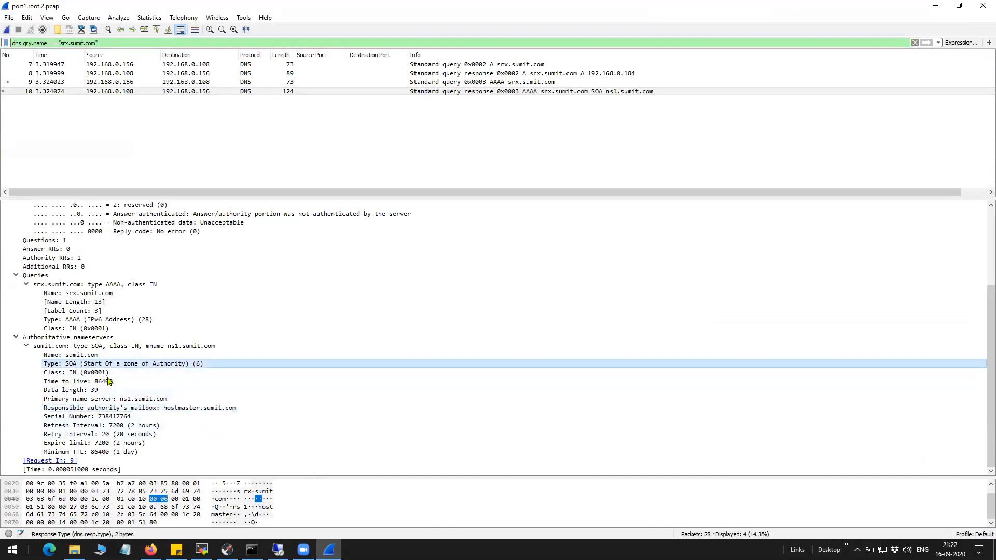
left_click(99, 425)
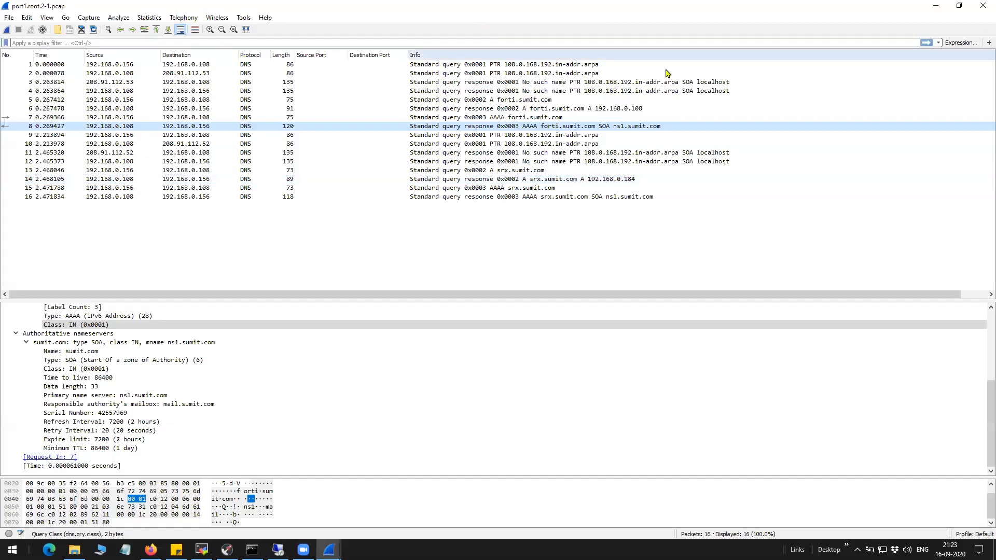
mouse_move(364, 250)
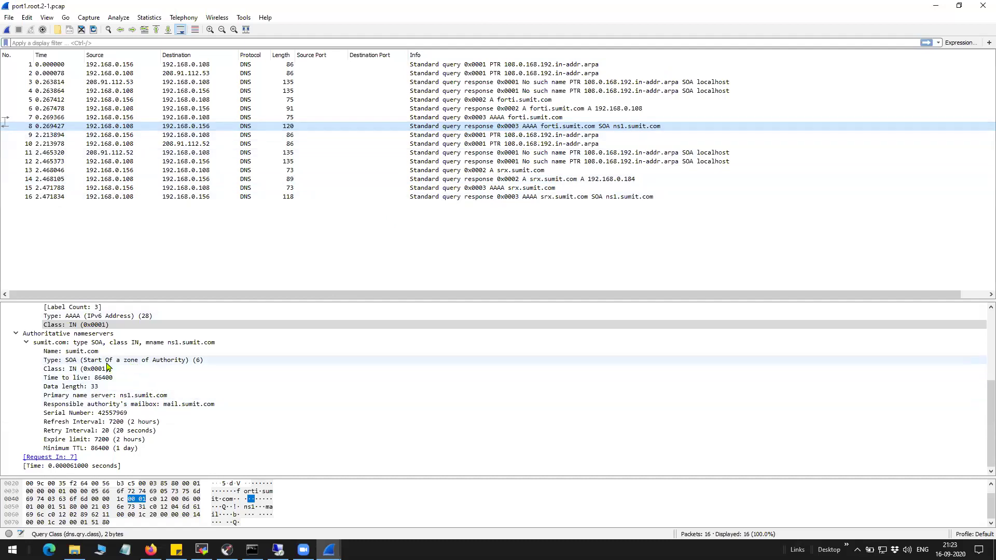
left_click(124, 359)
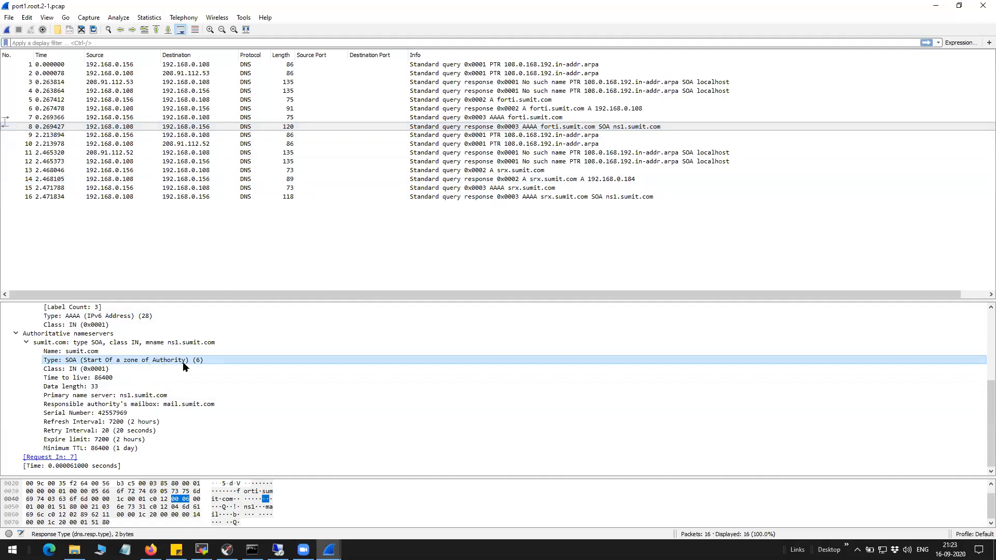
left_click(104, 395)
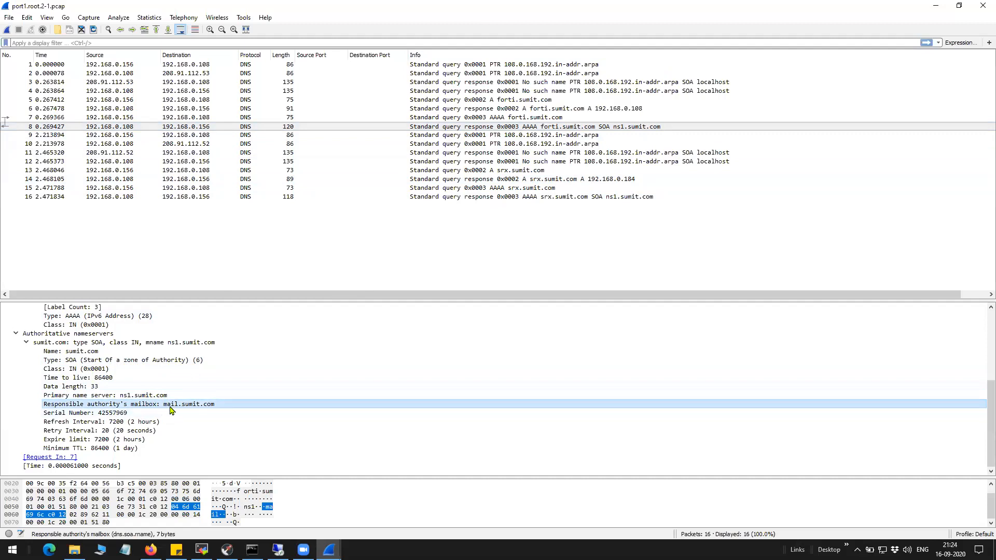
mouse_move(200, 434)
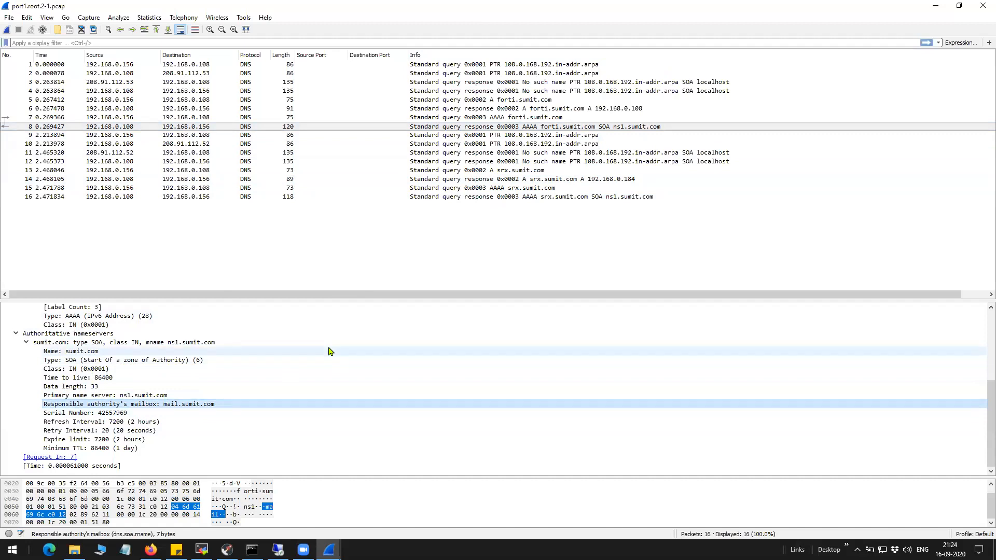
mouse_move(520, 33)
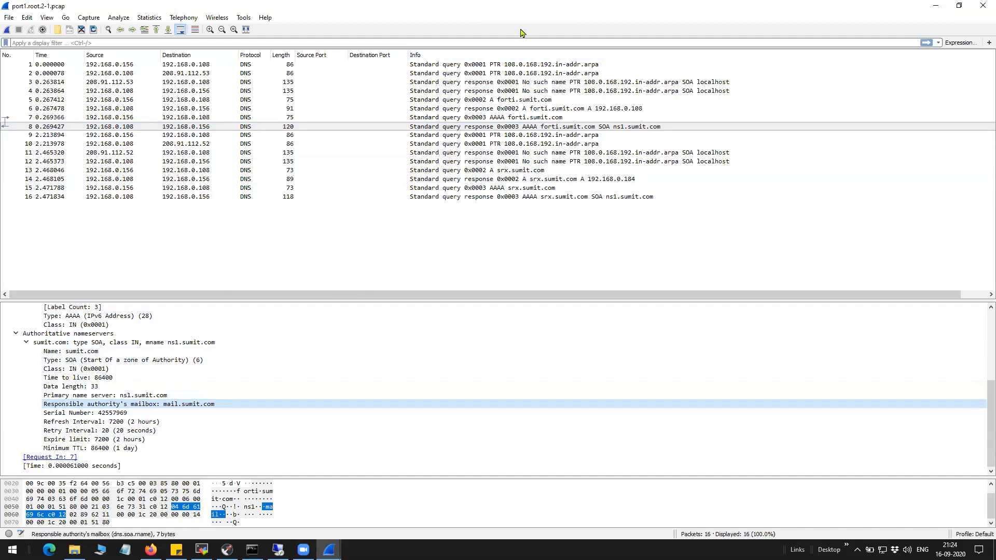